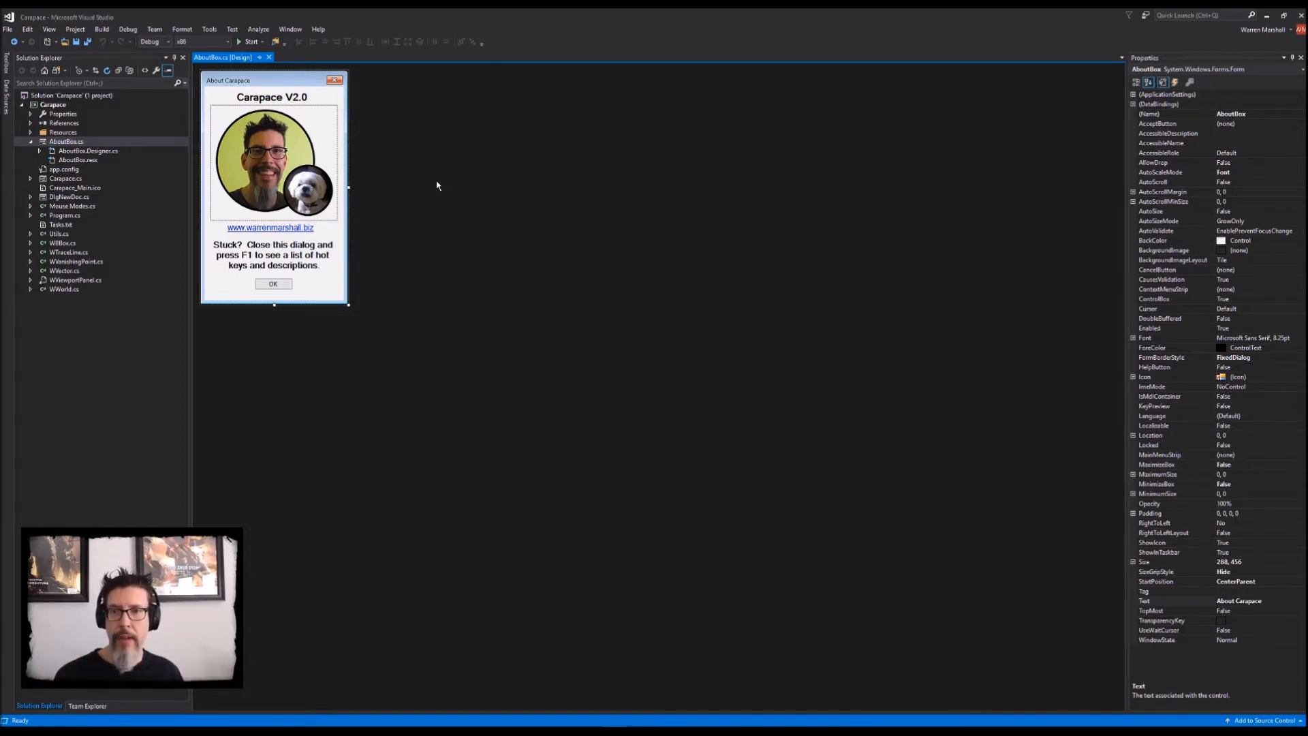
mouse_move(263, 238)
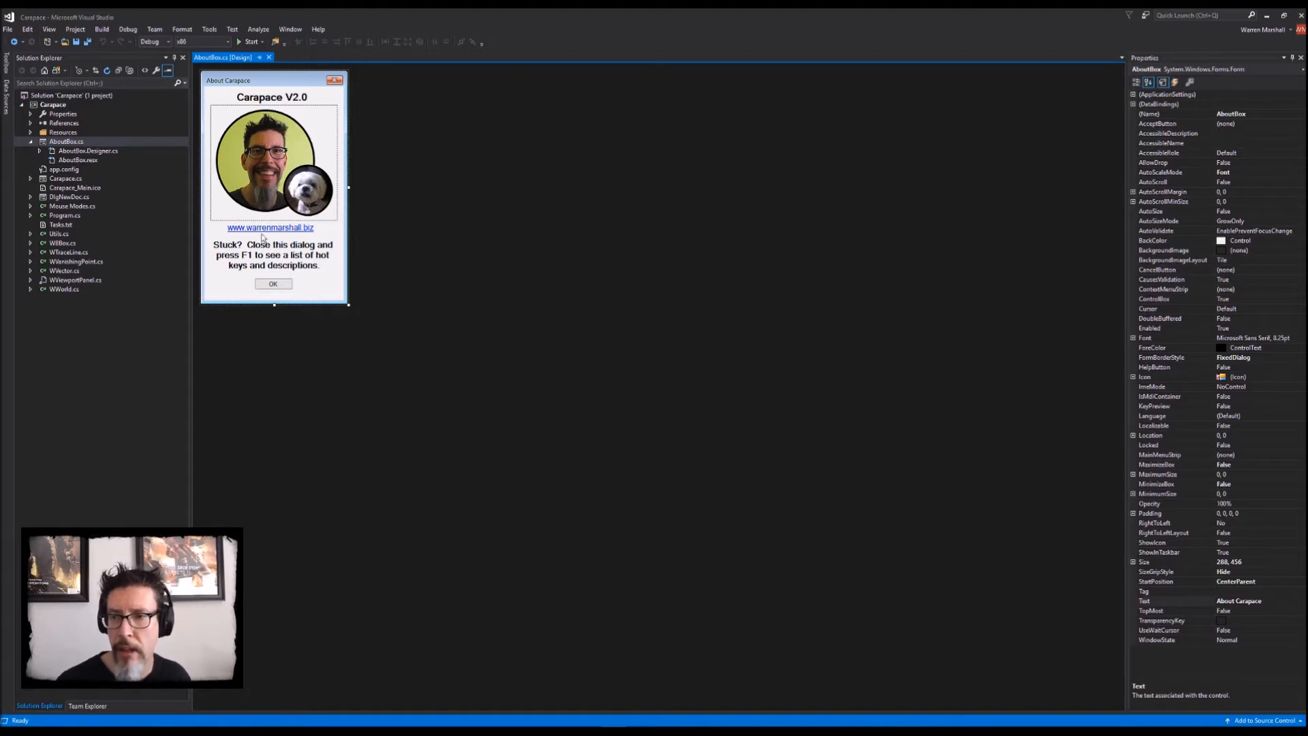
mouse_move(383, 146)
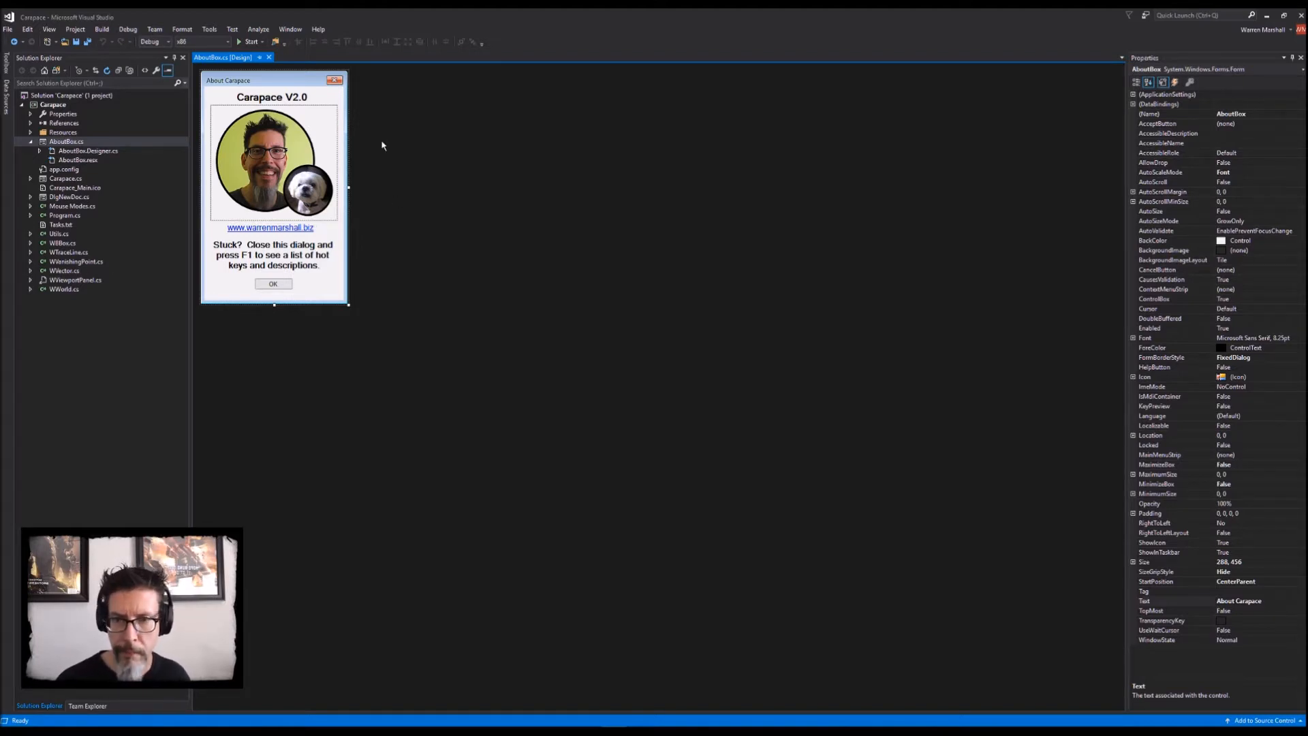
Step: Open the AboutBox.cs code, the Carapace form and its code, and DlgNewDoc.cs for review
click(211, 56)
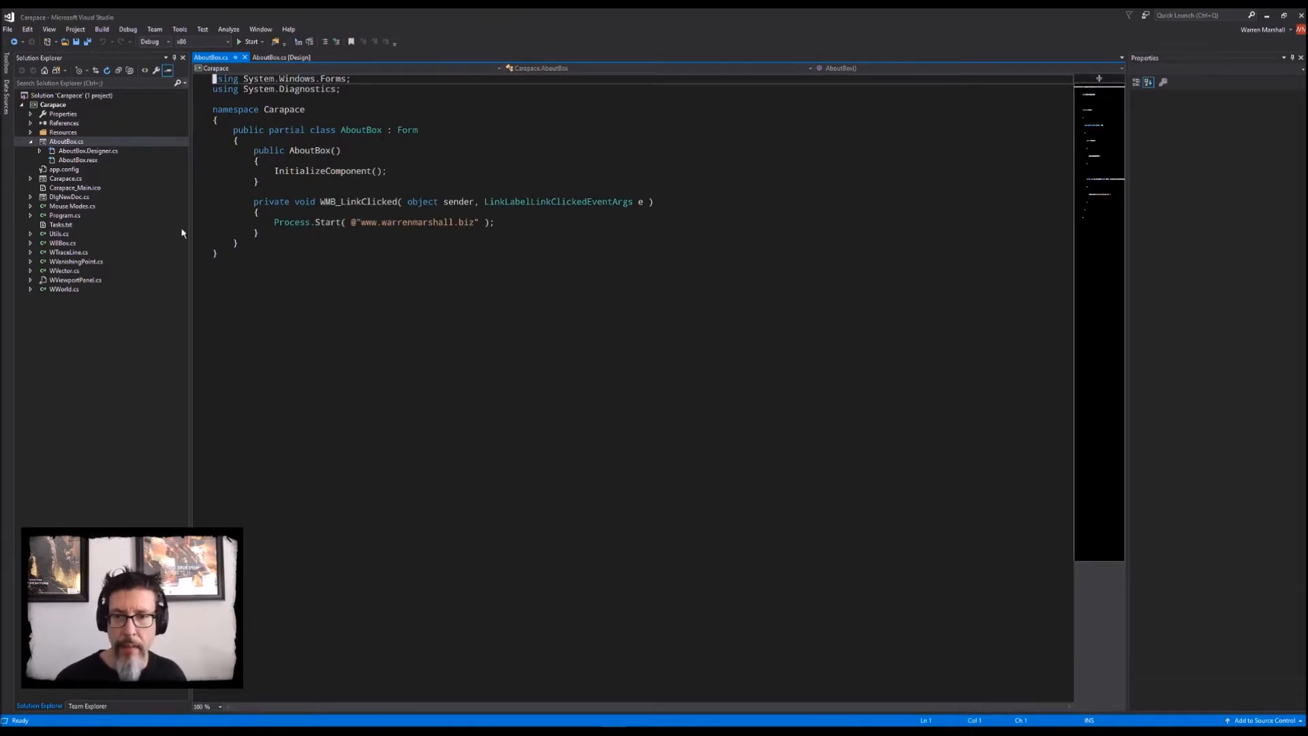
click(64, 177)
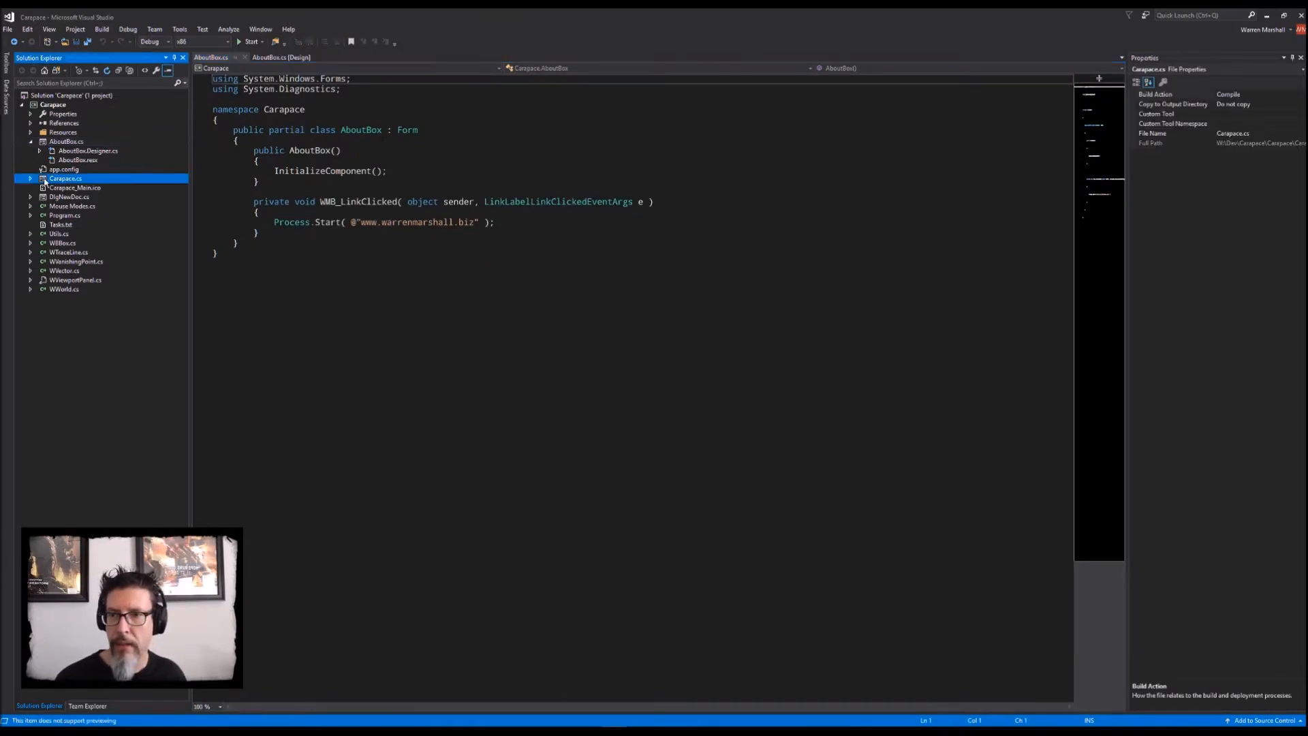
double_click(64, 178)
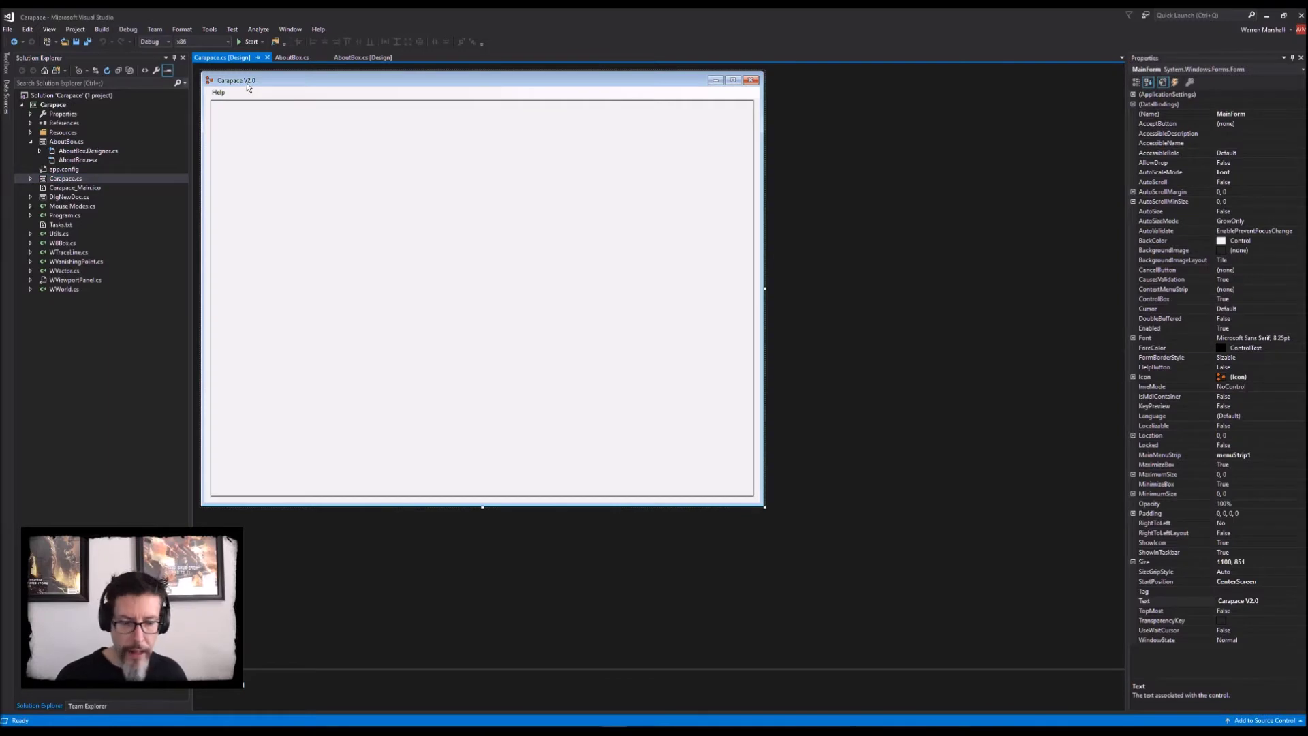
click(220, 57)
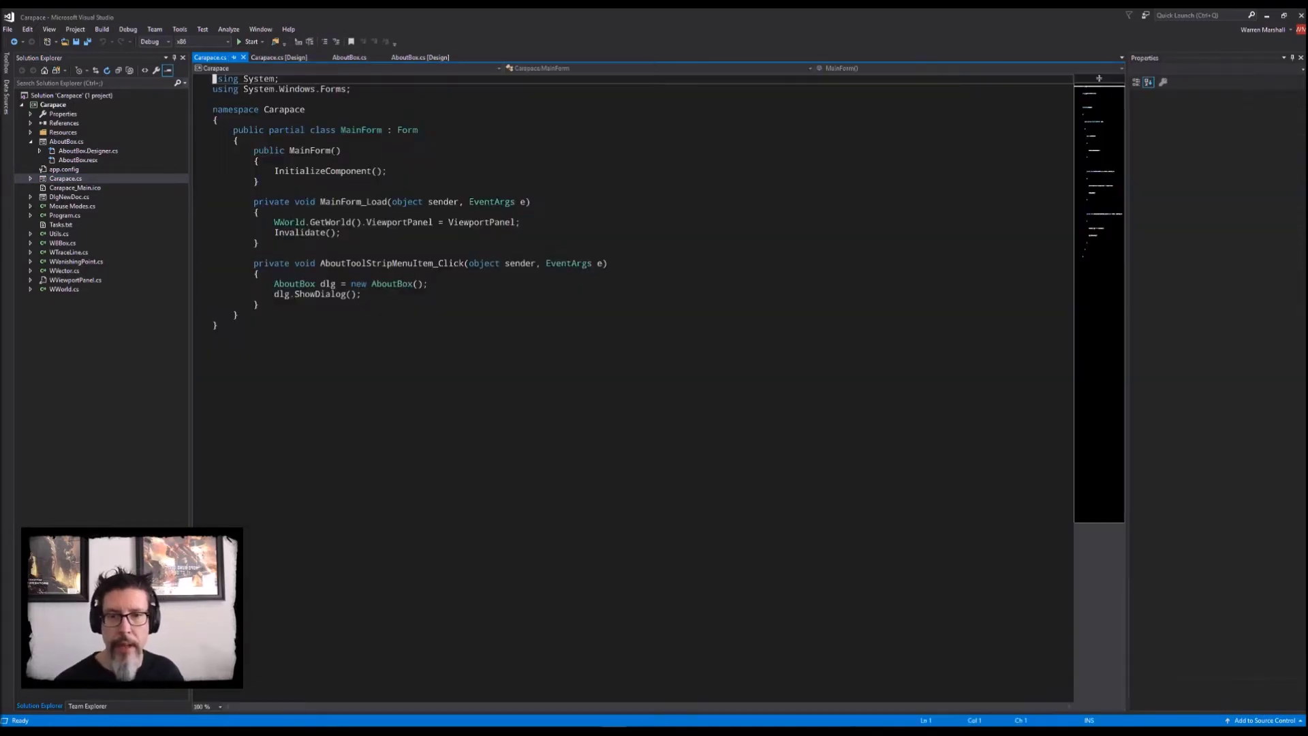
click(70, 196)
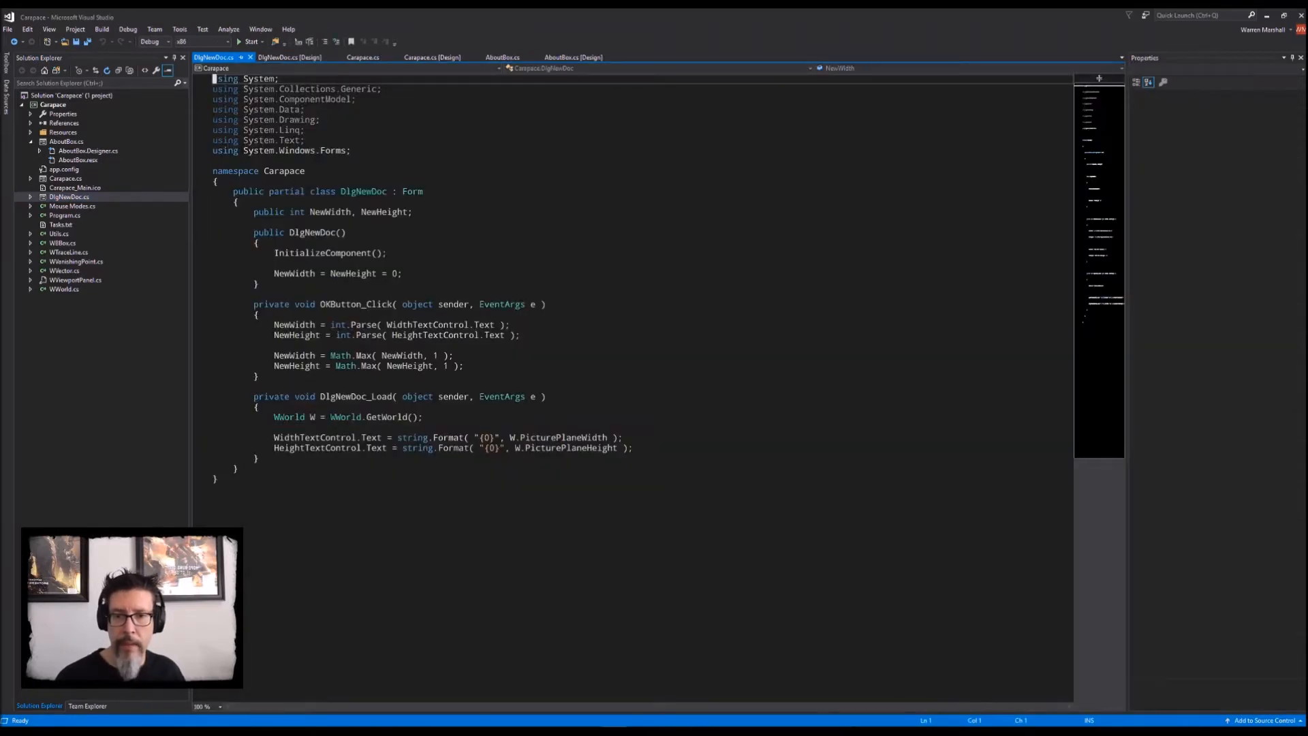
click(71, 205)
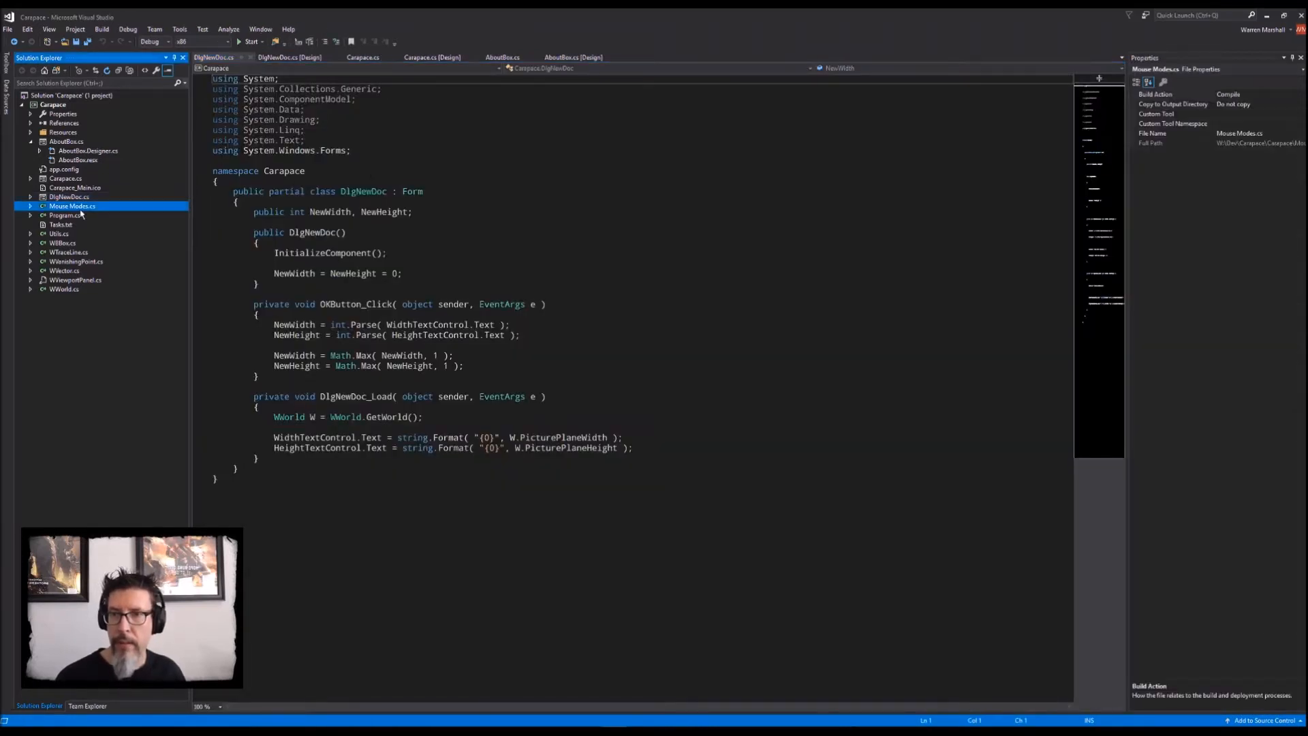
Step: Read through the Mouse Modes.cs classes down to the trace-line mode, then bring up Program.cs
double_click(72, 206)
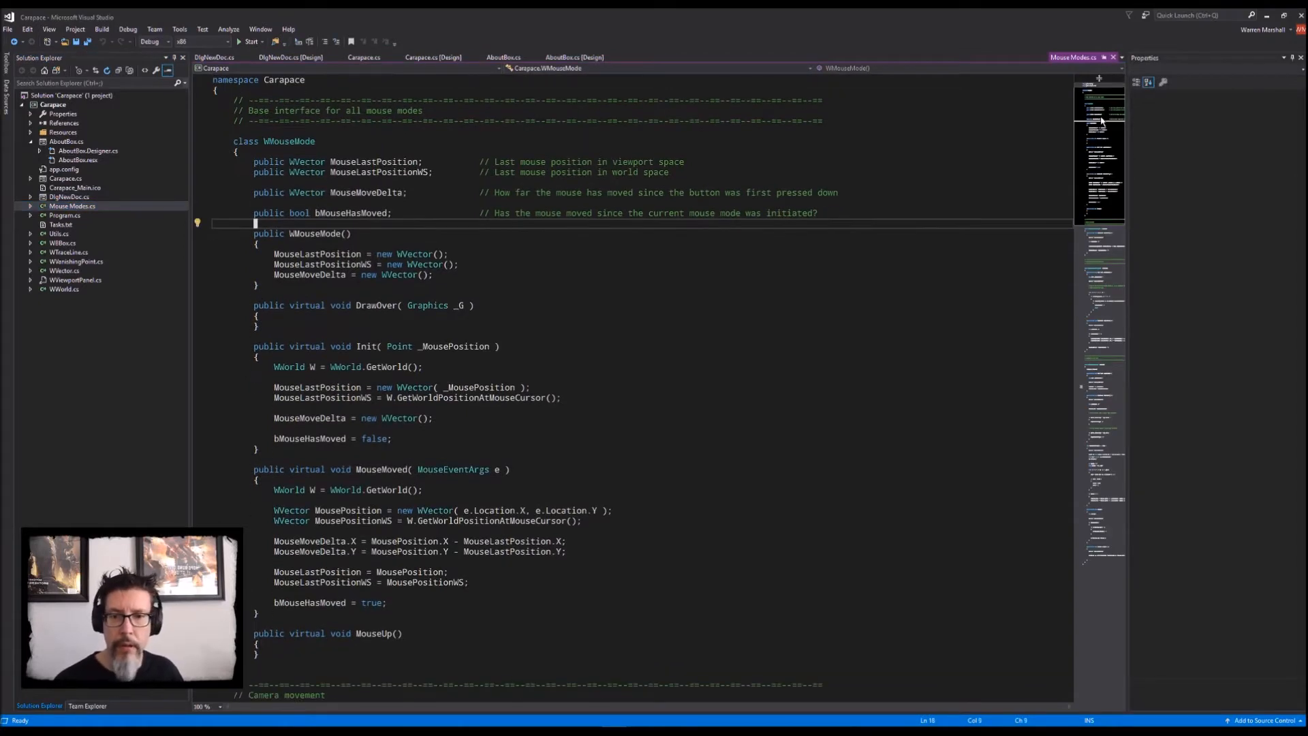
scroll(down, 3)
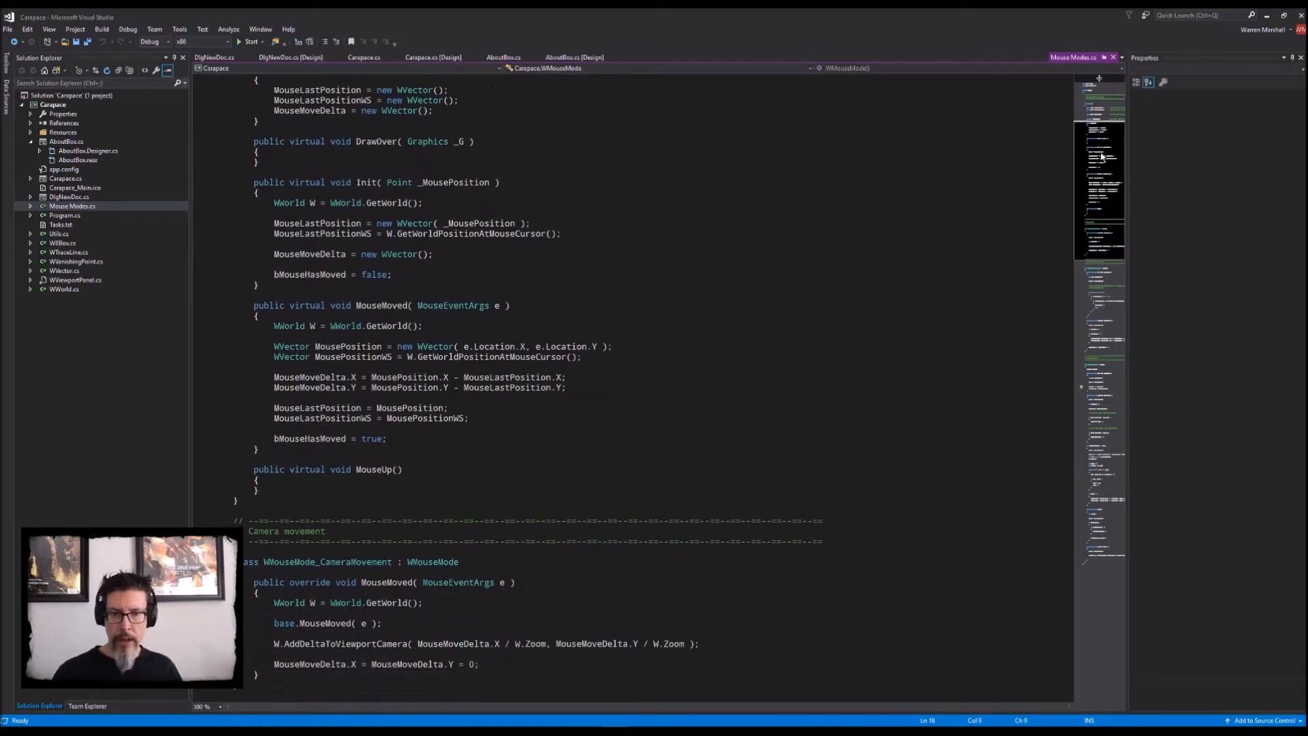
scroll(down, 3)
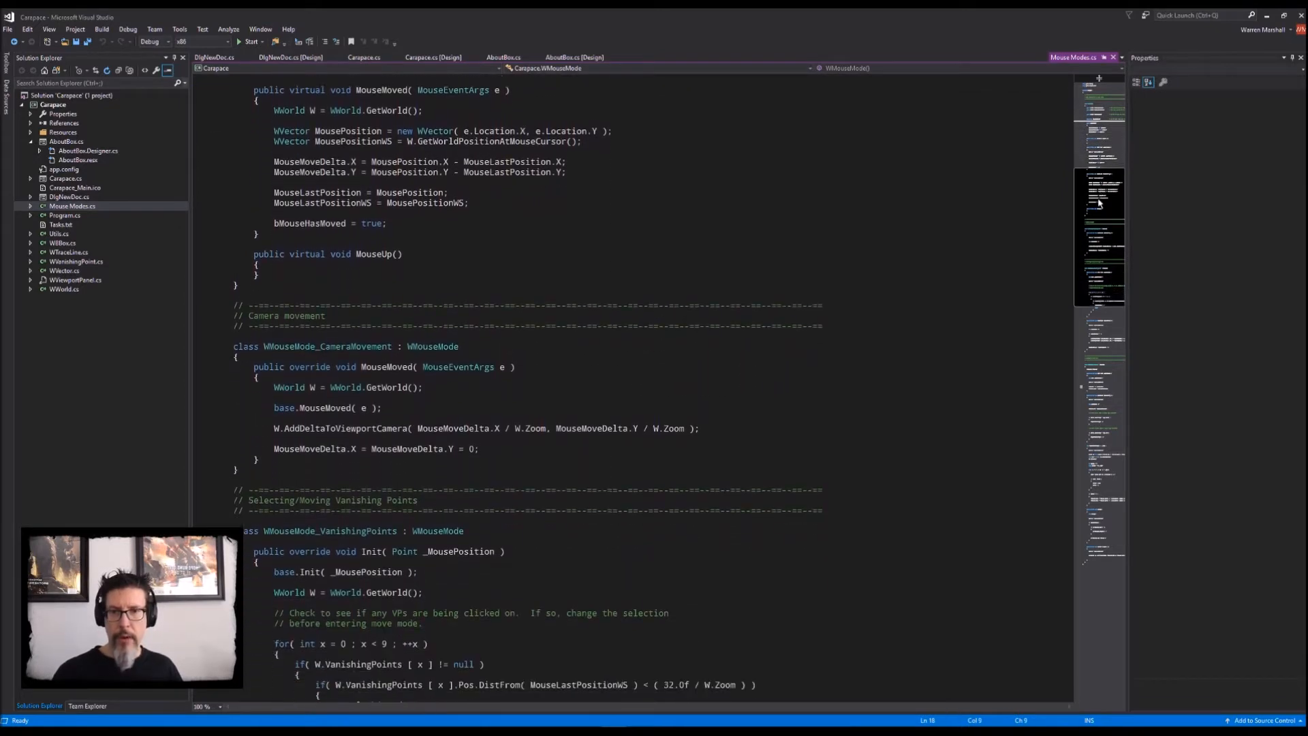
scroll(down, 3)
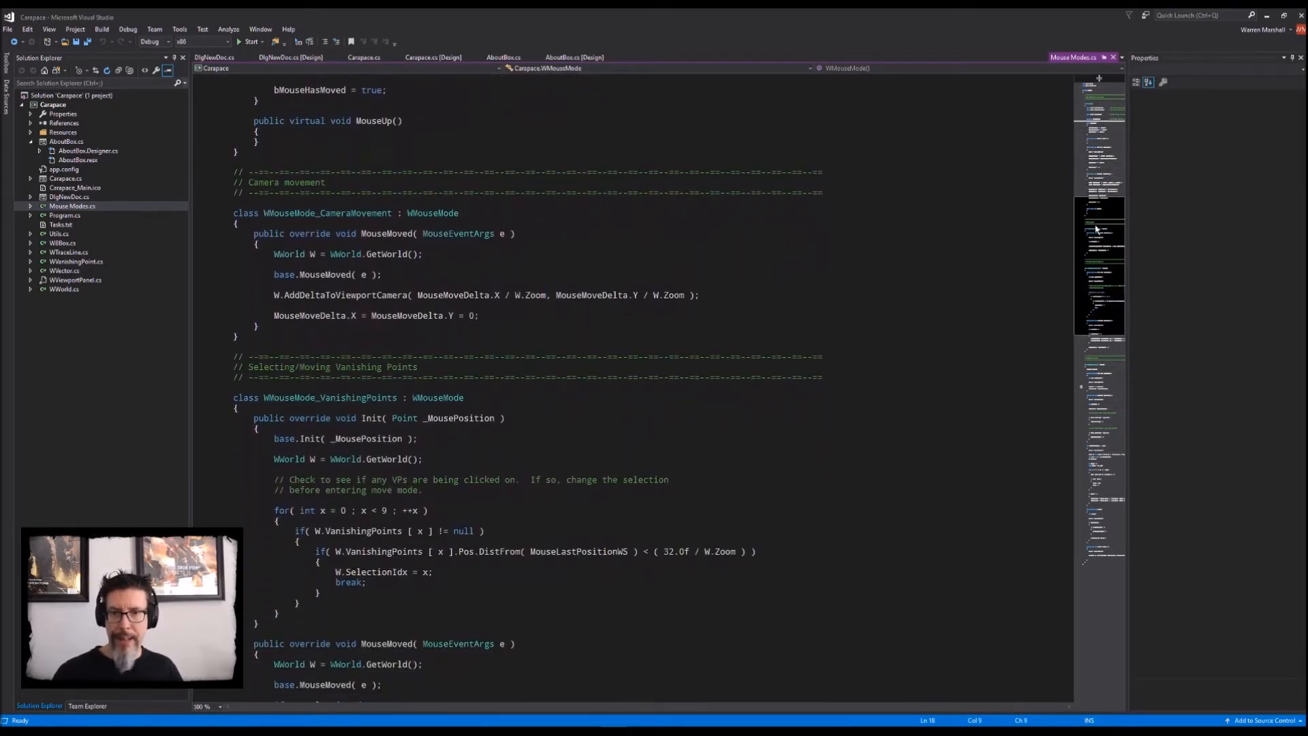
scroll(down, 3)
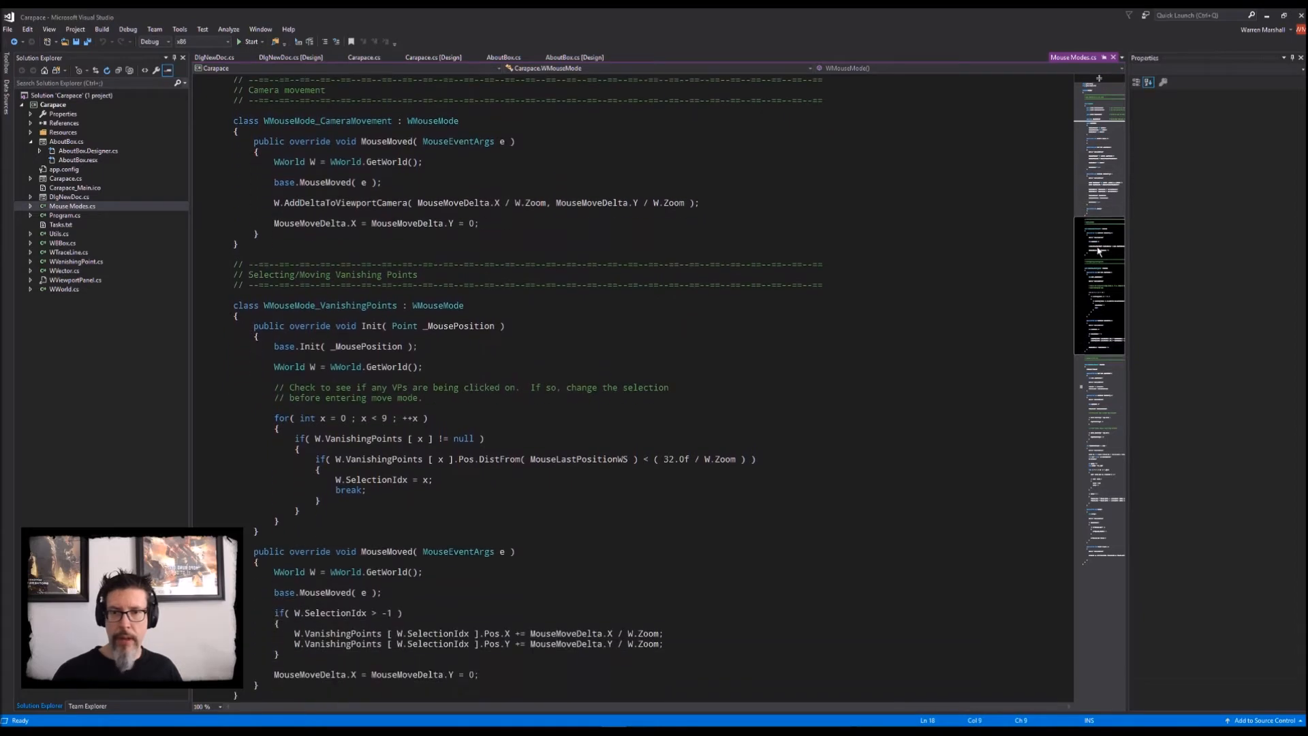
scroll(down, 3)
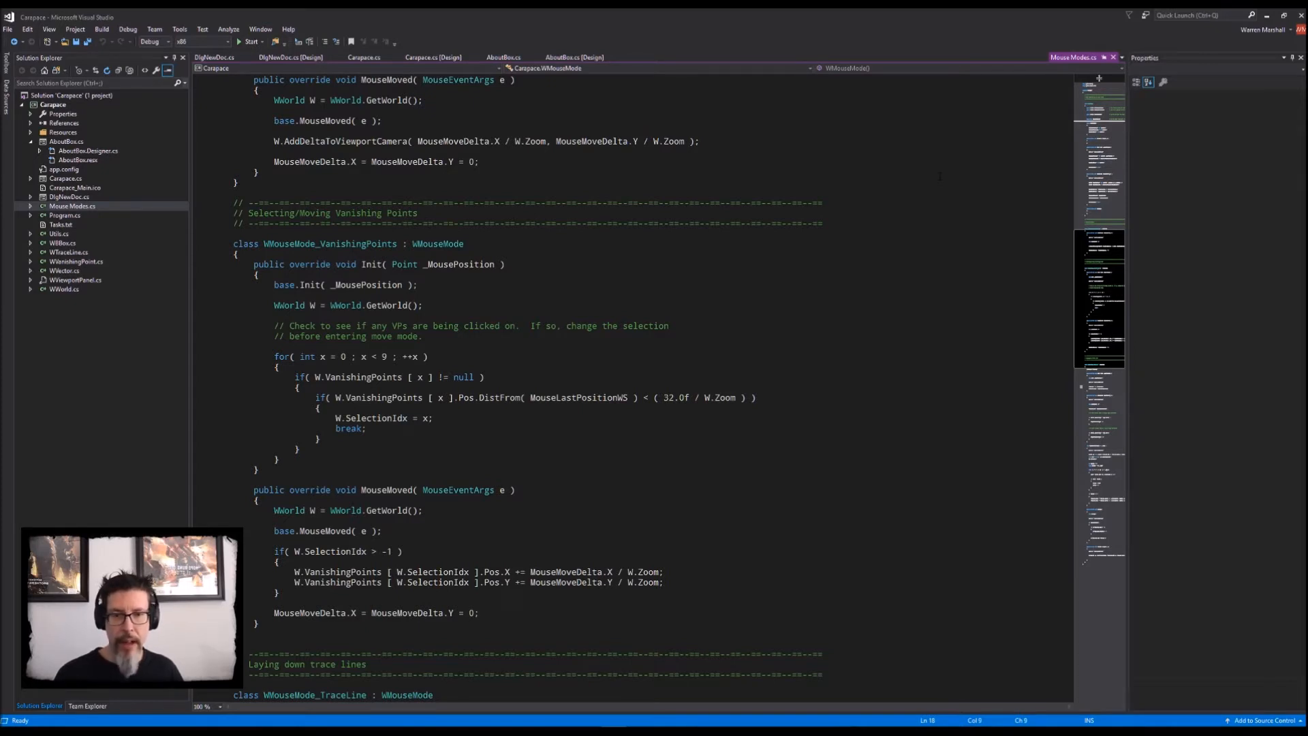
scroll(down, 3)
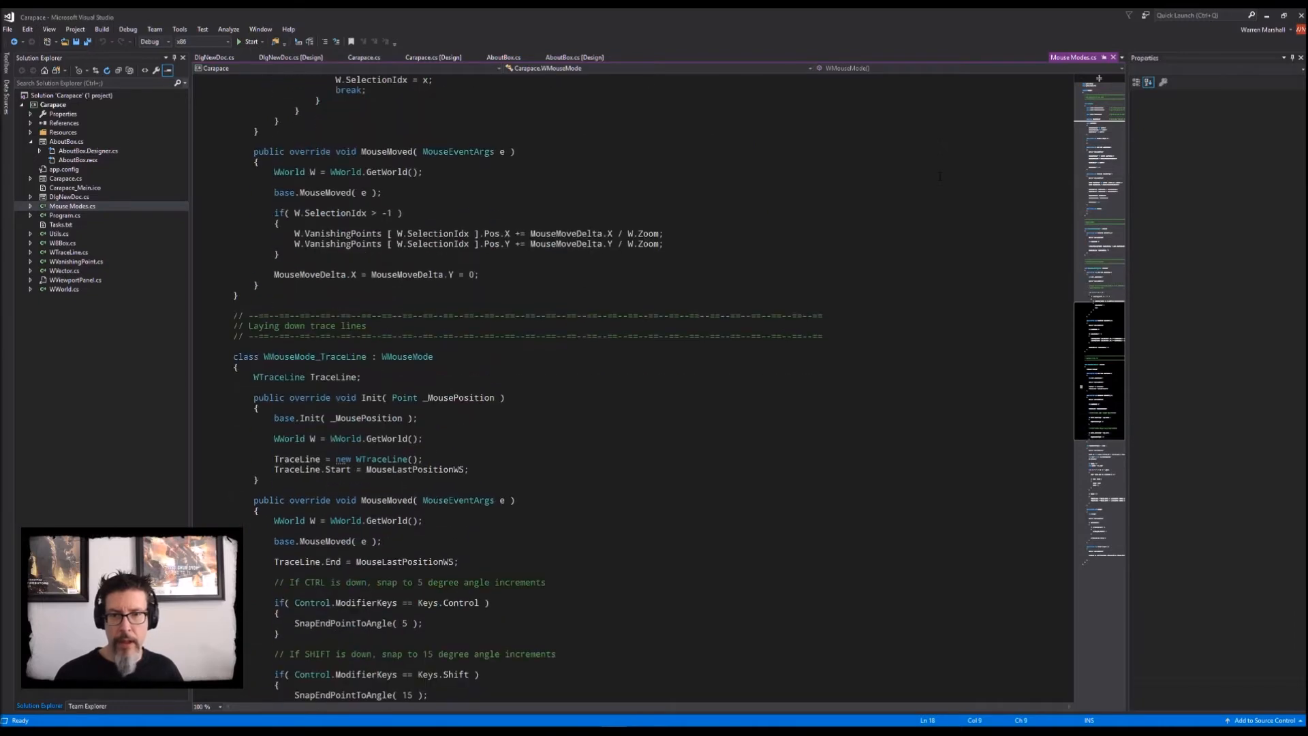
scroll(down, 3)
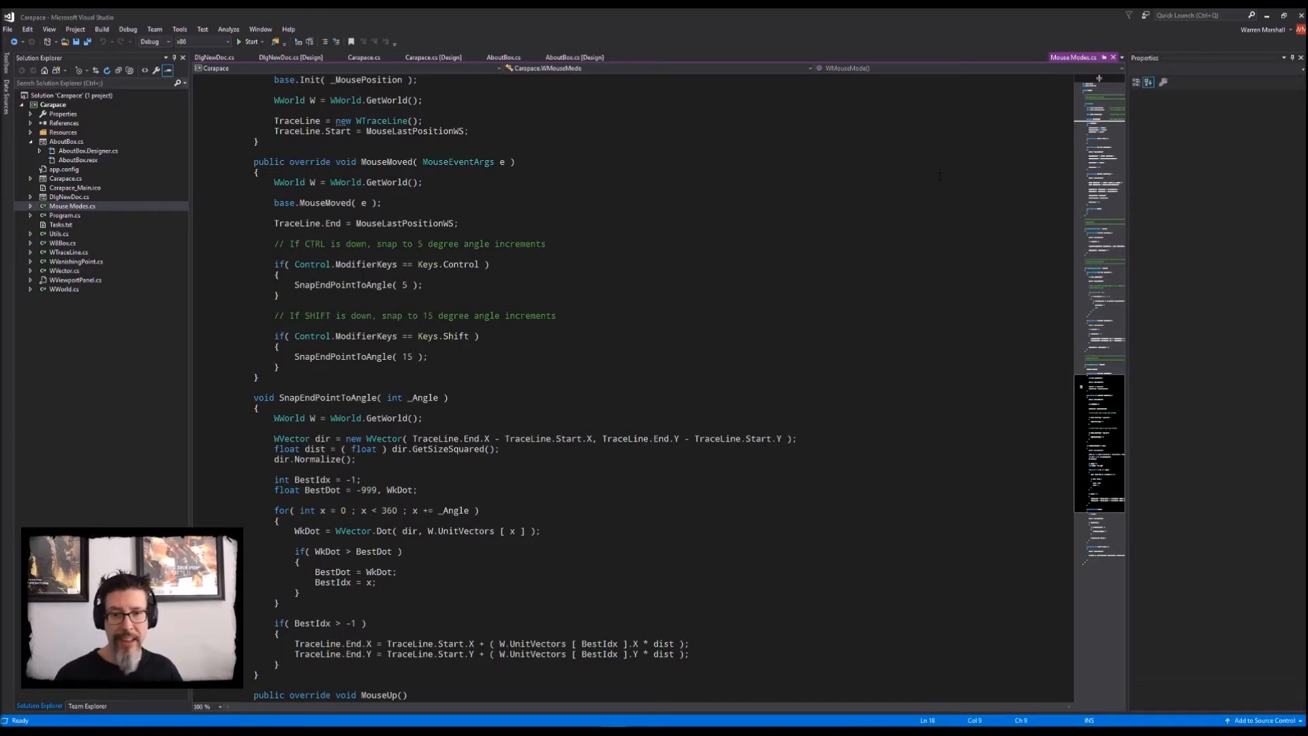
scroll(down, 3)
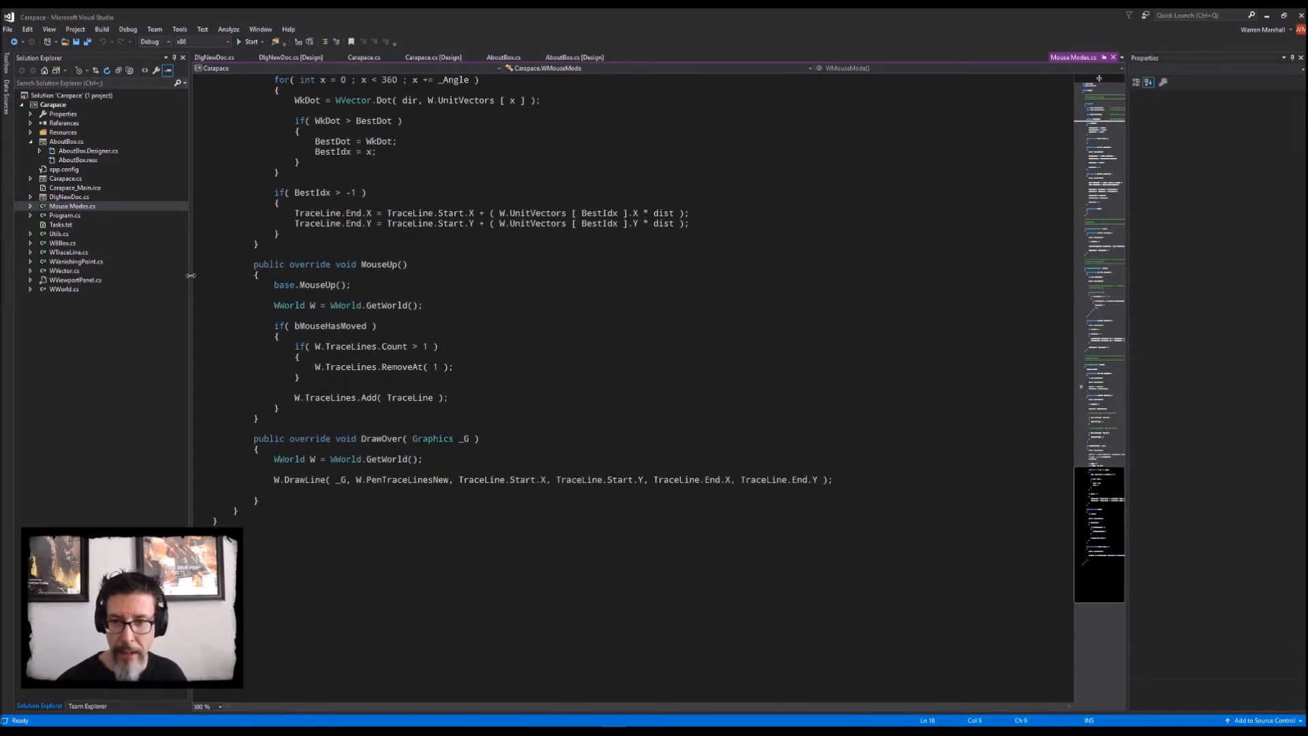
click(64, 214)
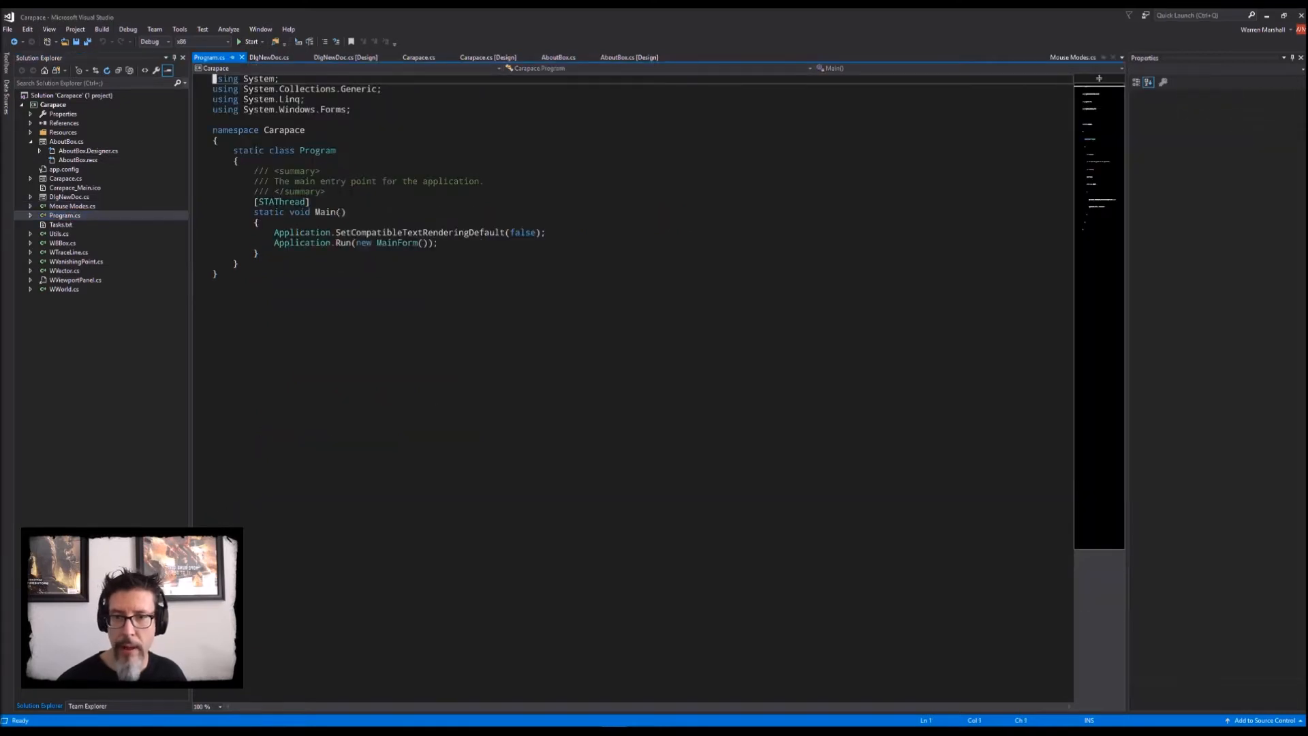
Step: Delete unused using directives and code from Program.cs and Utils.cs, leaving unsaved edits
click(216, 274)
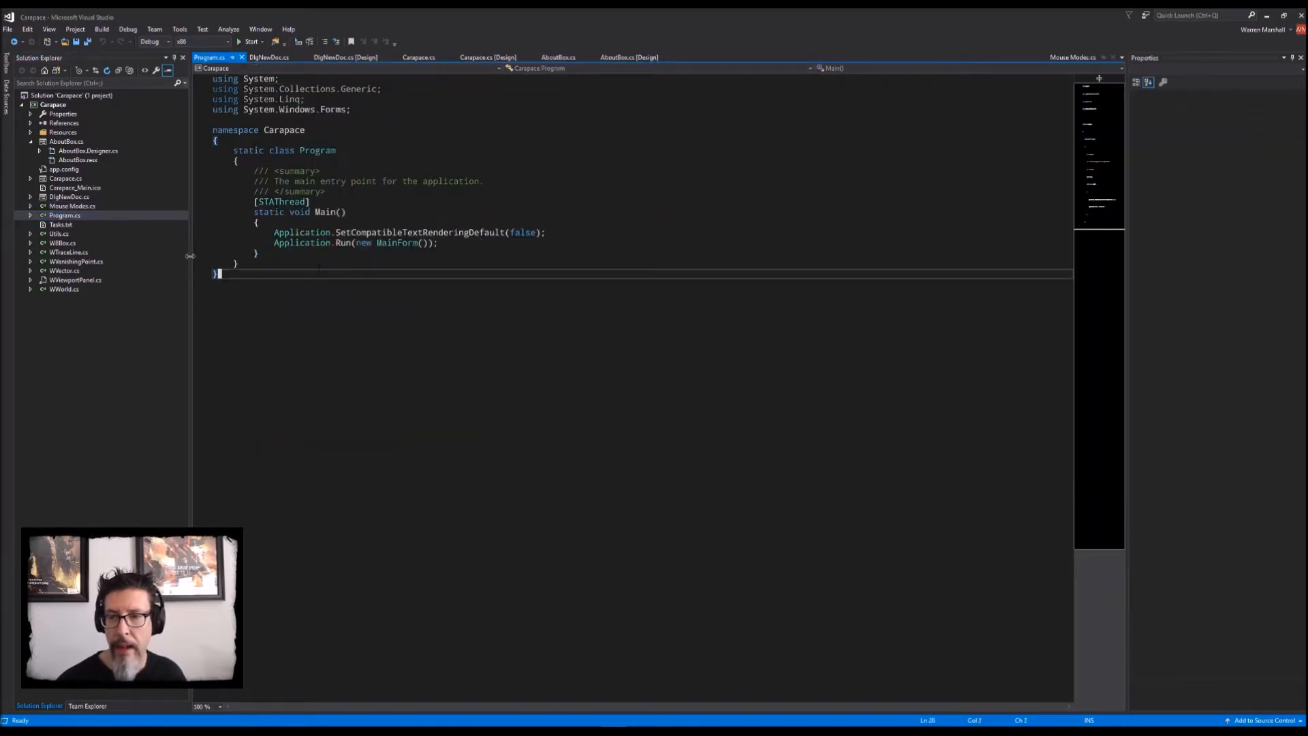
click(279, 79)
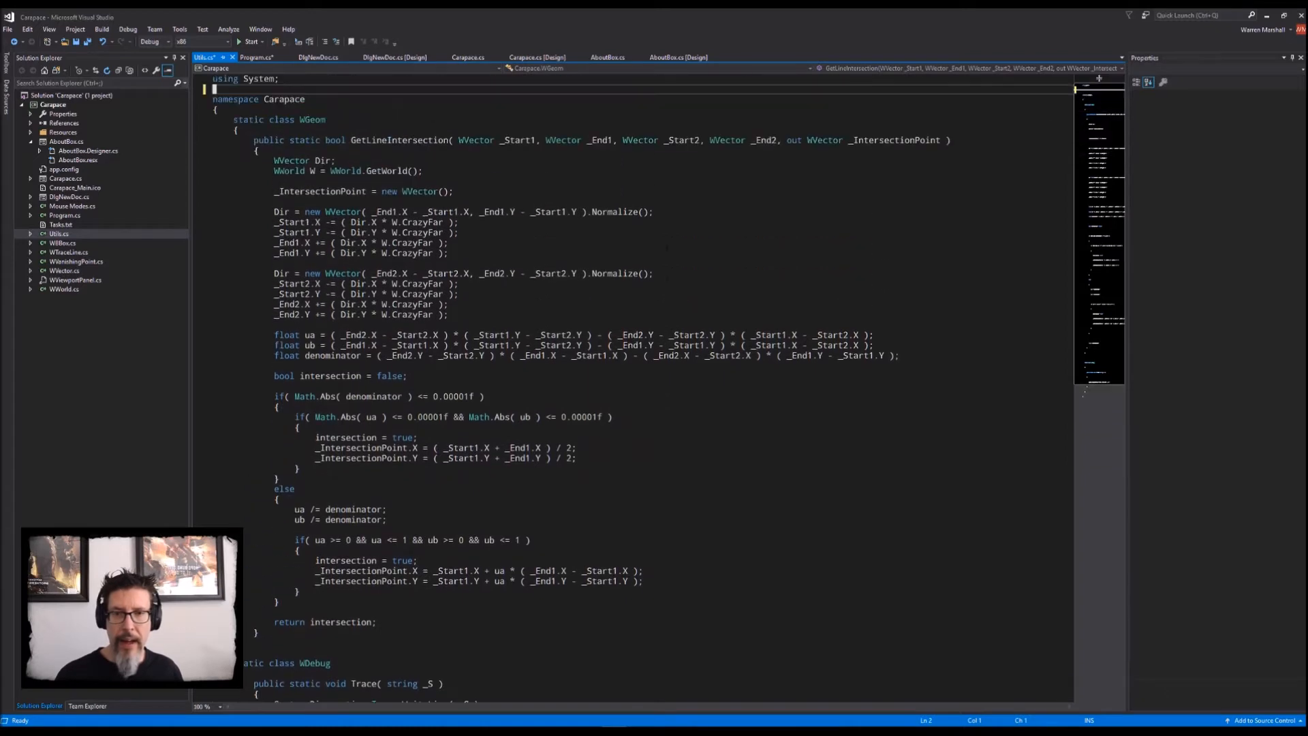
Step: Check WBBox.cs, then trim WTraceLine.cs and WVanishingPoint.cs usings to System and System.Drawing
scroll(down, 3)
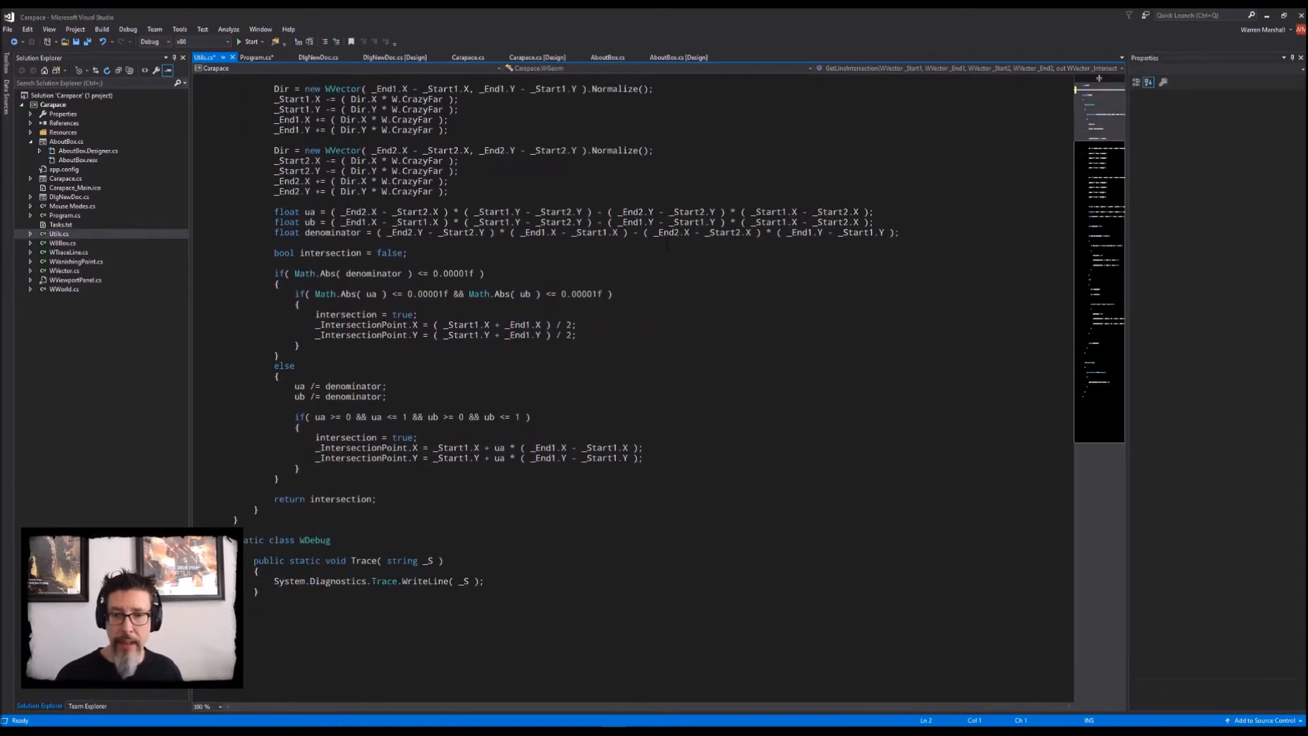
scroll(up, 3)
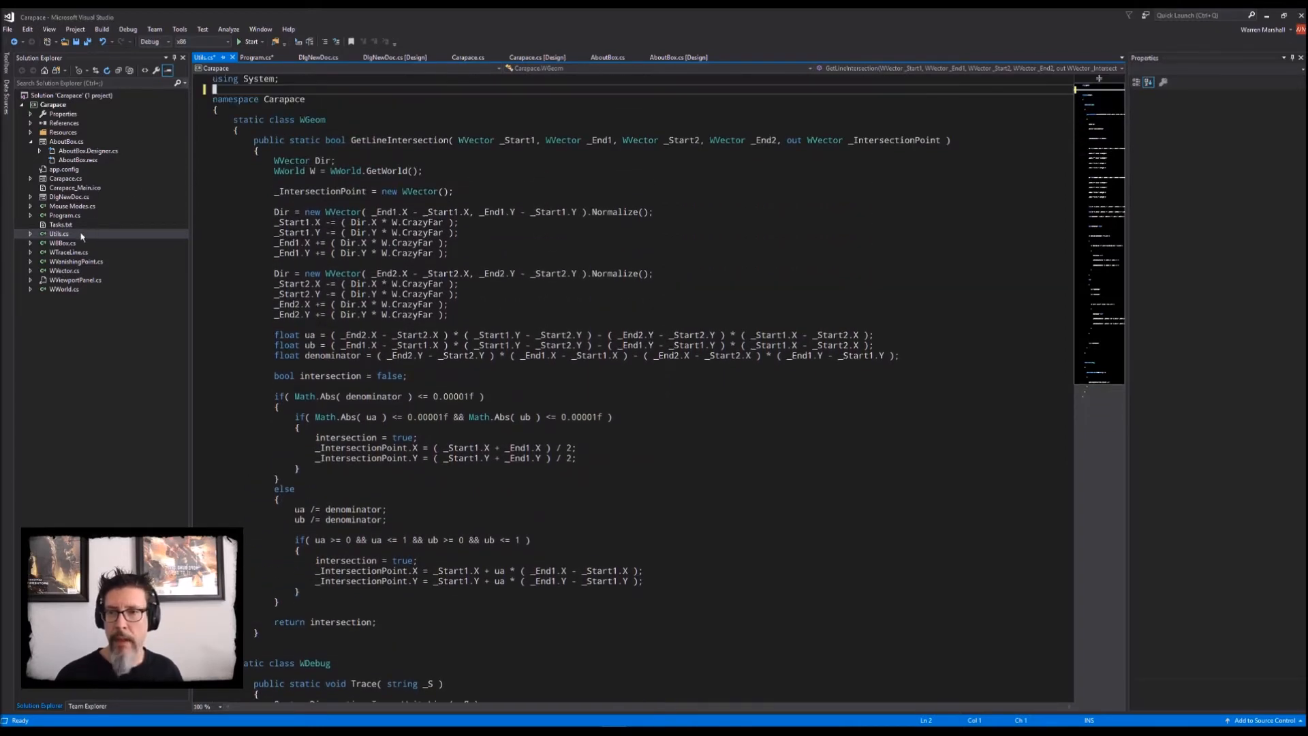
click(62, 242)
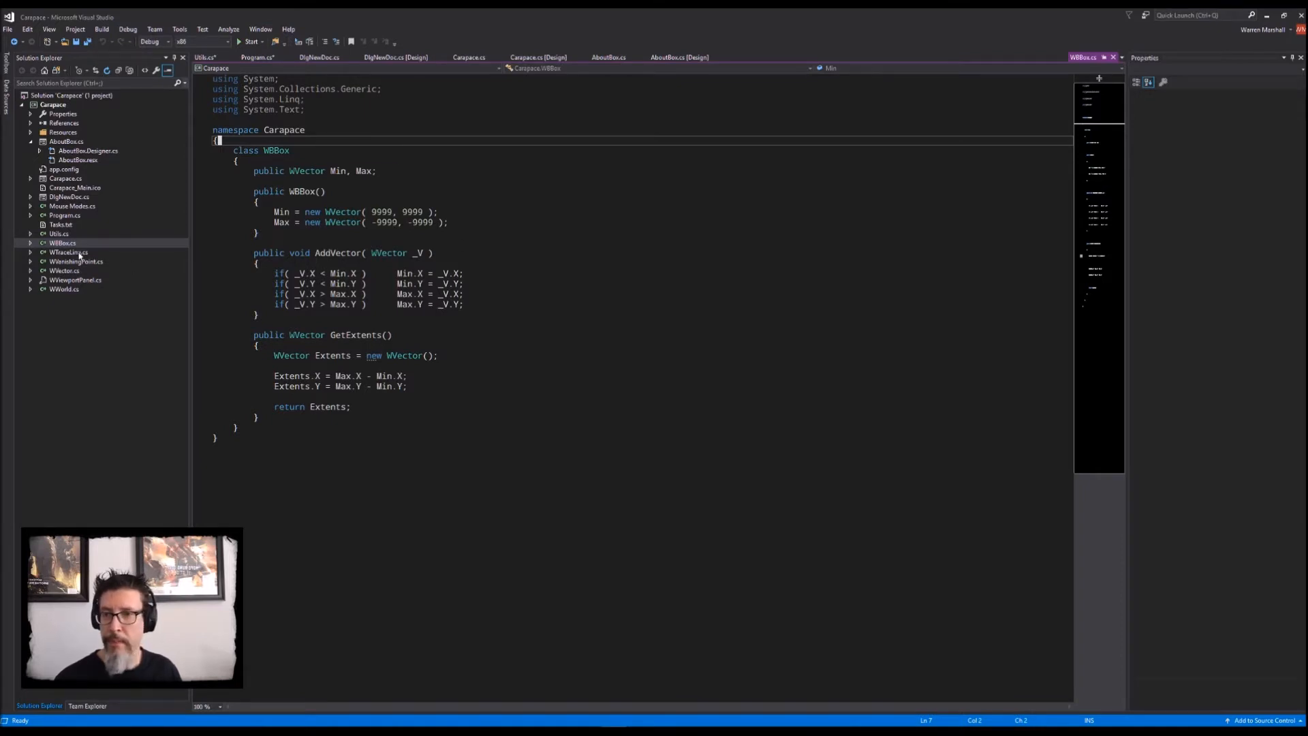
click(70, 252)
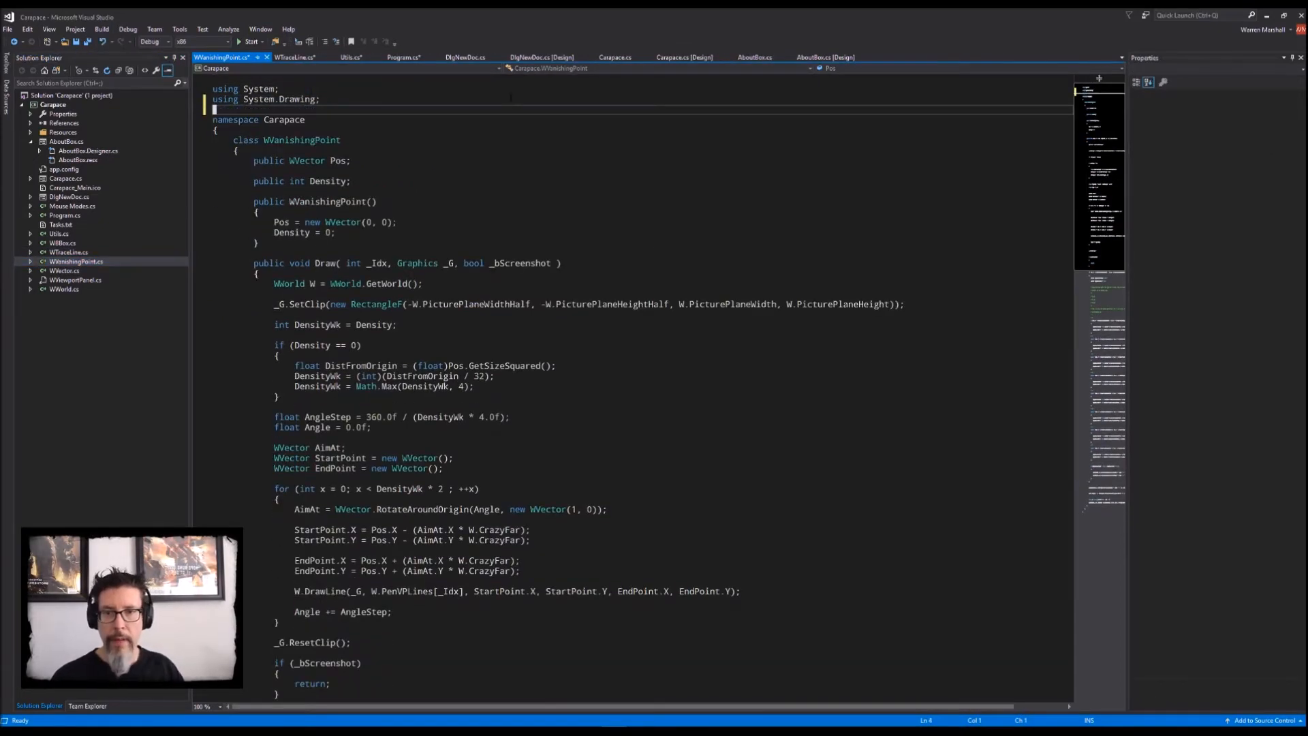
double_click(302, 139)
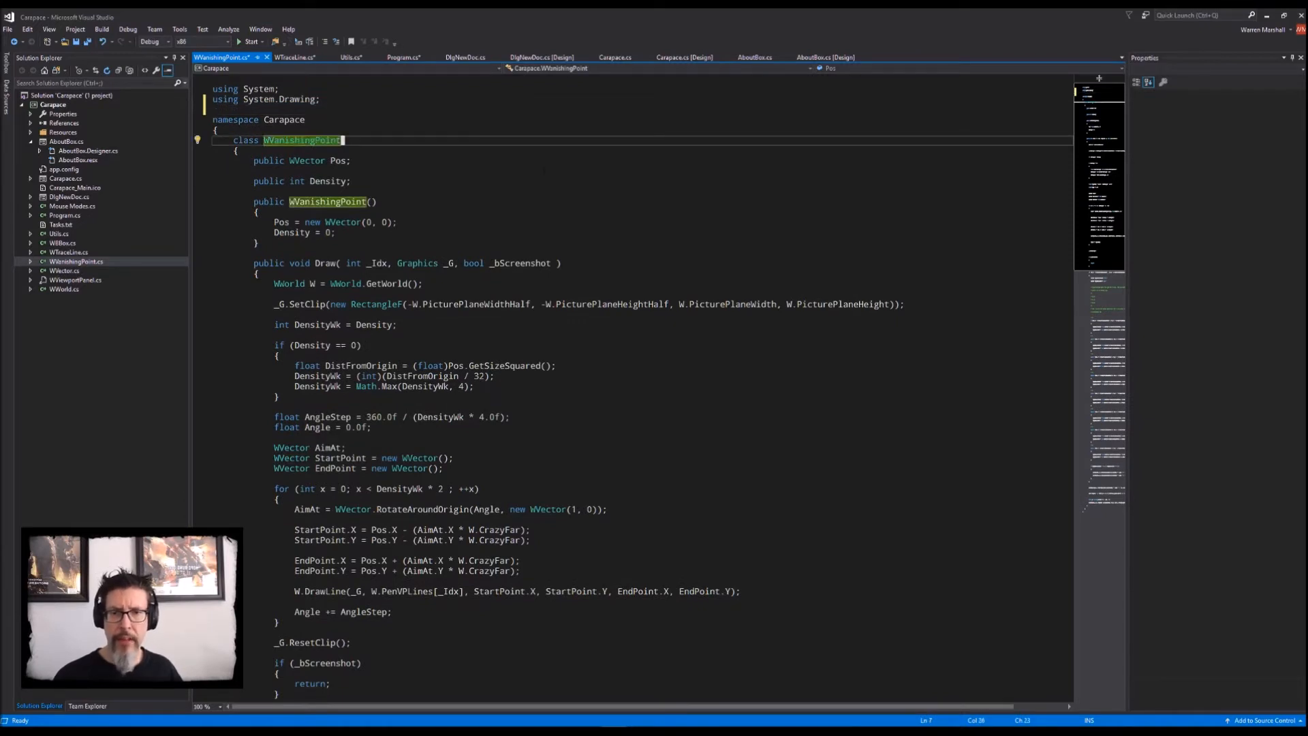
click(399, 222)
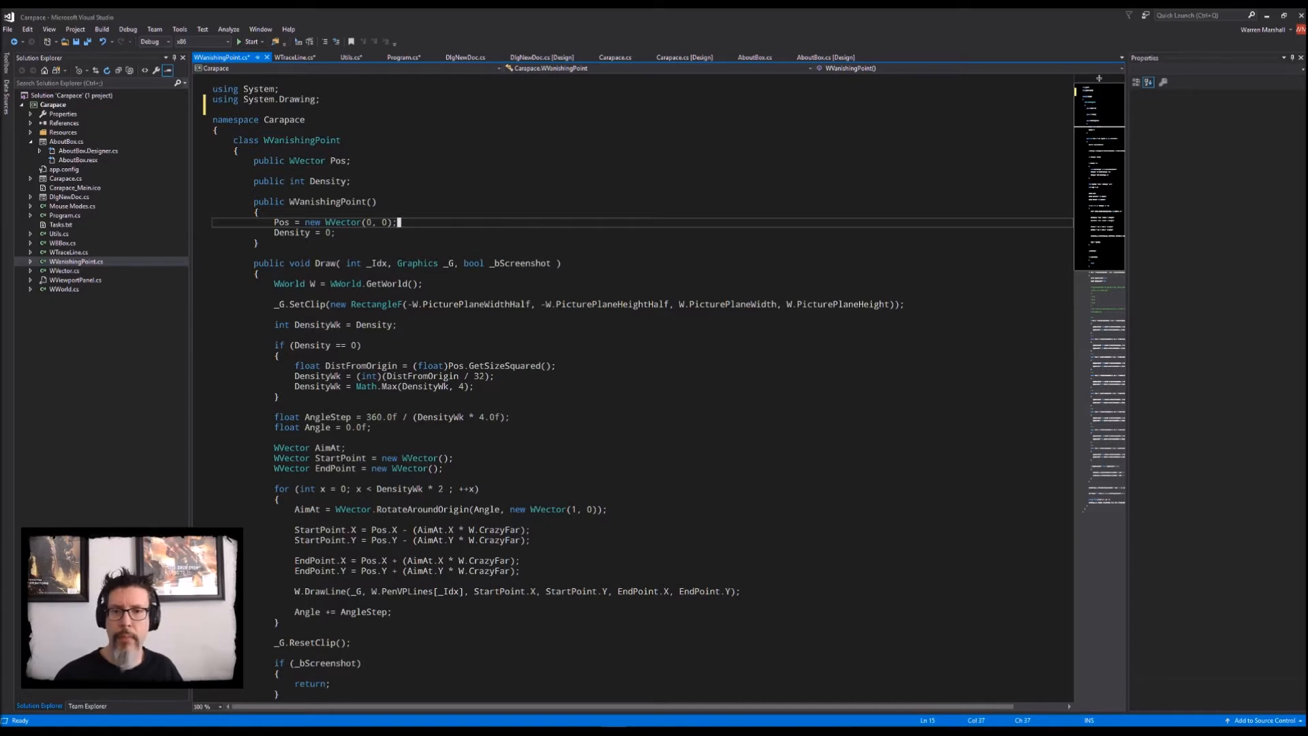
scroll(down, 3)
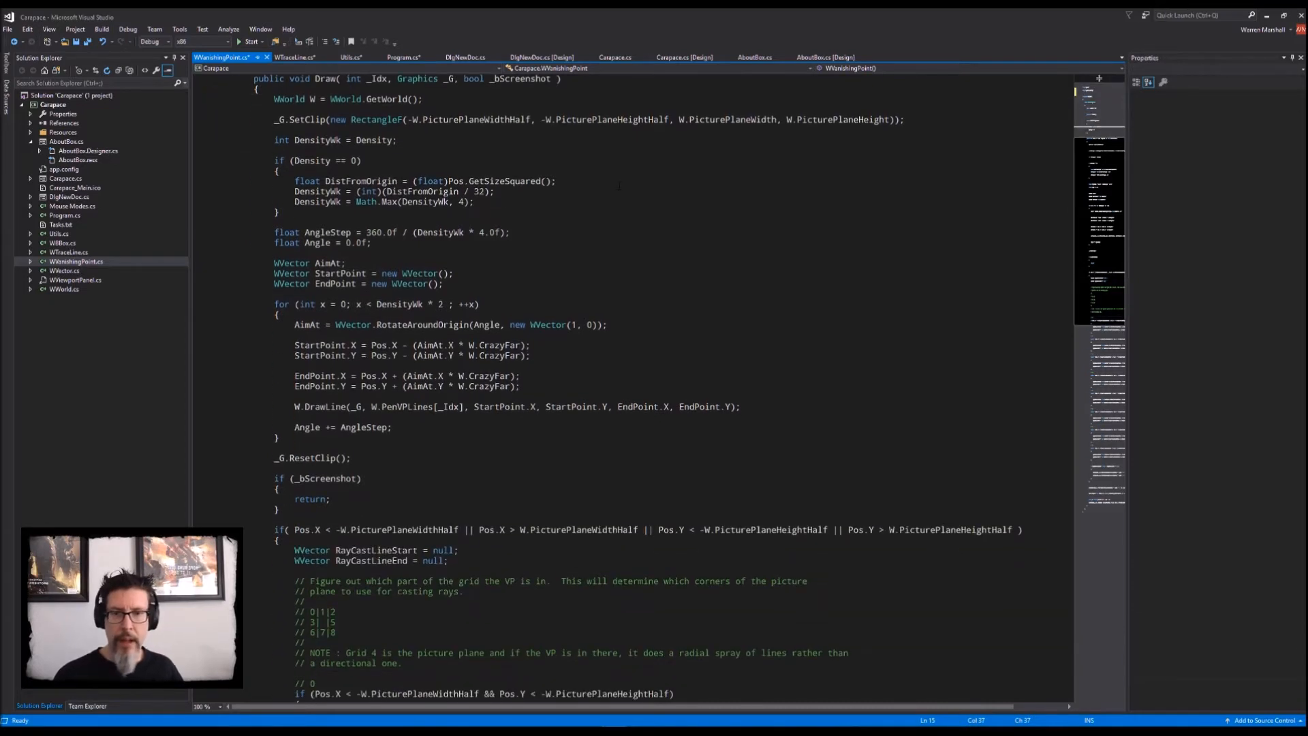
scroll(down, 3)
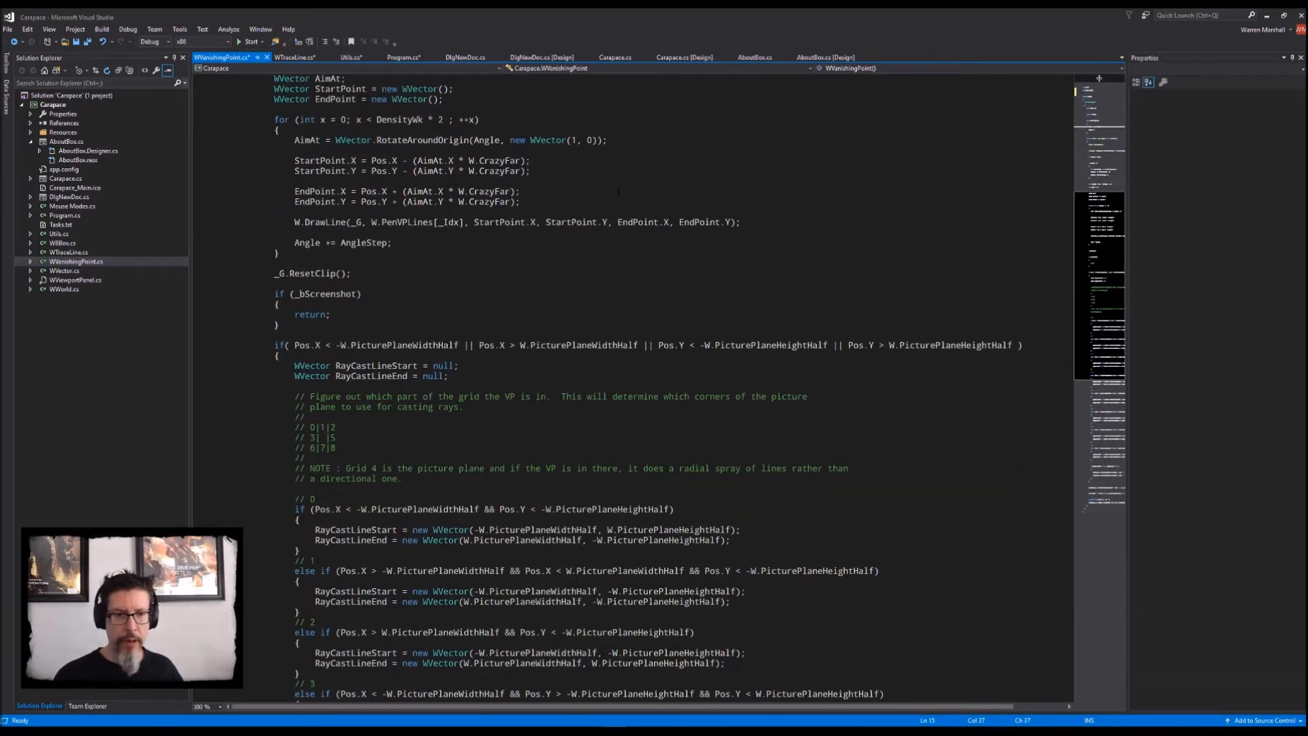
scroll(down, 3)
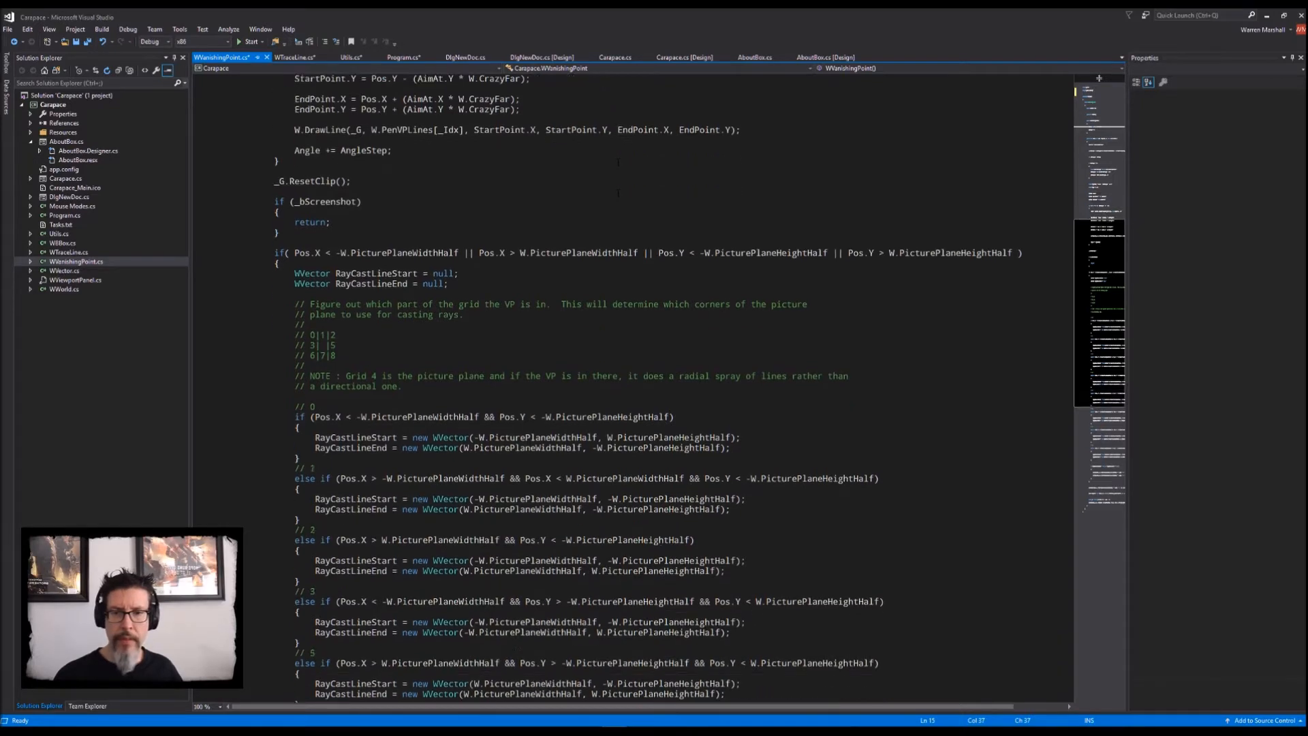
scroll(down, 3)
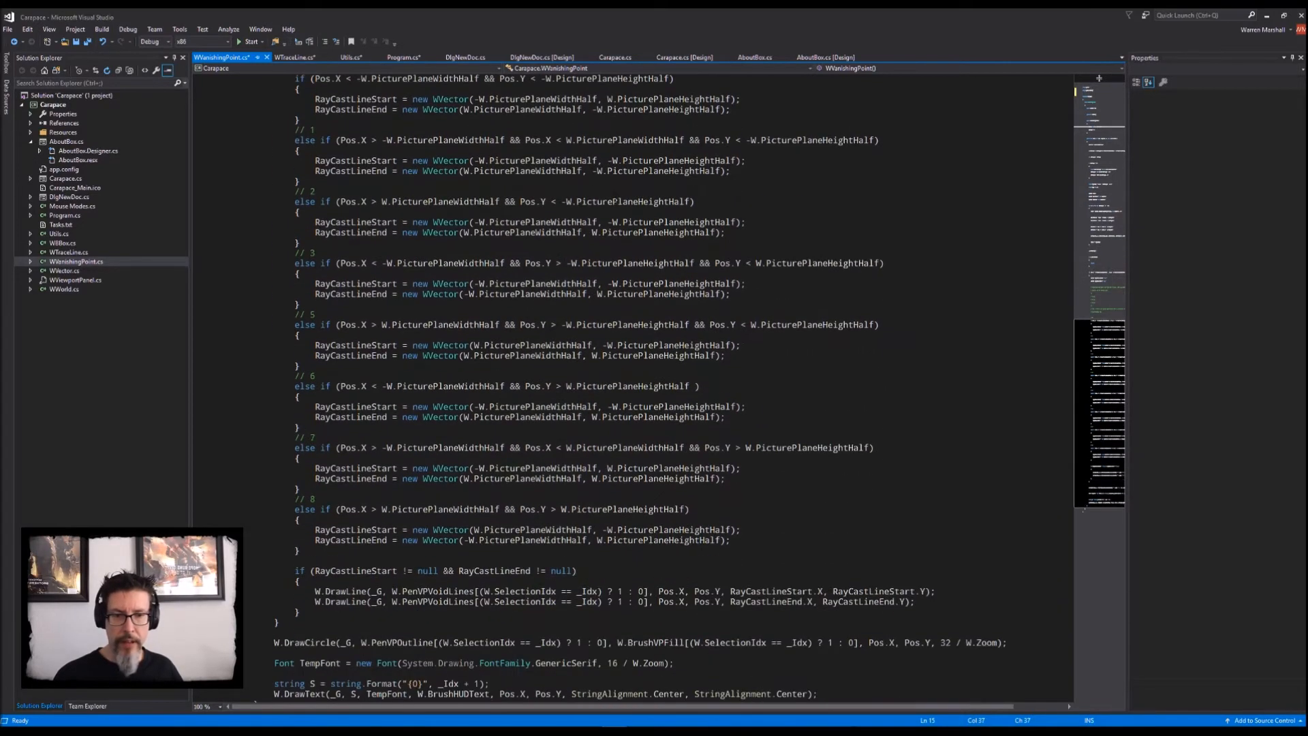
scroll(down, 3)
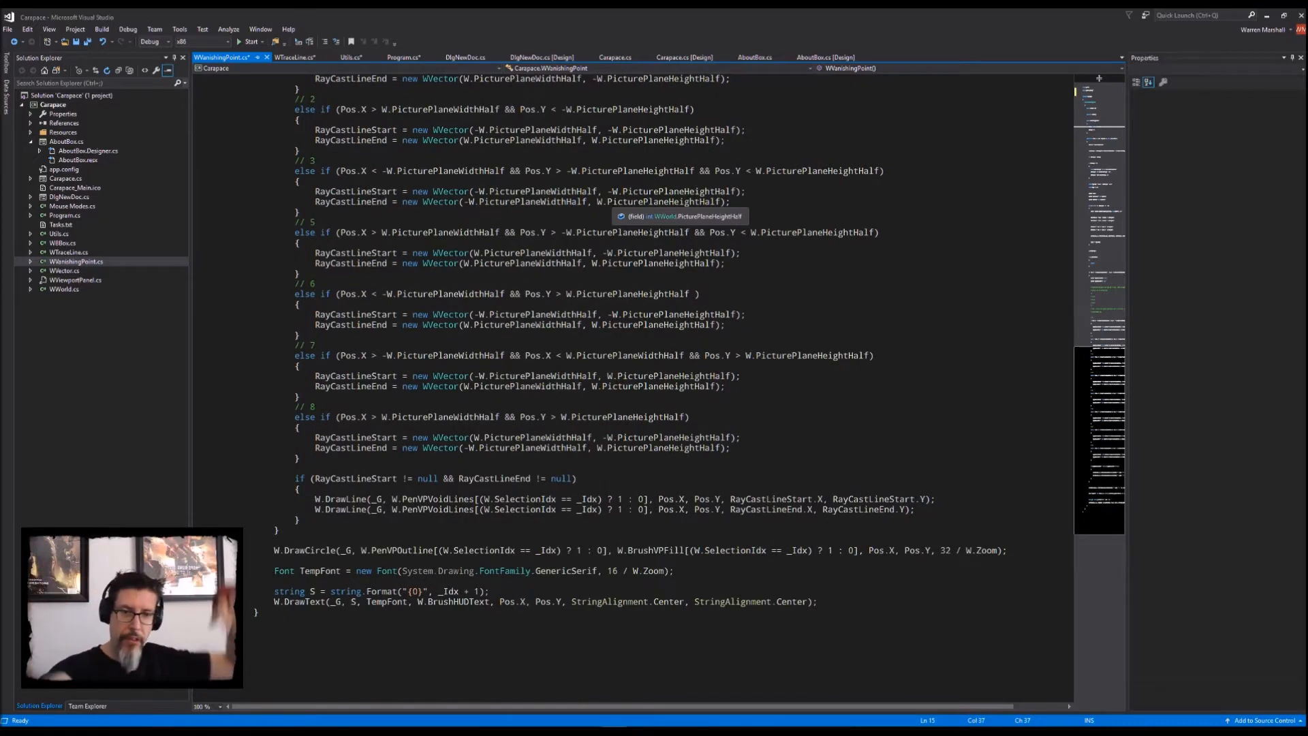
scroll(down, 3)
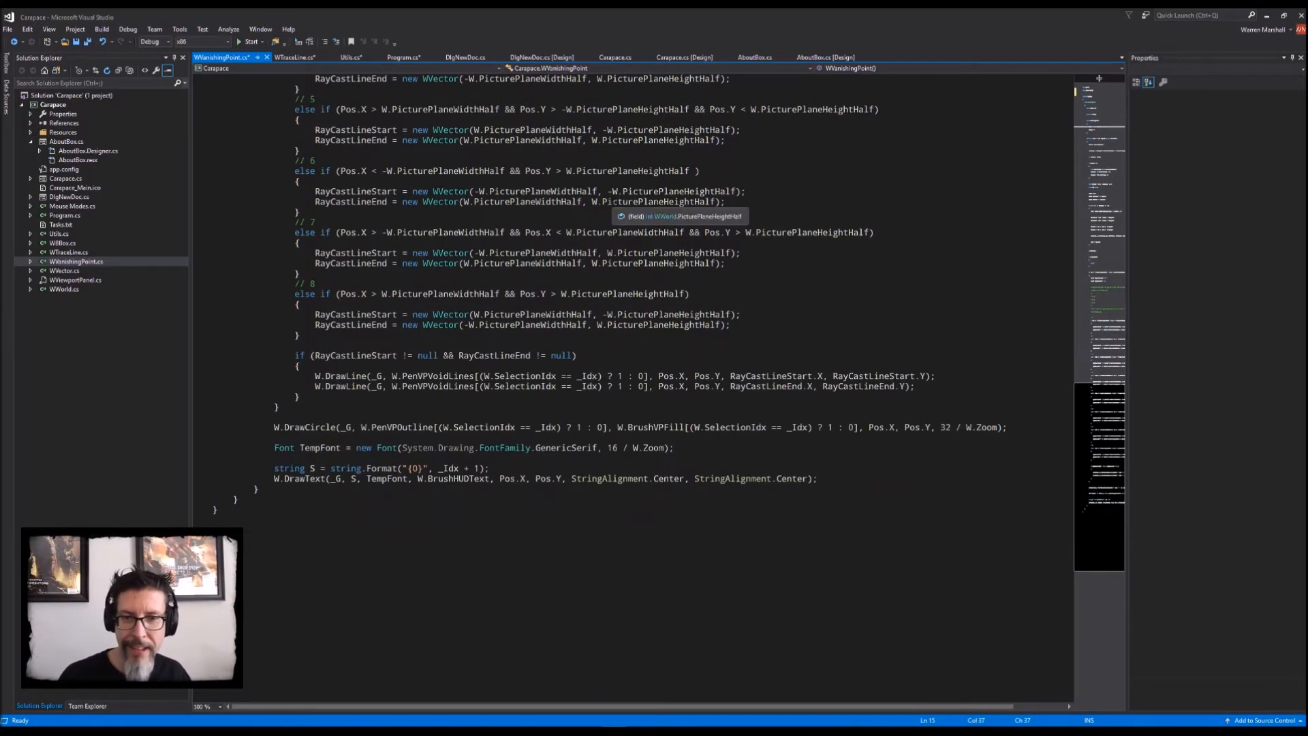
scroll(up, 3)
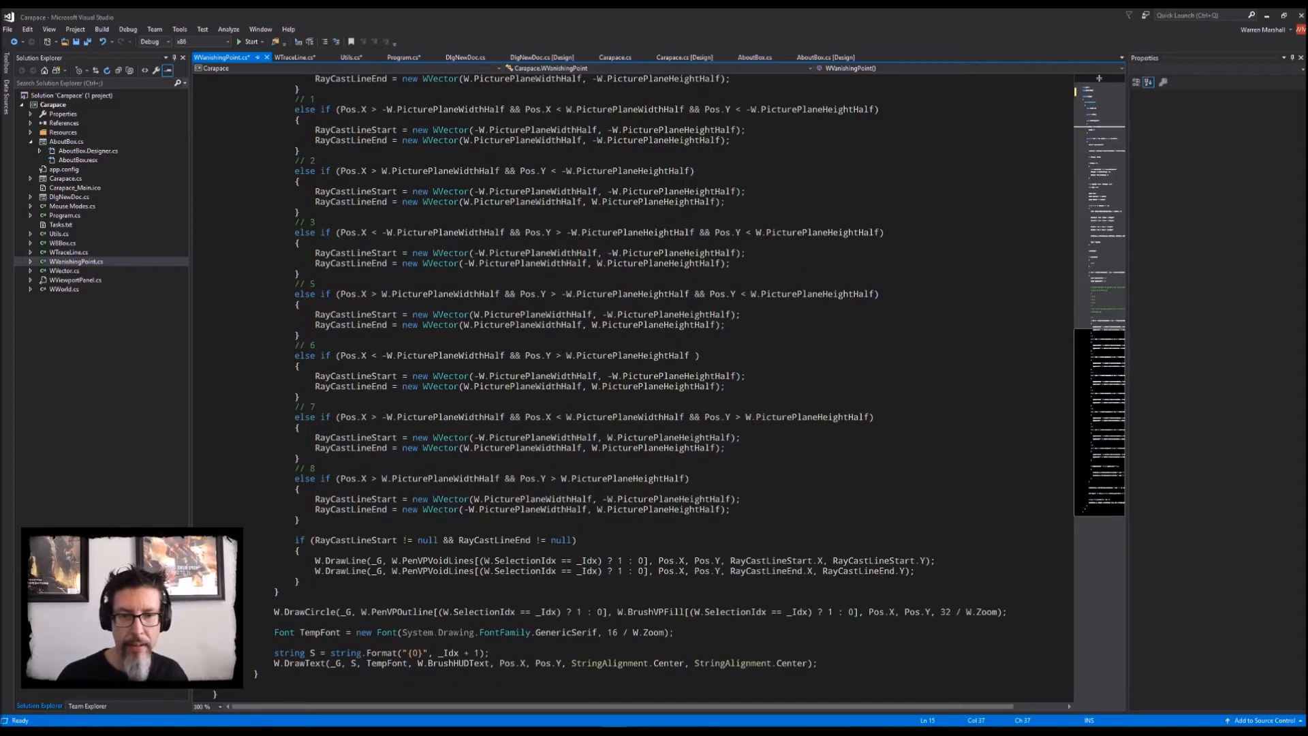
scroll(up, 3)
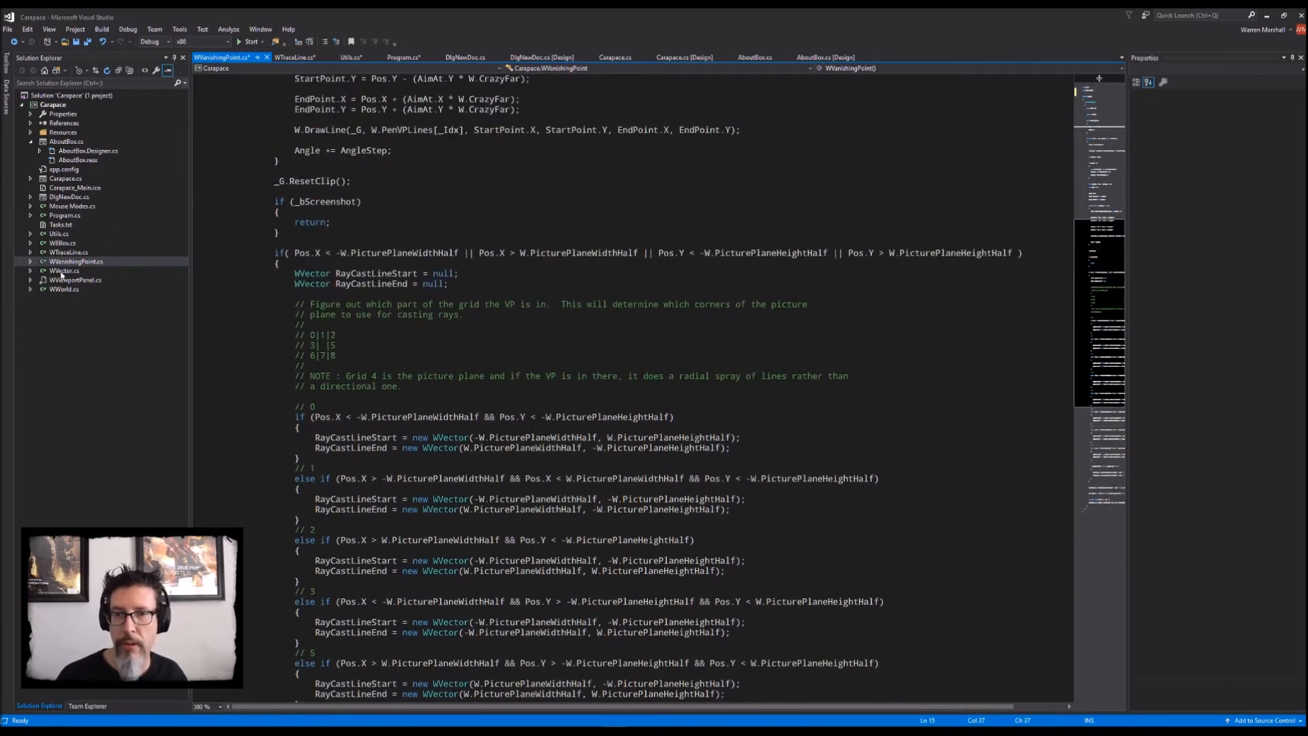
Step: Review WVector.cs vector math methods with imports trimmed to System and System.Drawing
click(64, 270)
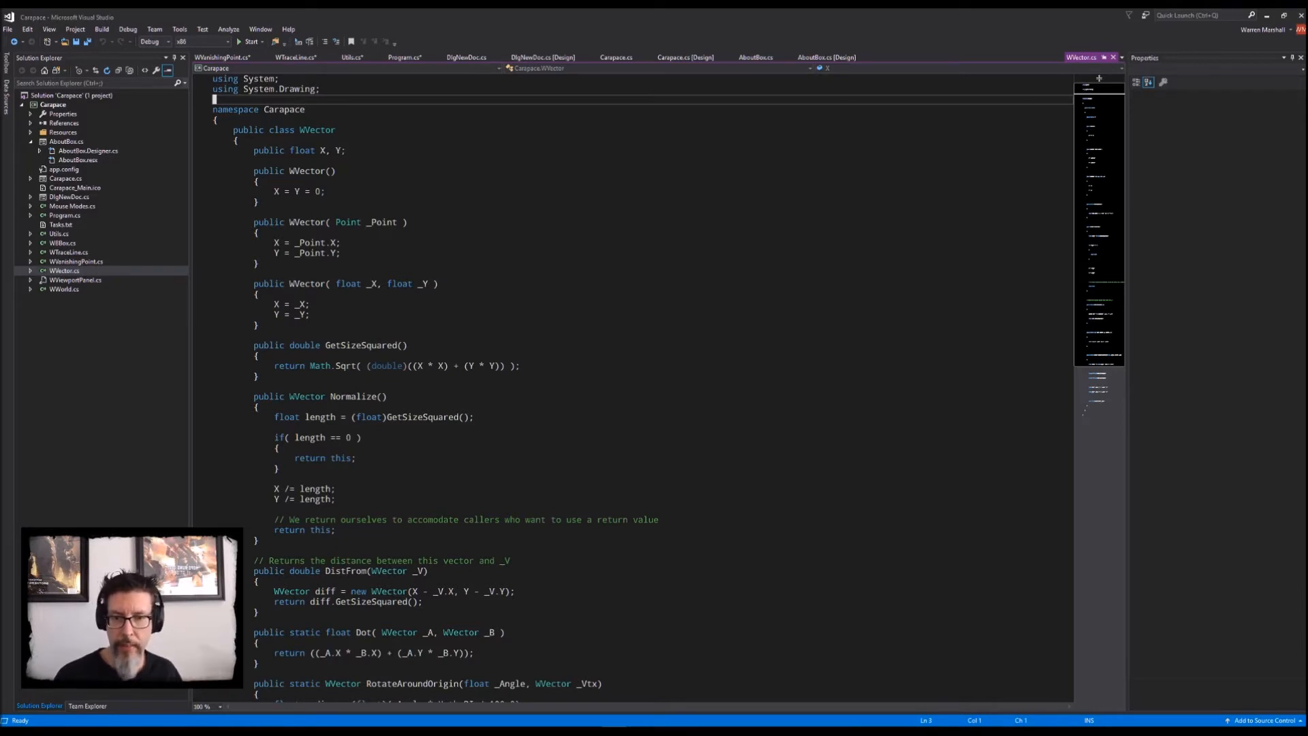
scroll(down, 3)
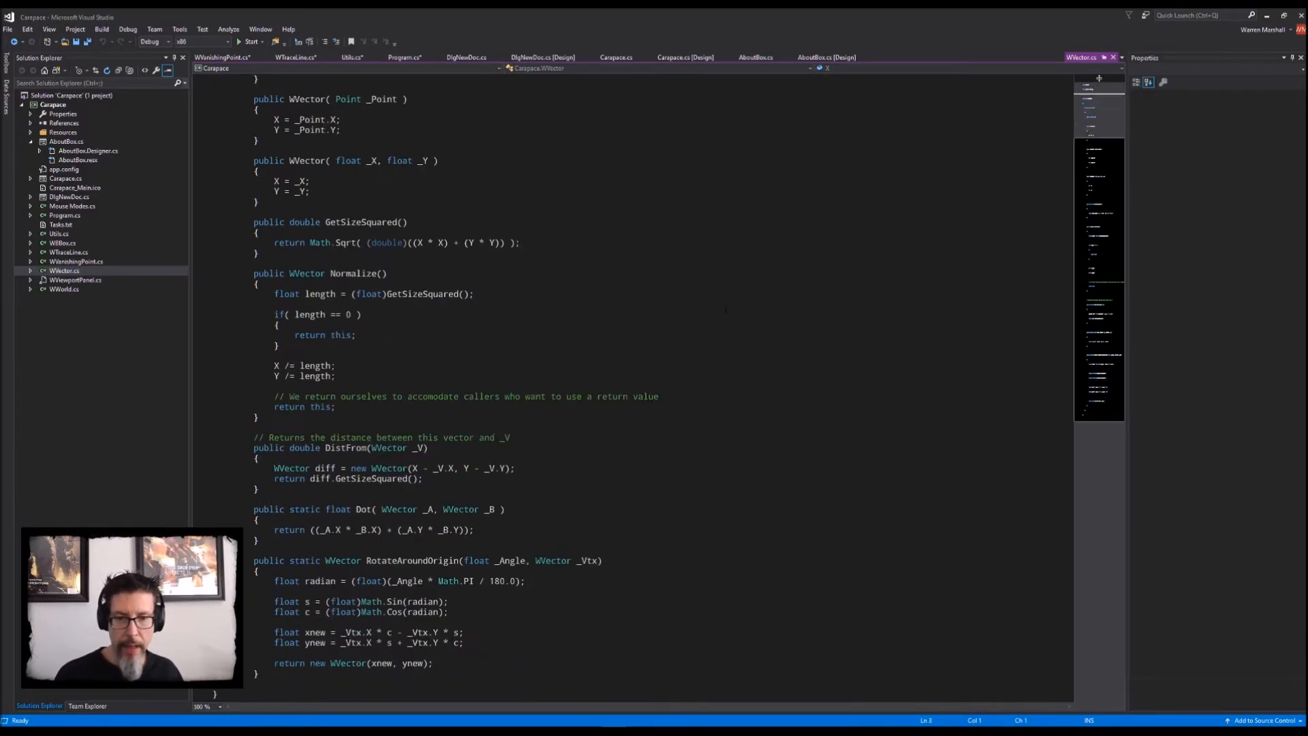
scroll(down, 3)
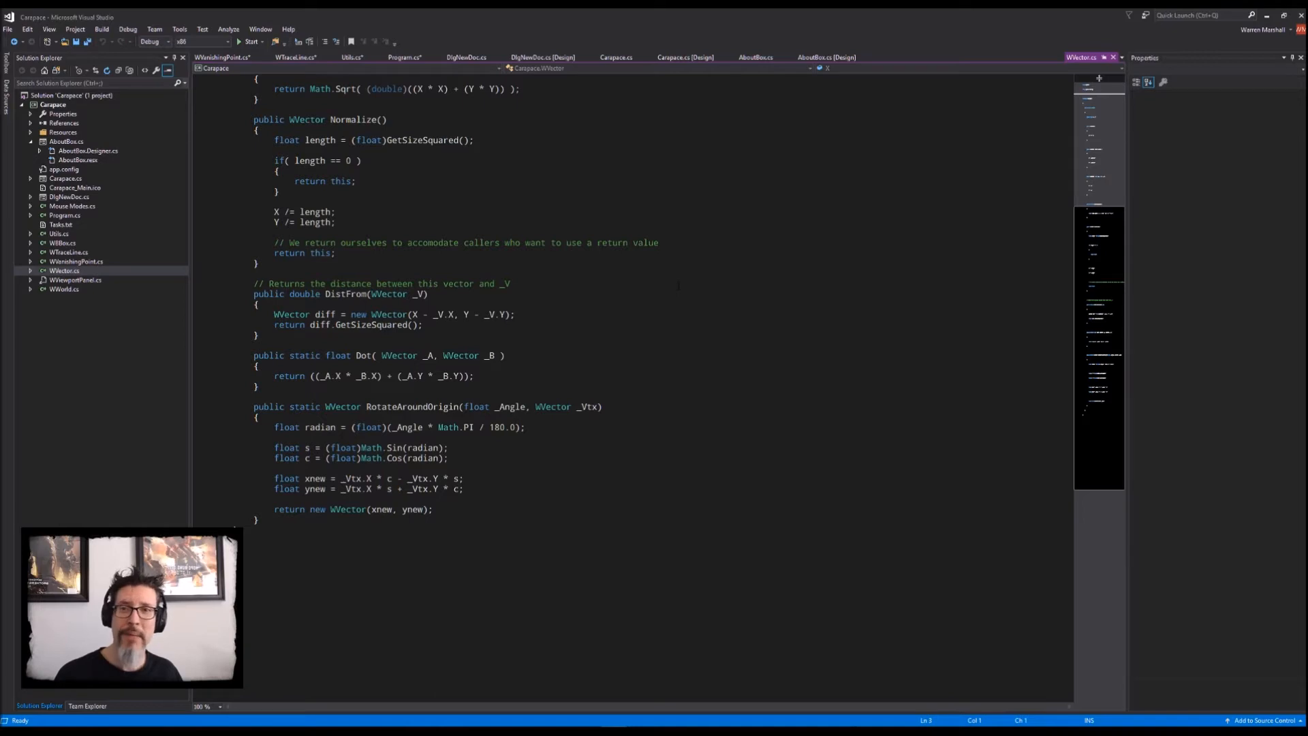
click(75, 279)
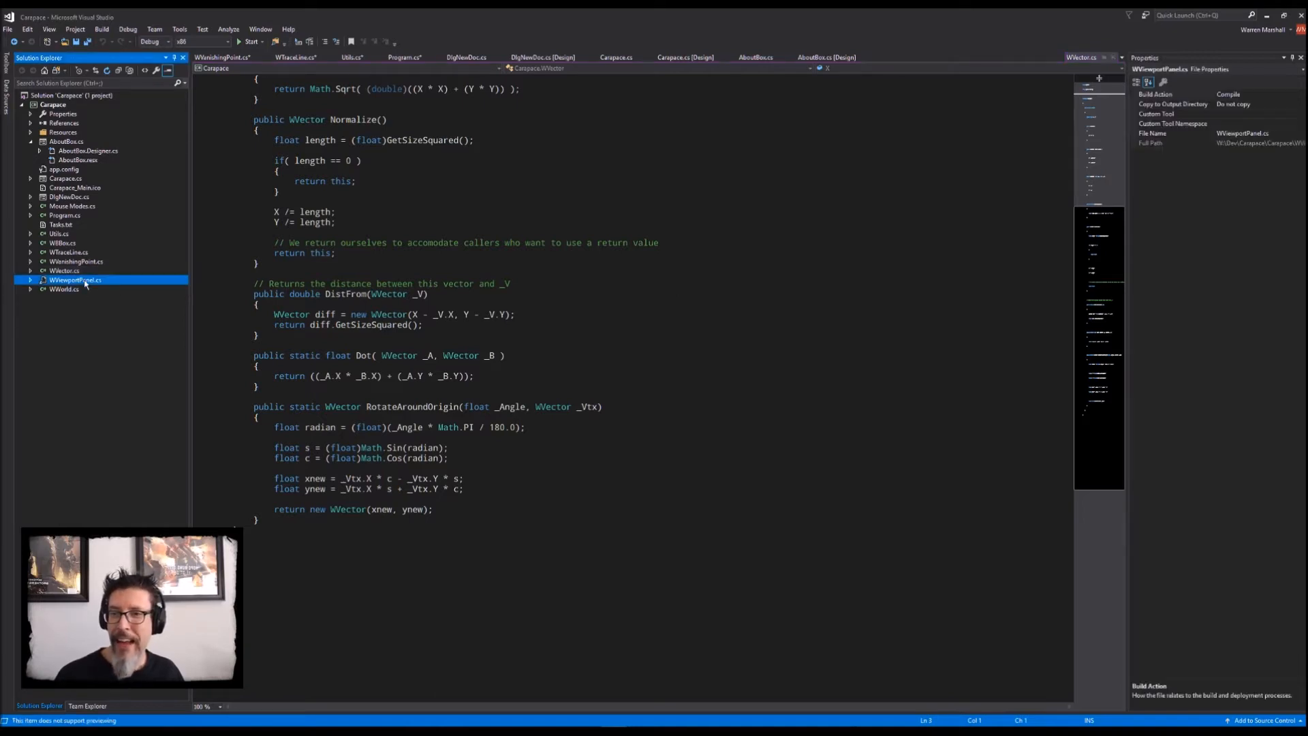
Step: Open WViewportPanel.cs and remove its unnecessary using directives
double_click(74, 279)
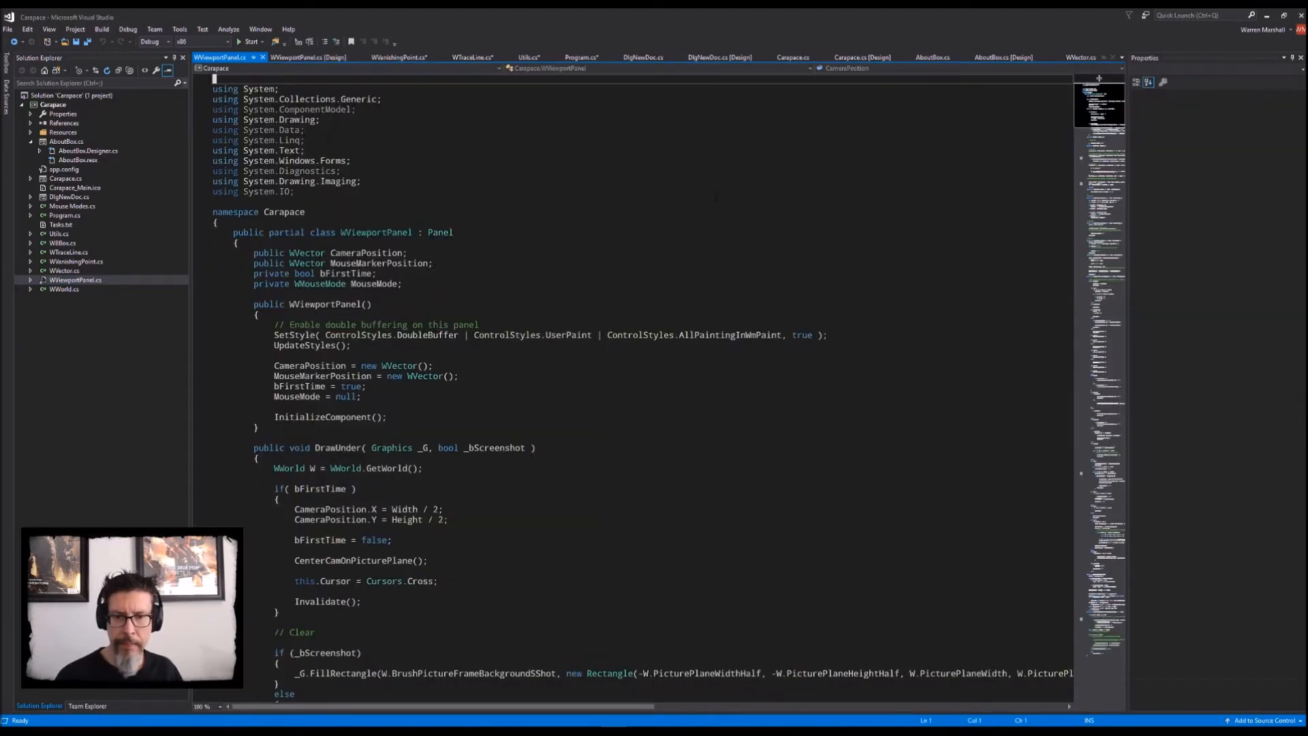
scroll(down, 3)
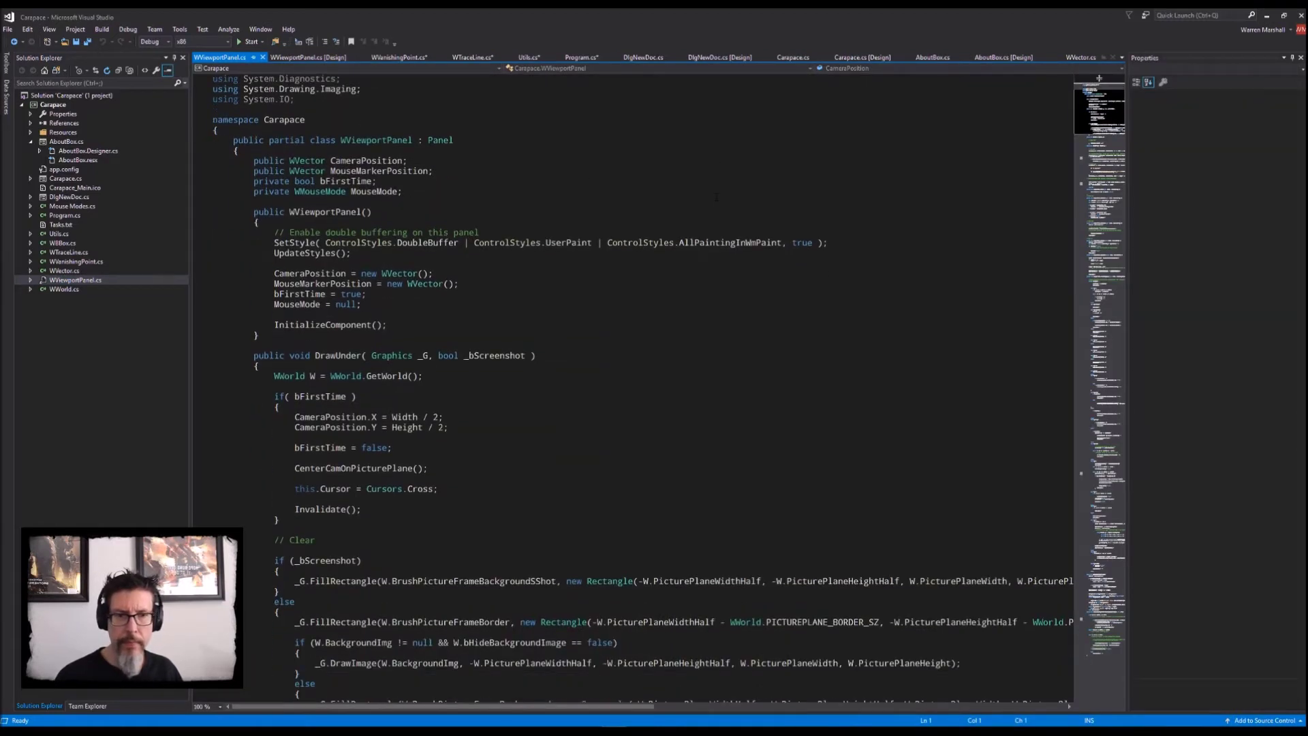
scroll(up, 3)
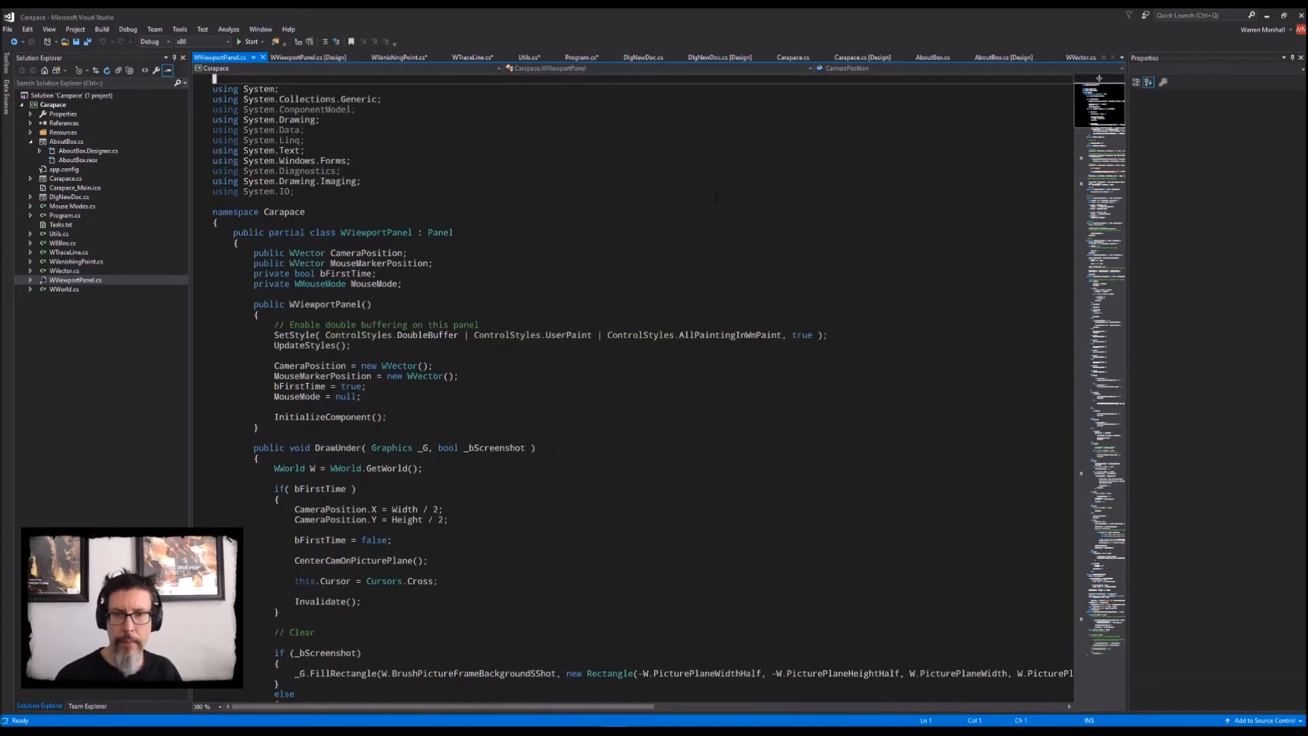
click(320, 119)
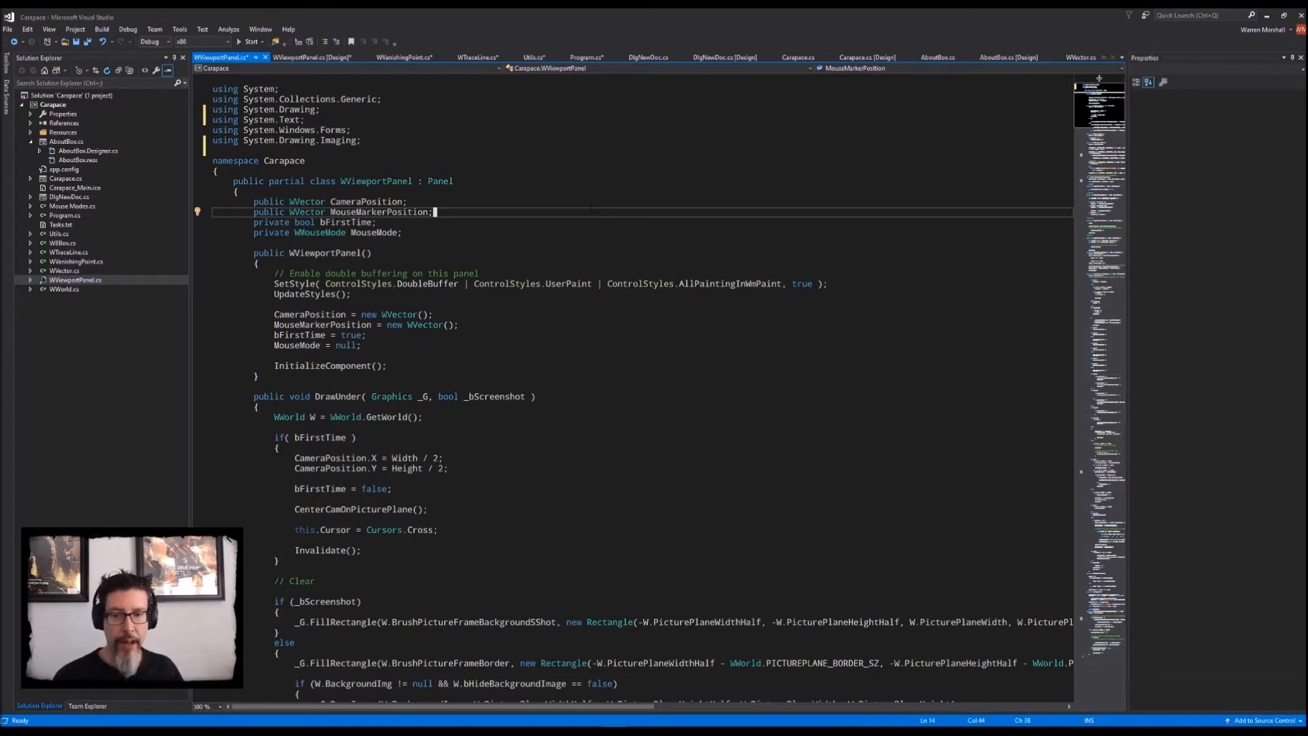
Step: Delete the commented-out string.Format camera zoom line in WViewportPanel.cs
scroll(down, 3)
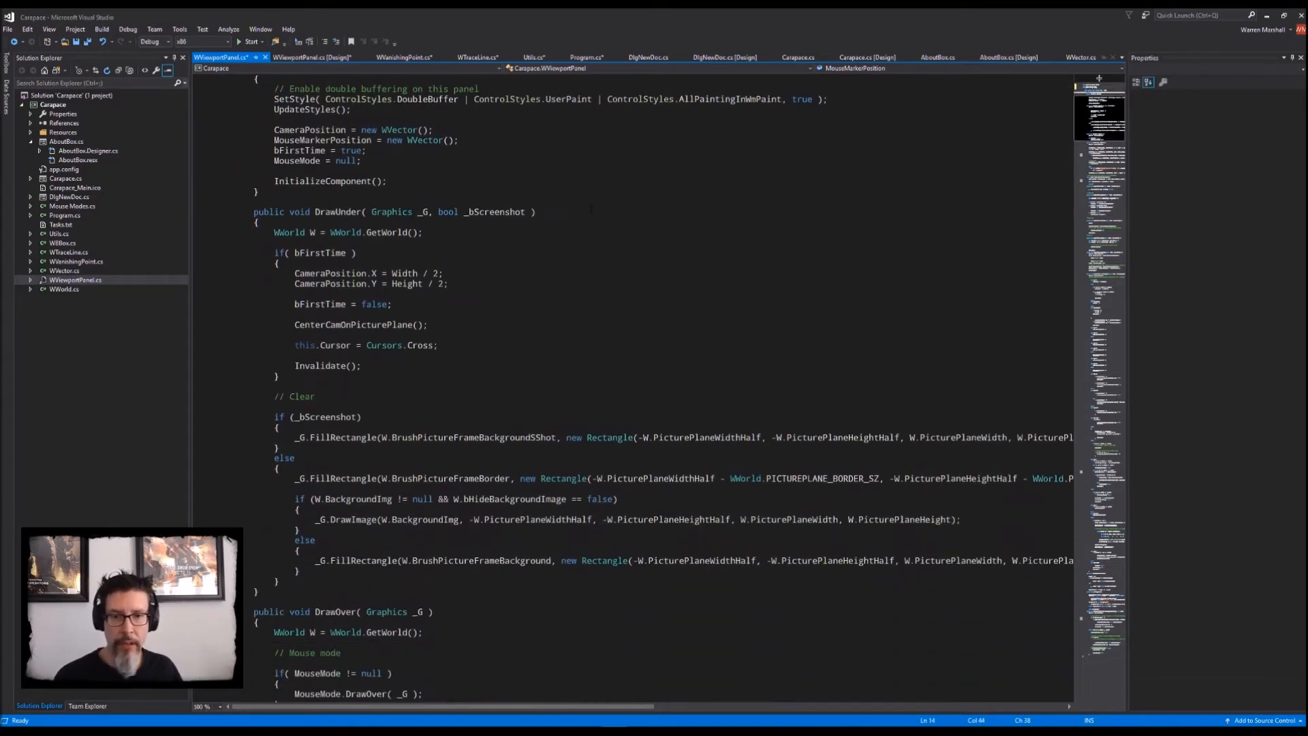
scroll(down, 3)
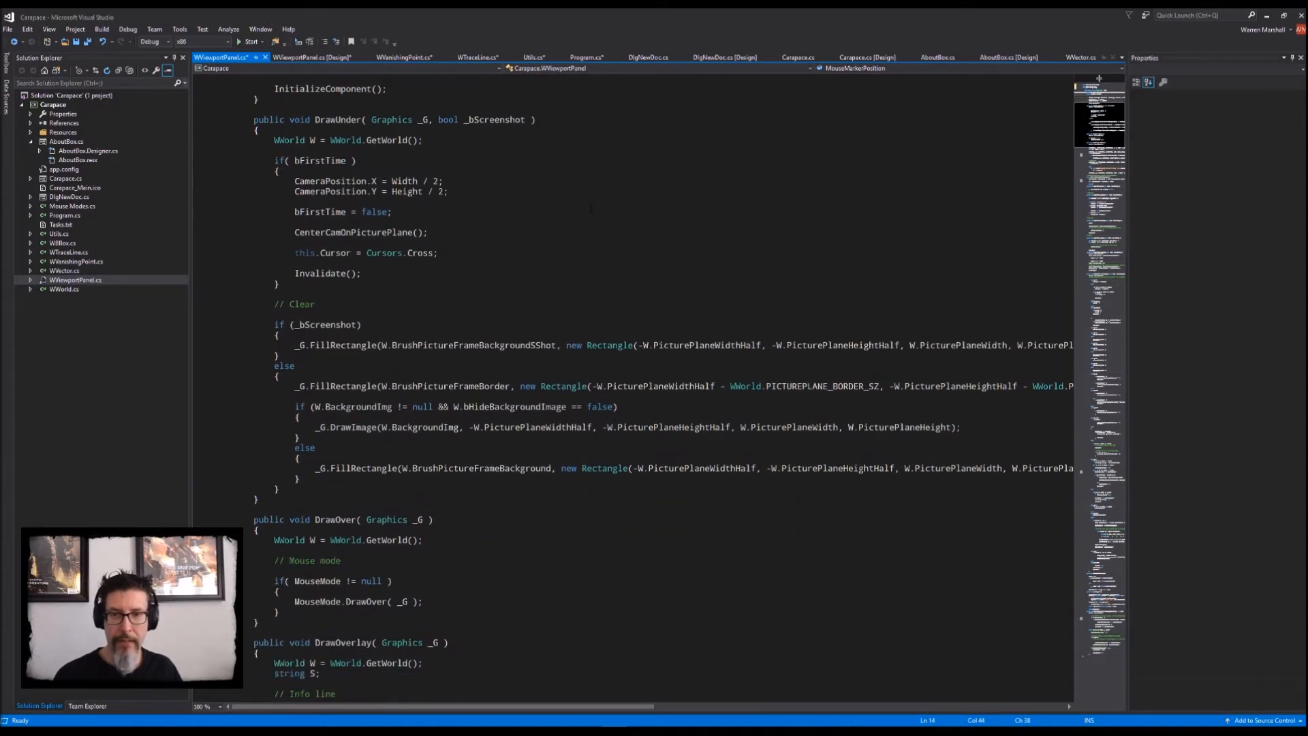
scroll(up, 3)
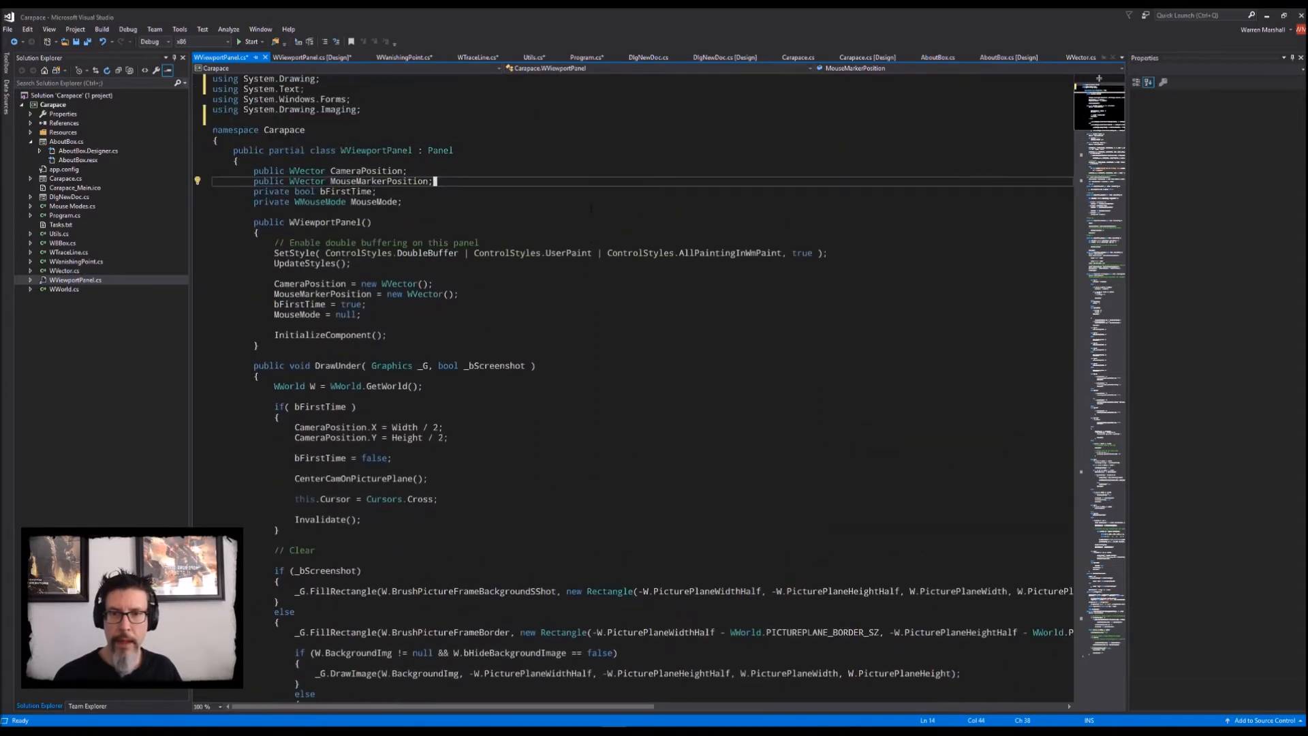
scroll(down, 3)
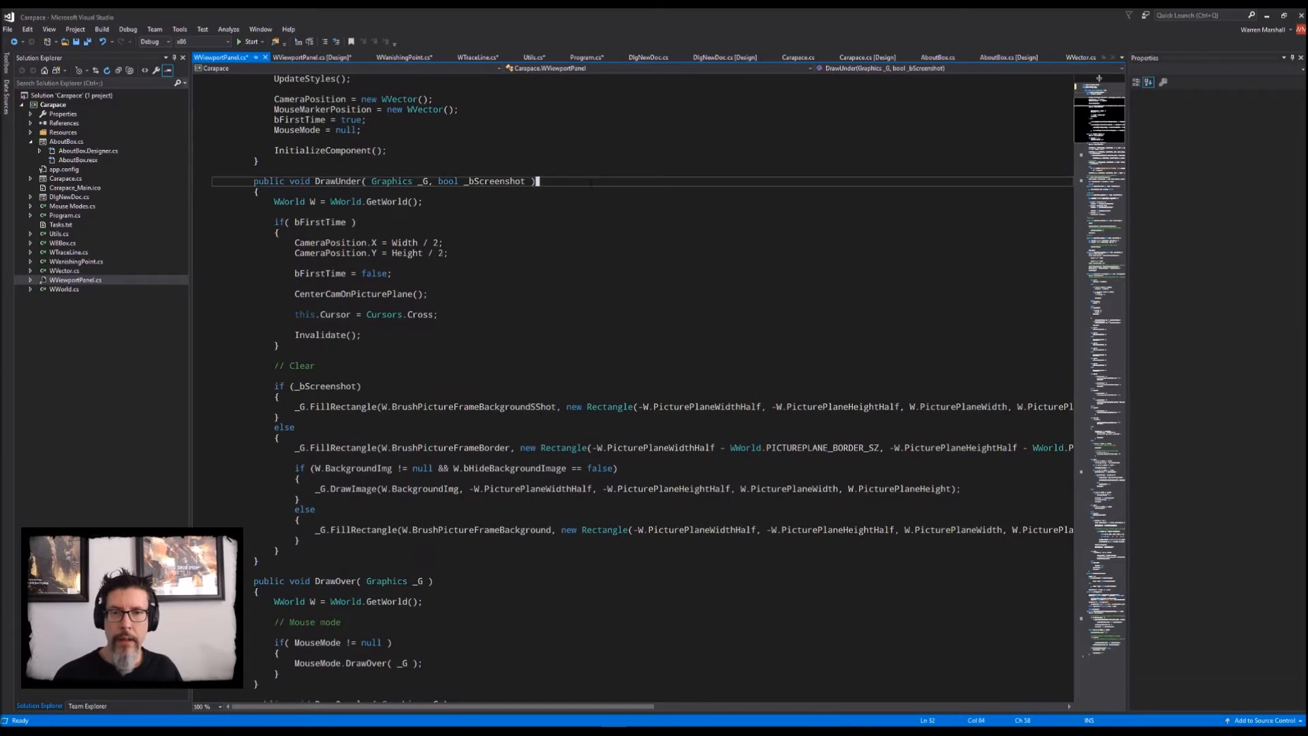
scroll(down, 3)
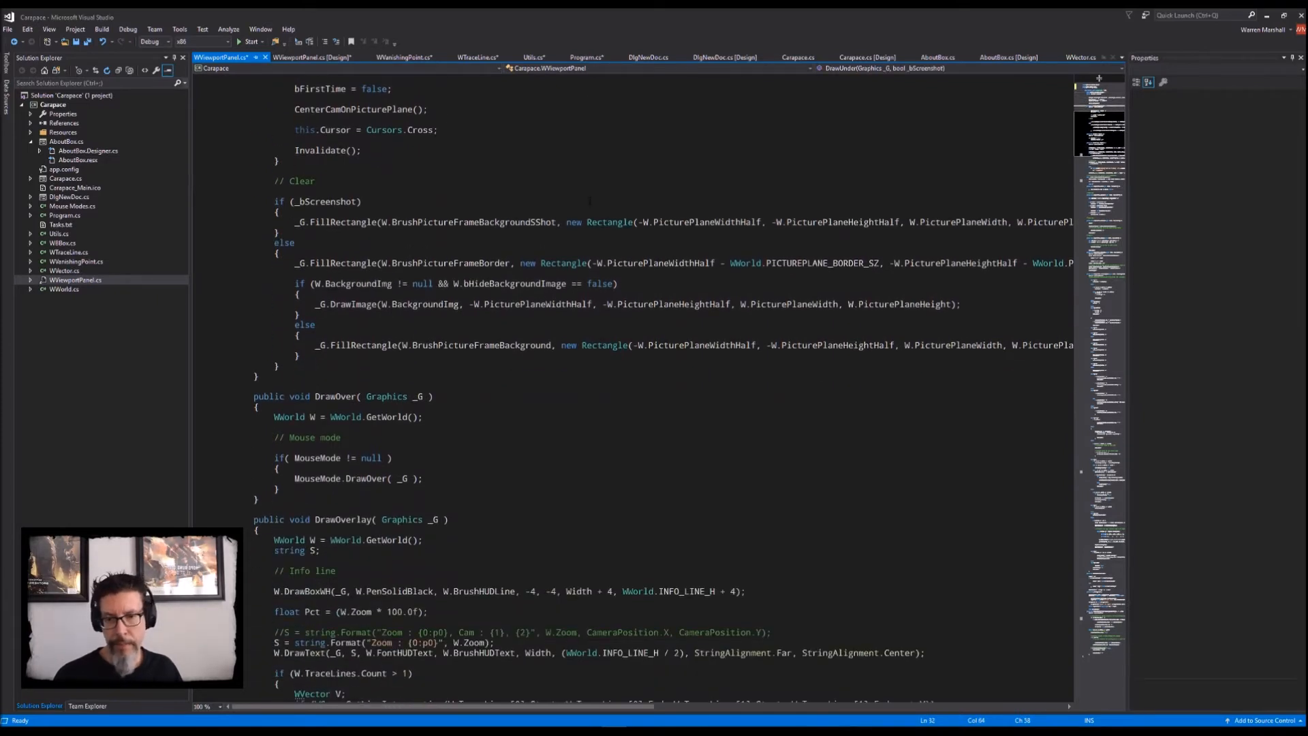
scroll(down, 3)
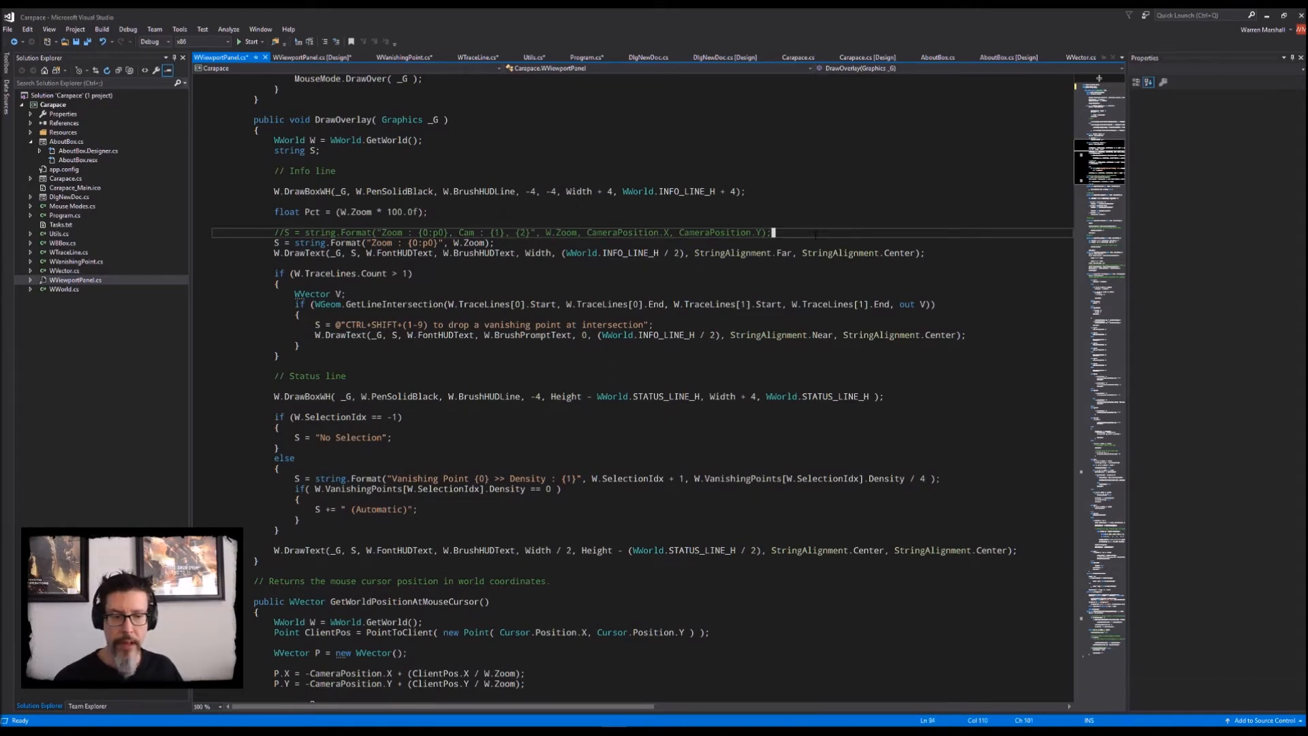
key(Home)
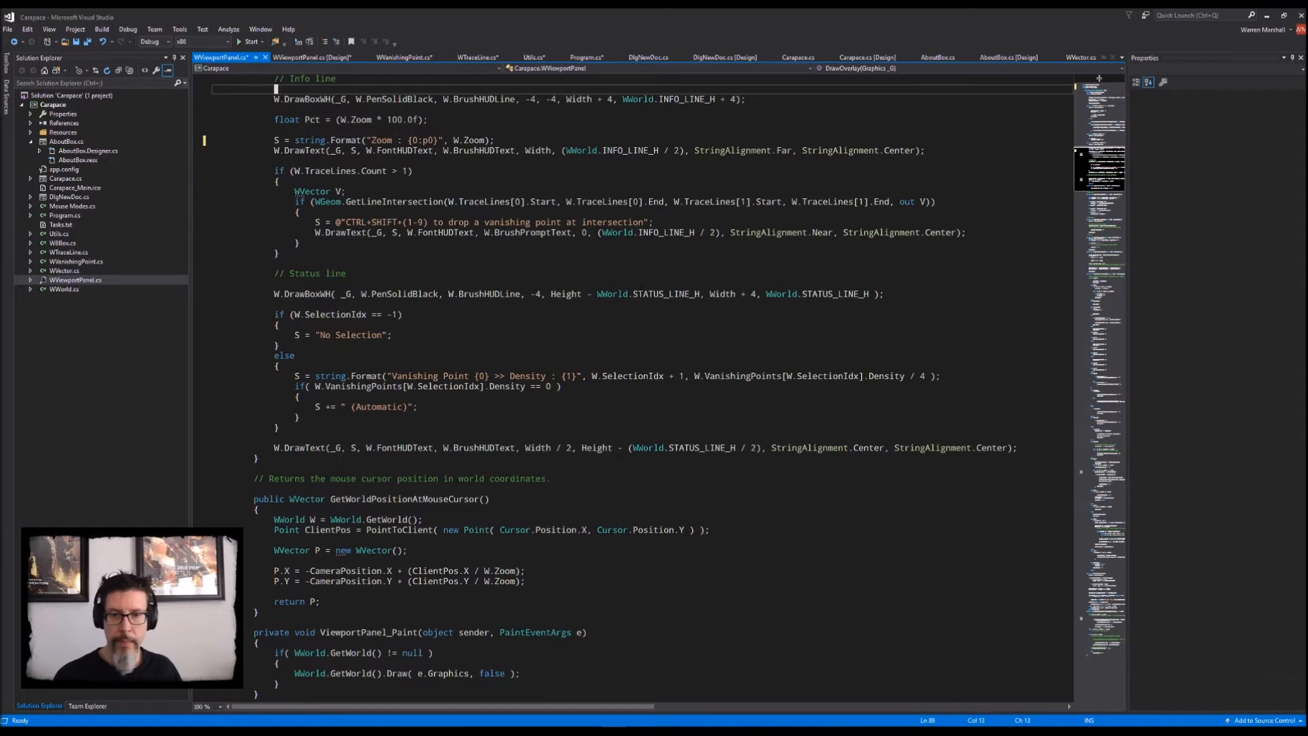
Step: Delete the commented-out Trace.WriteLine debug lines further down the file
scroll(down, 3)
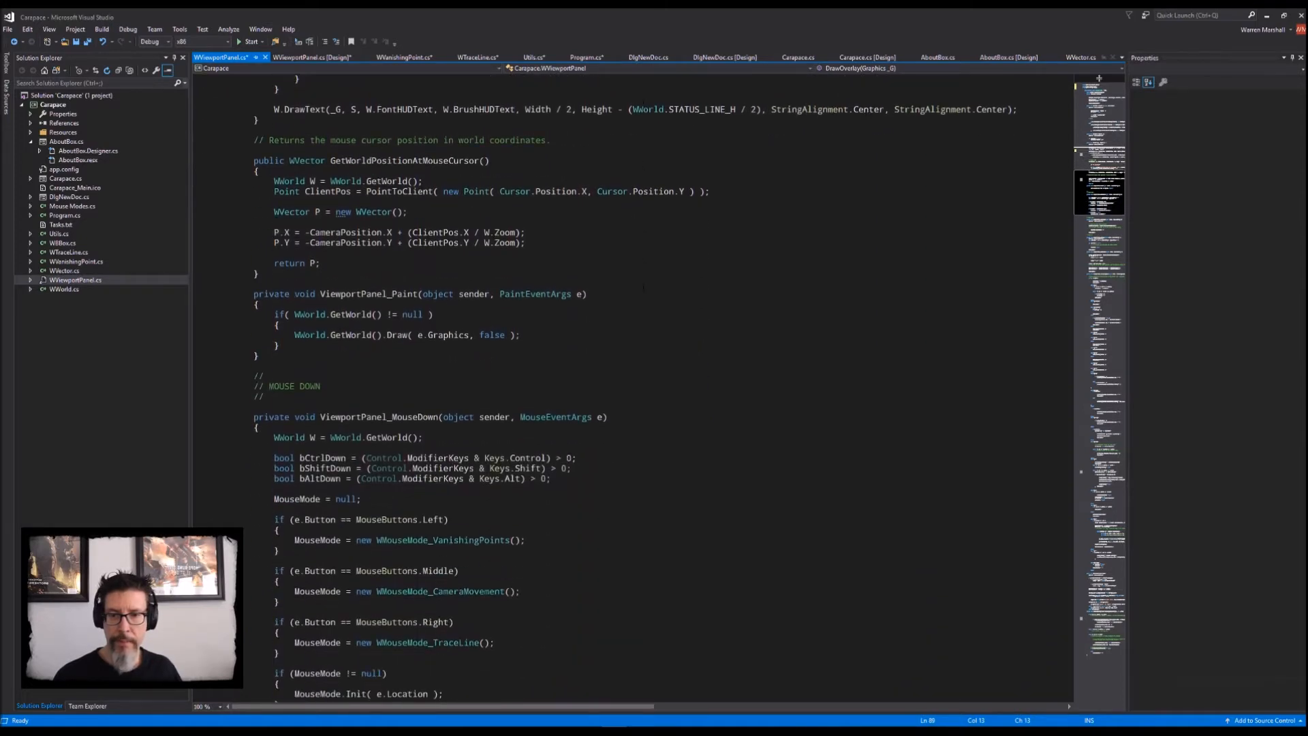
scroll(down, 3)
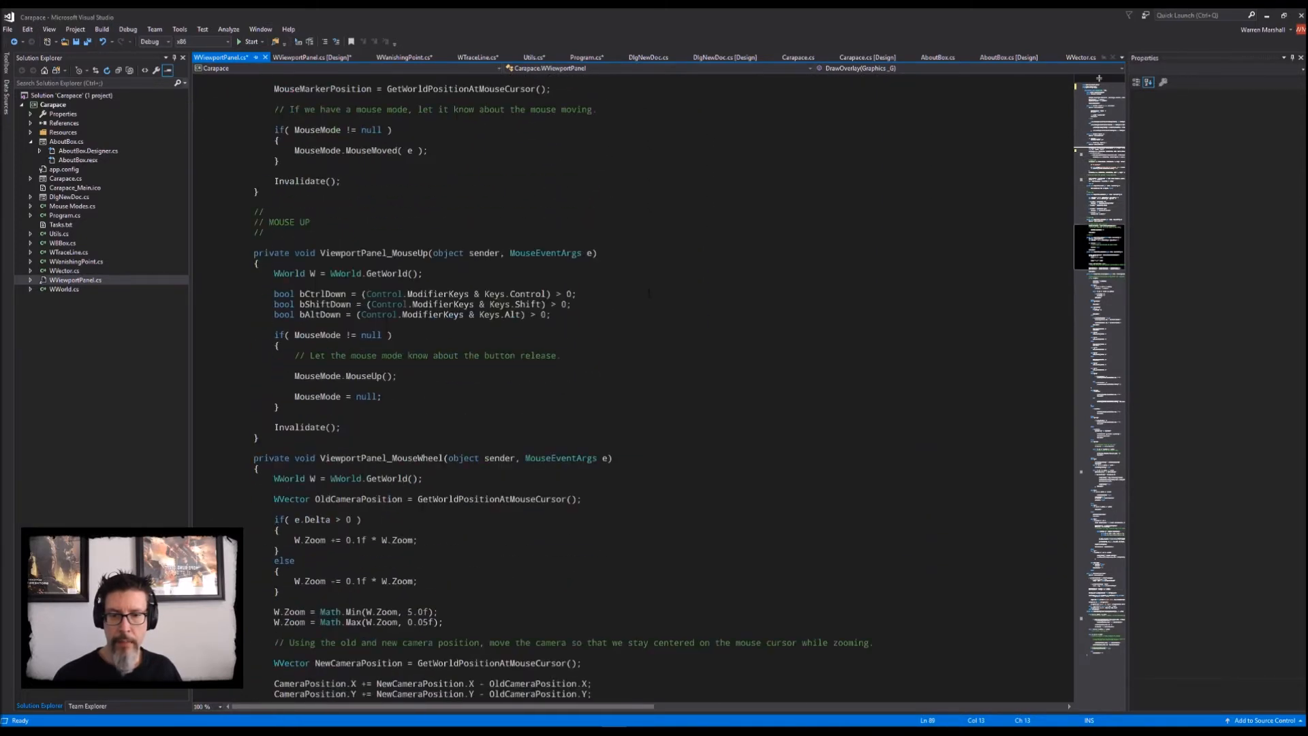
scroll(down, 3)
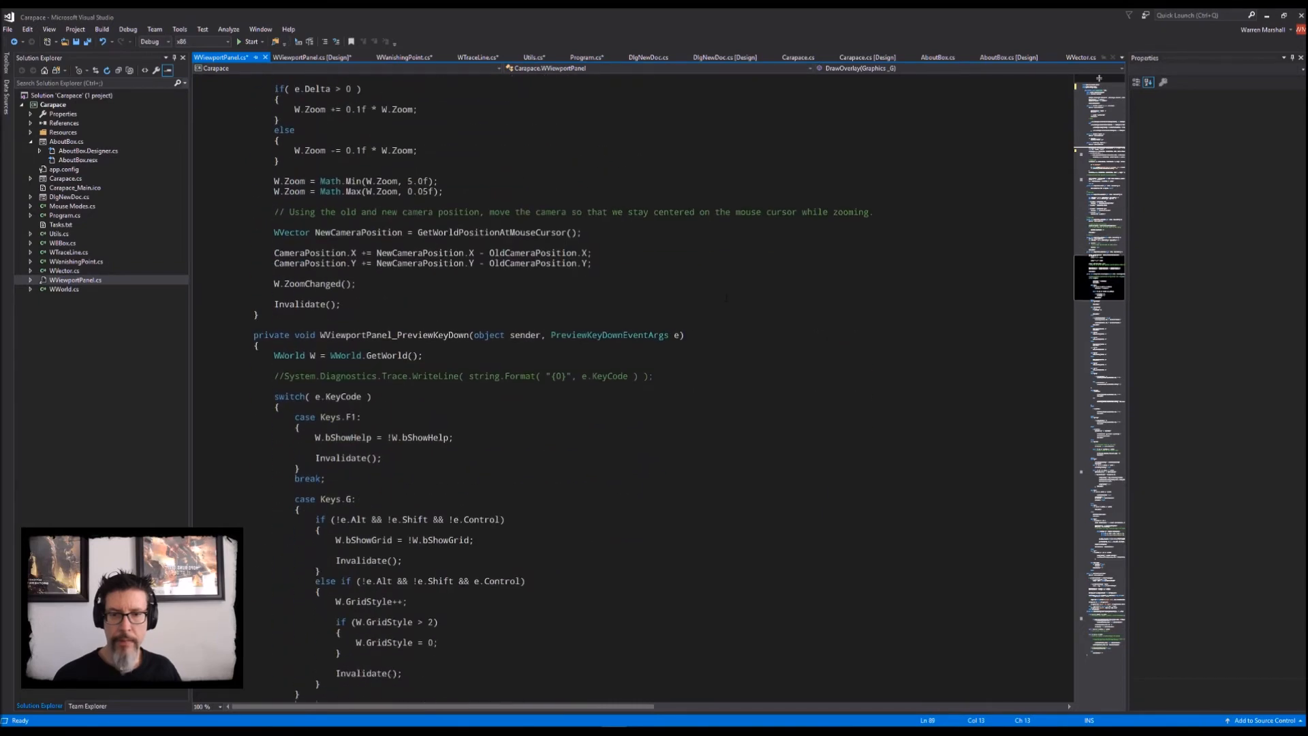
scroll(down, 3)
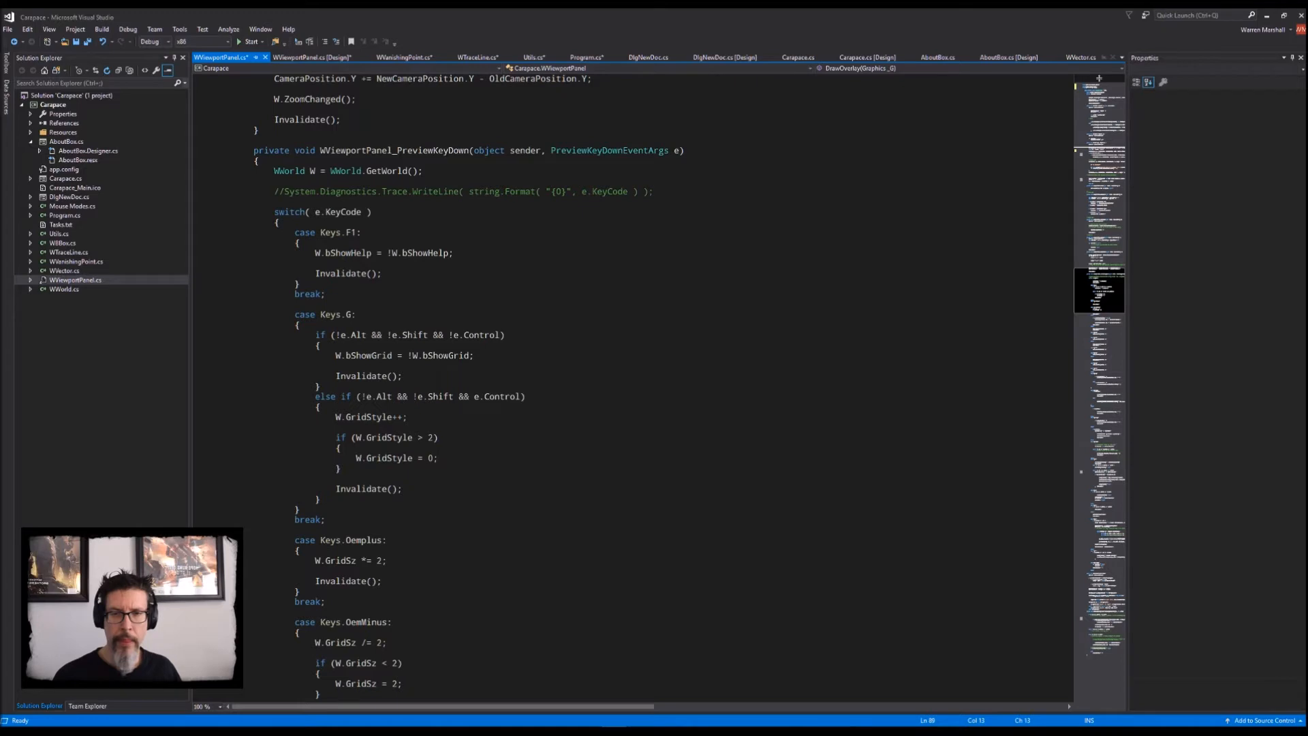
scroll(up, 3)
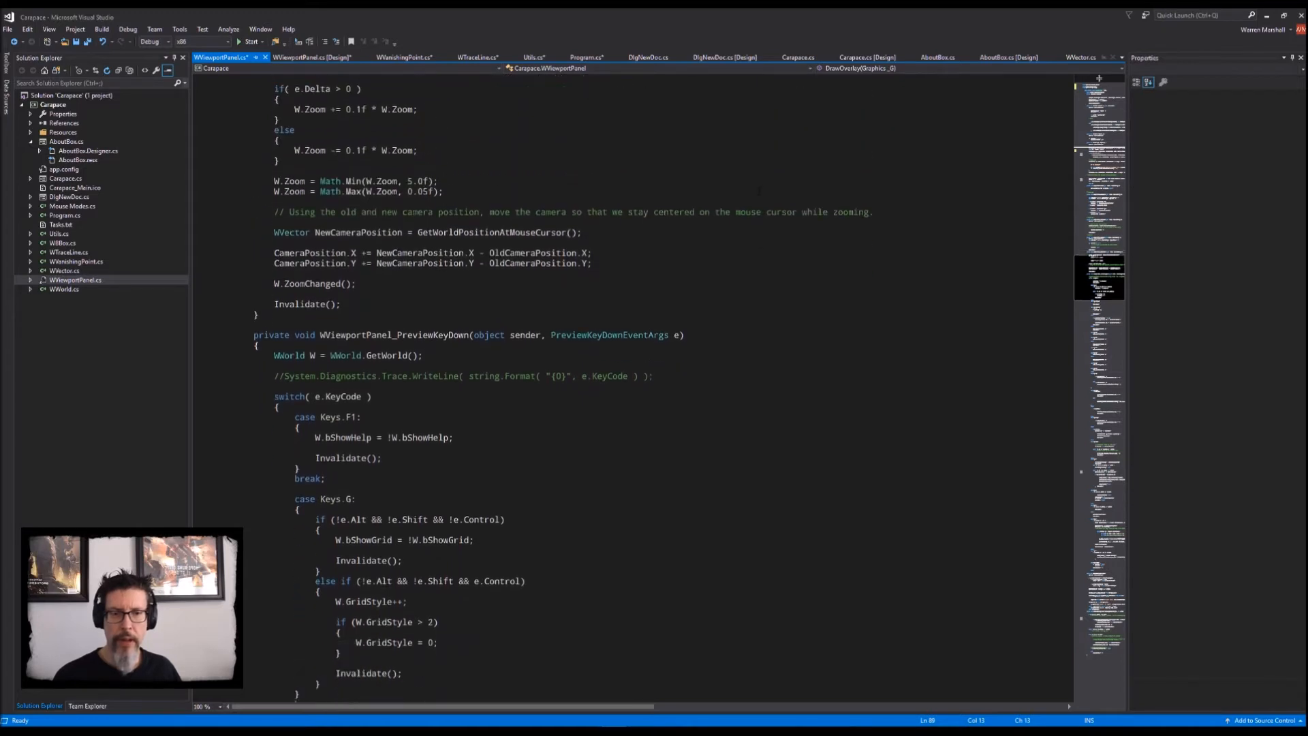
scroll(down, 3)
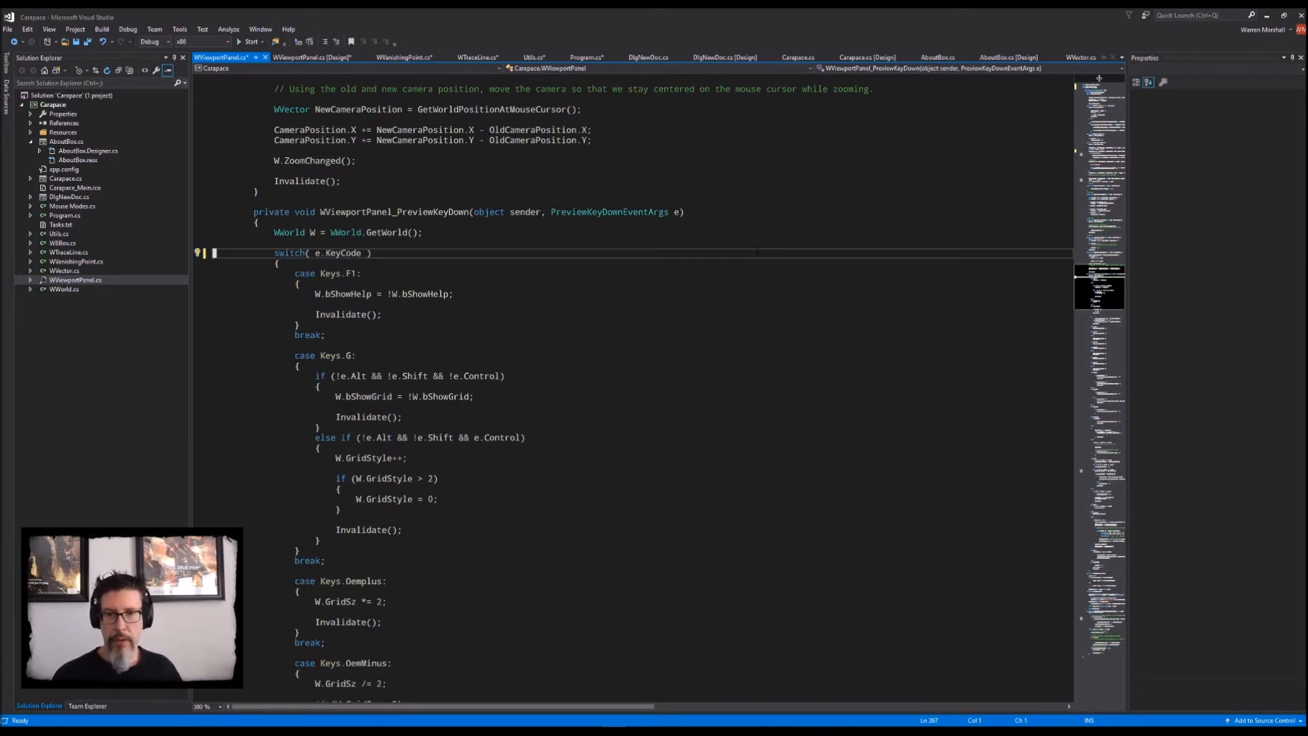
Step: Read the PreviewKeyDown handler to the clipboard cases and shorten System.Drawing.Imaging.ImageAttributes to ImageAttributes
scroll(down, 3)
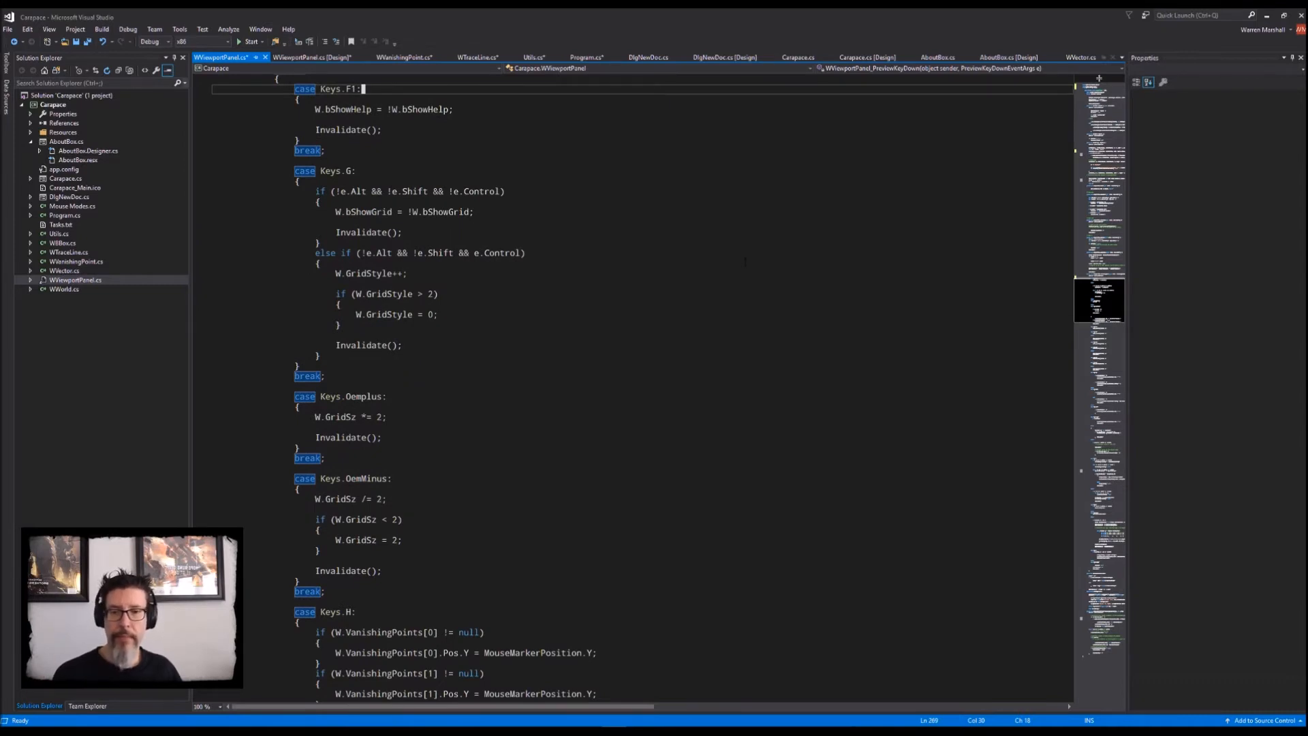
scroll(down, 3)
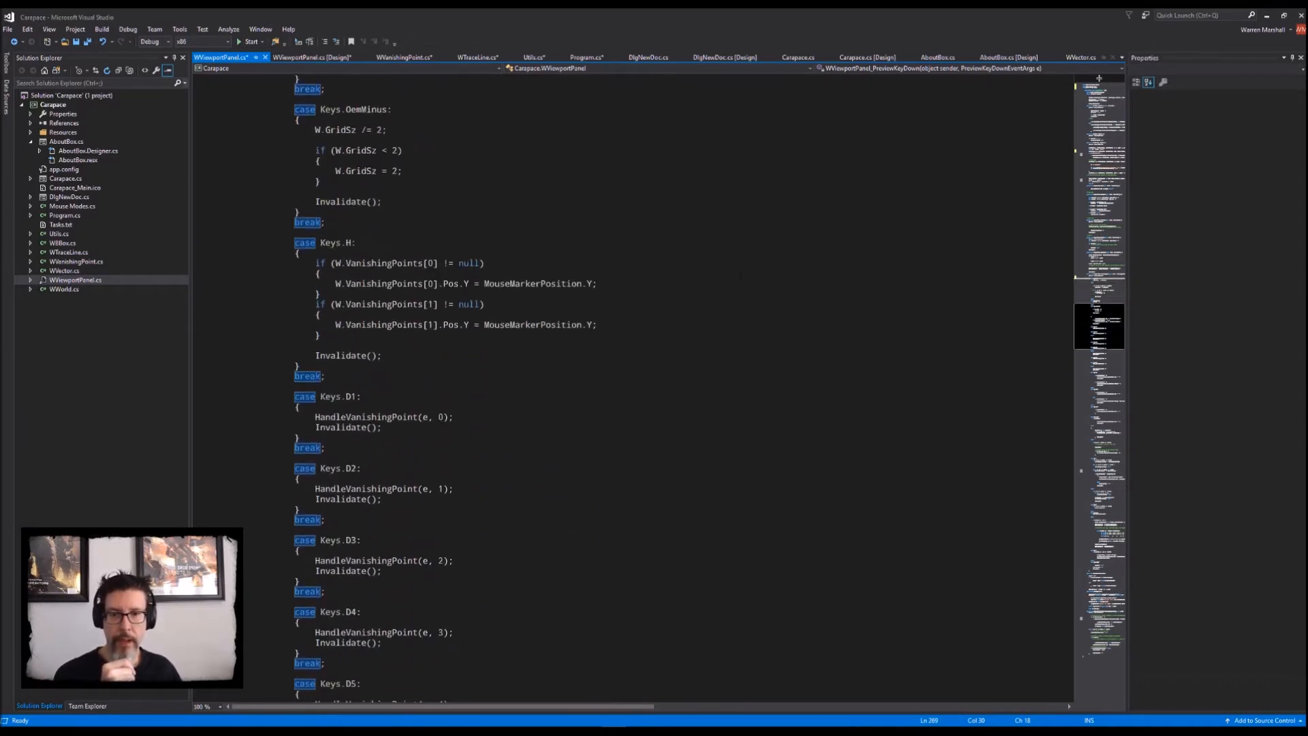
scroll(down, 3)
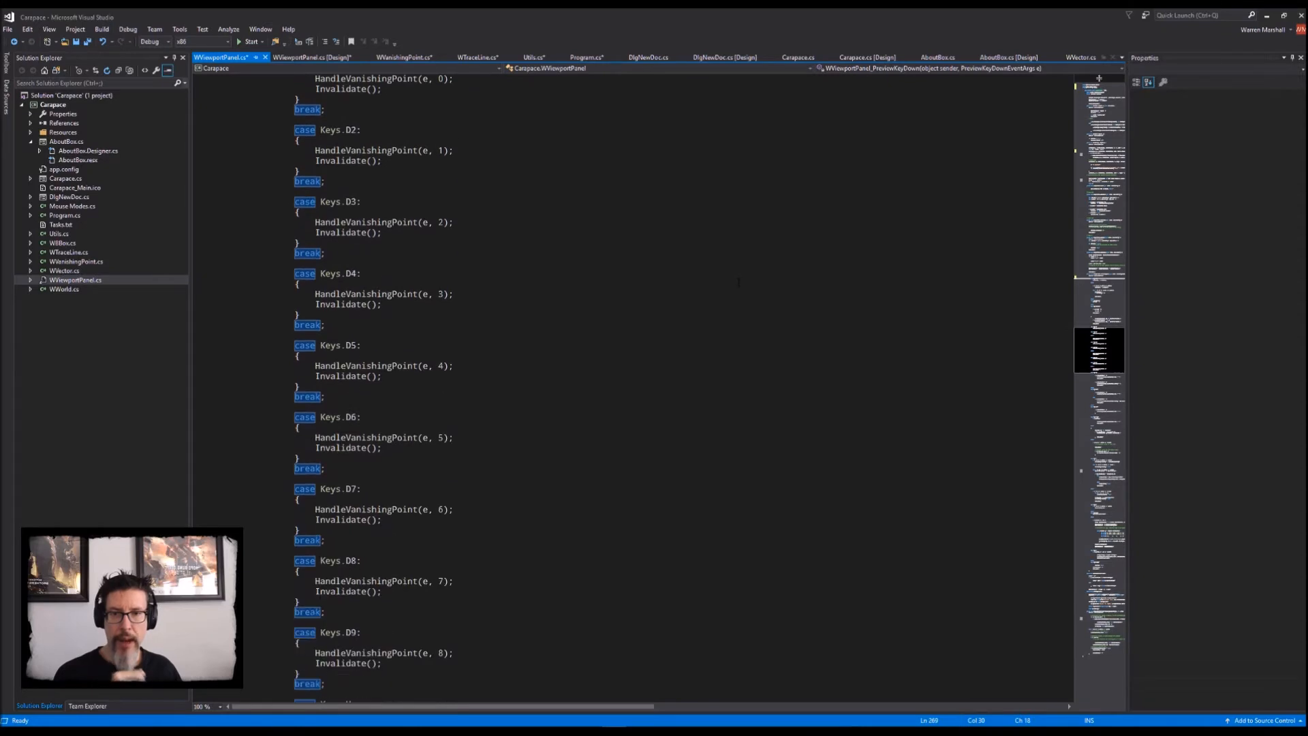
scroll(down, 3)
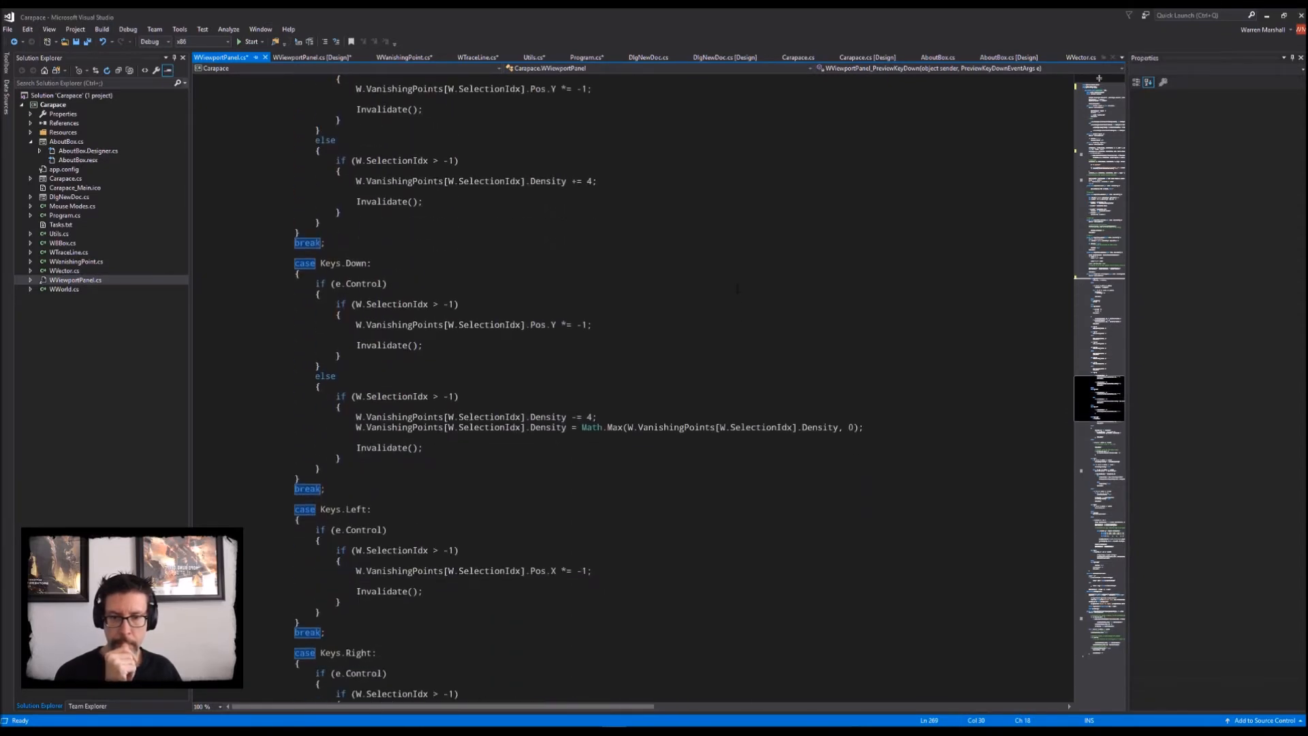
scroll(down, 3)
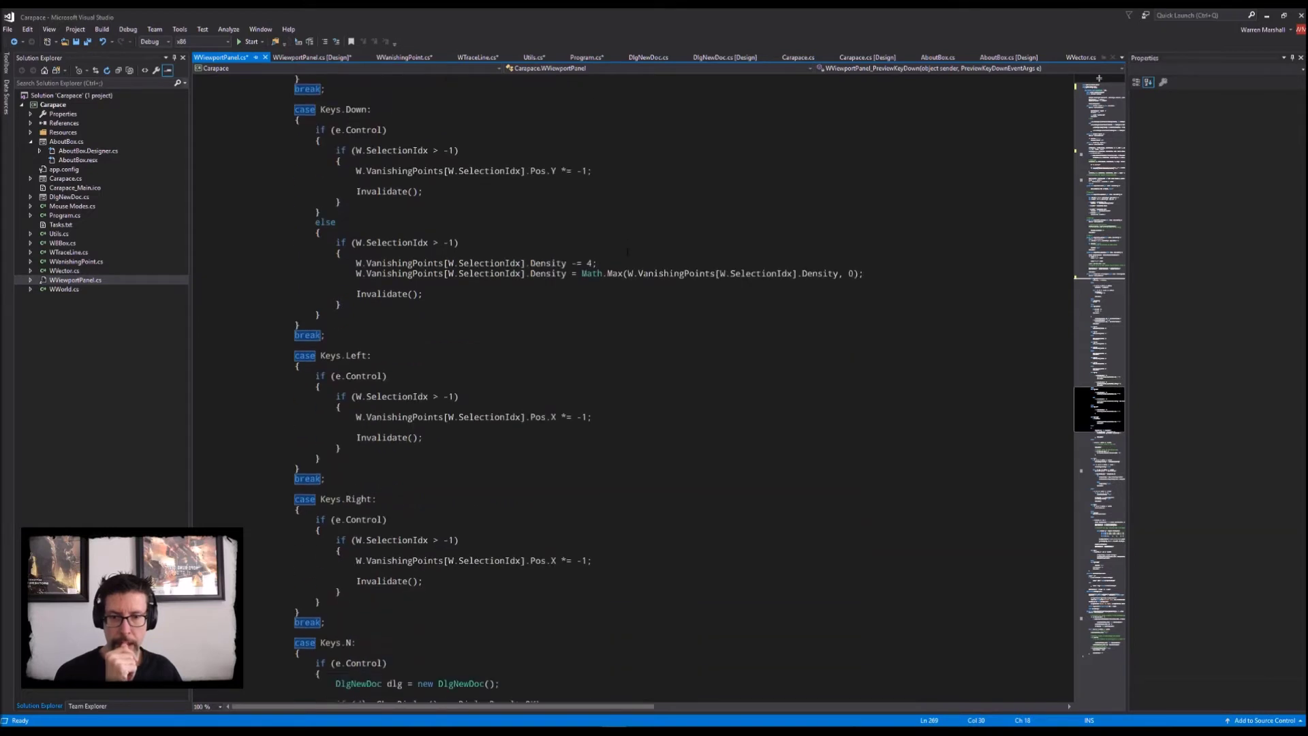
scroll(down, 3)
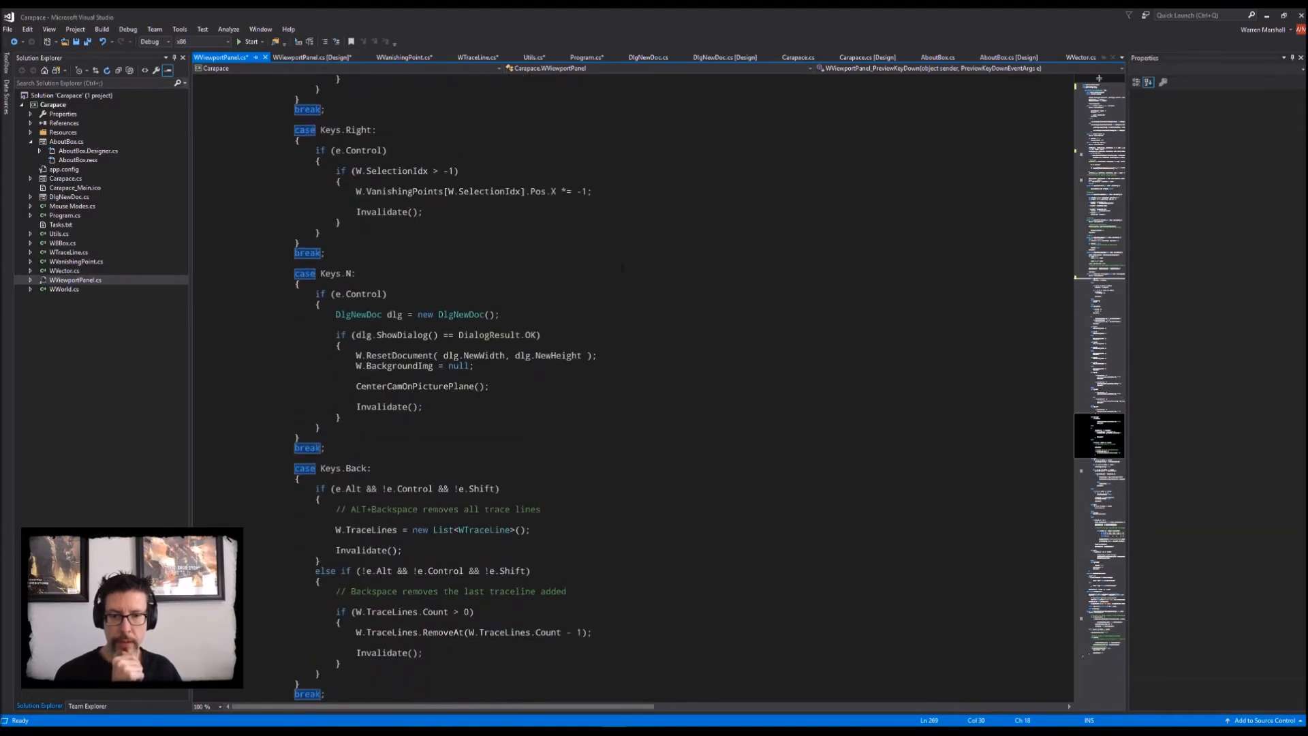
scroll(down, 3)
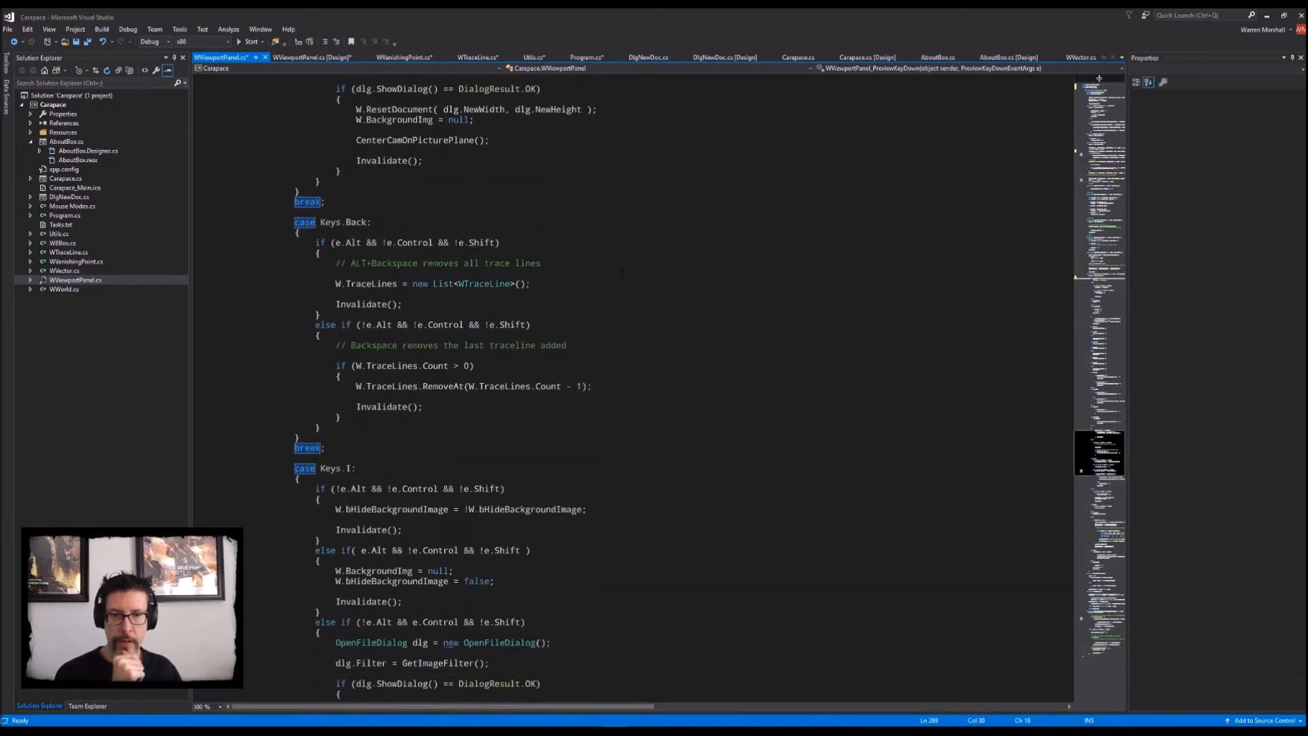
scroll(down, 3)
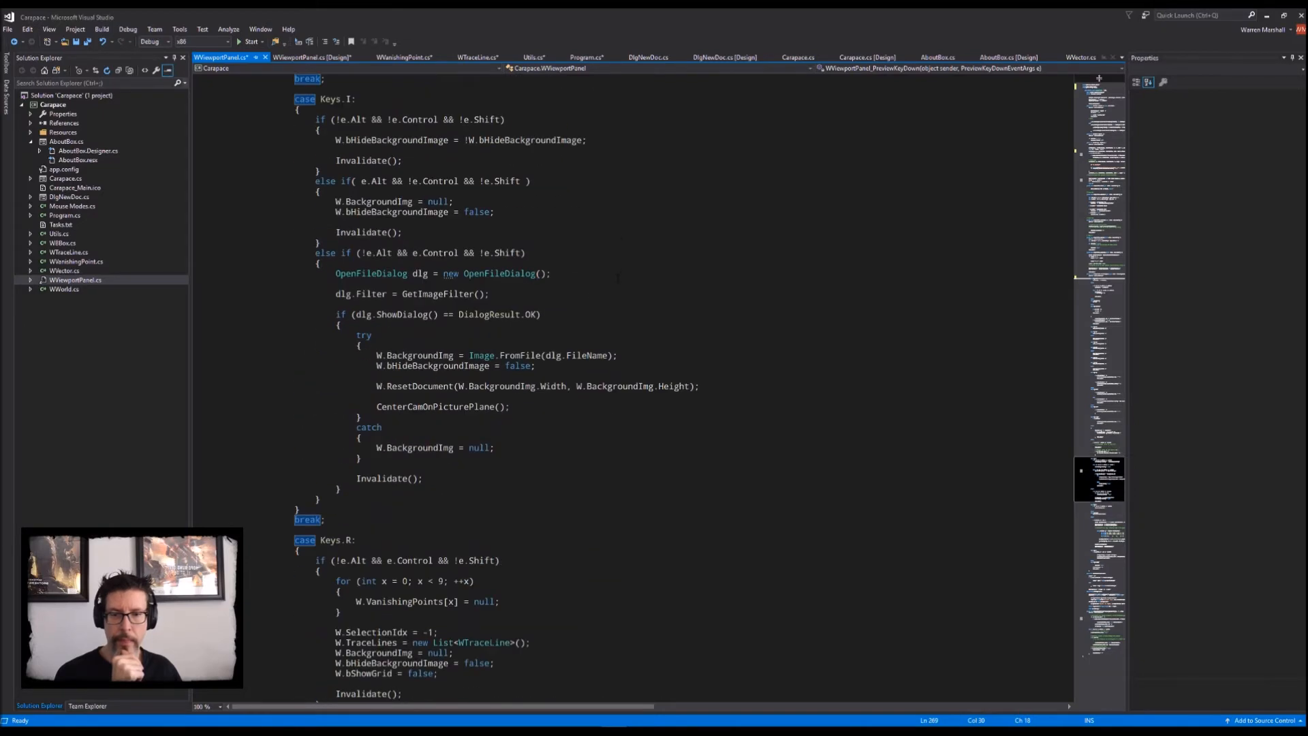
scroll(down, 3)
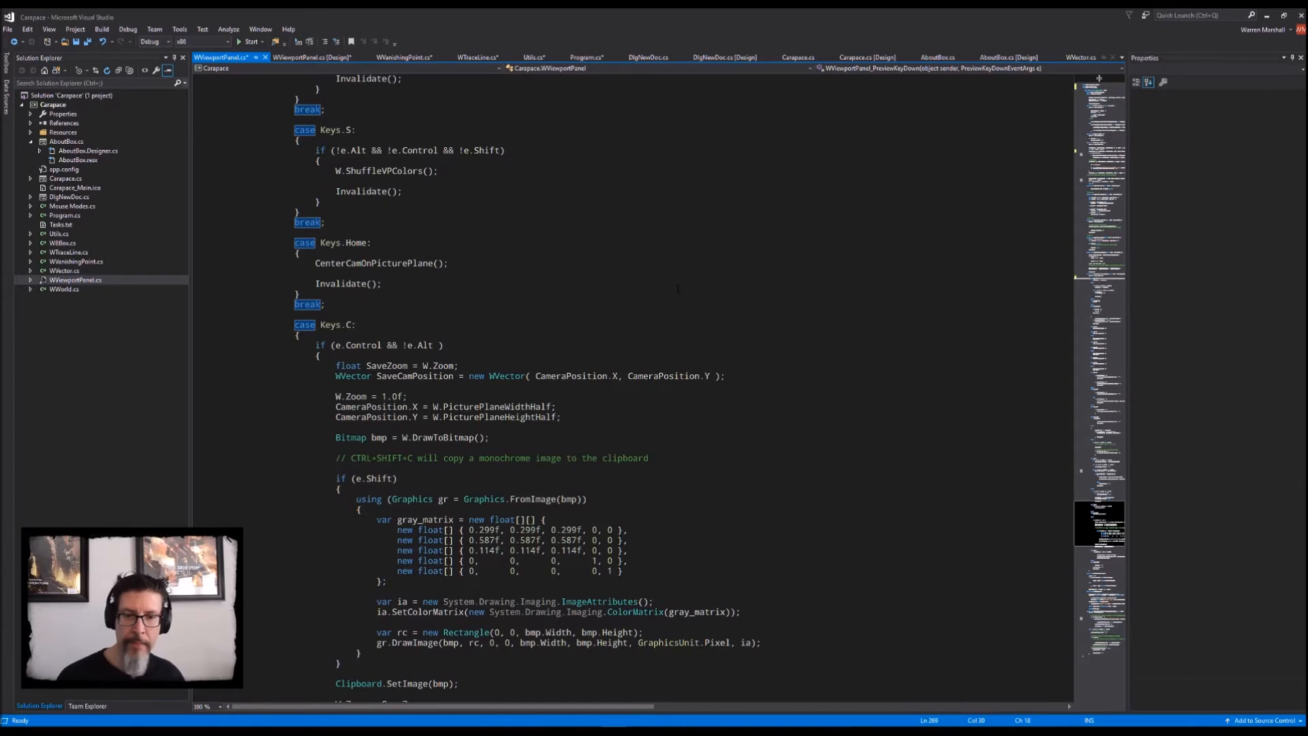
scroll(down, 3)
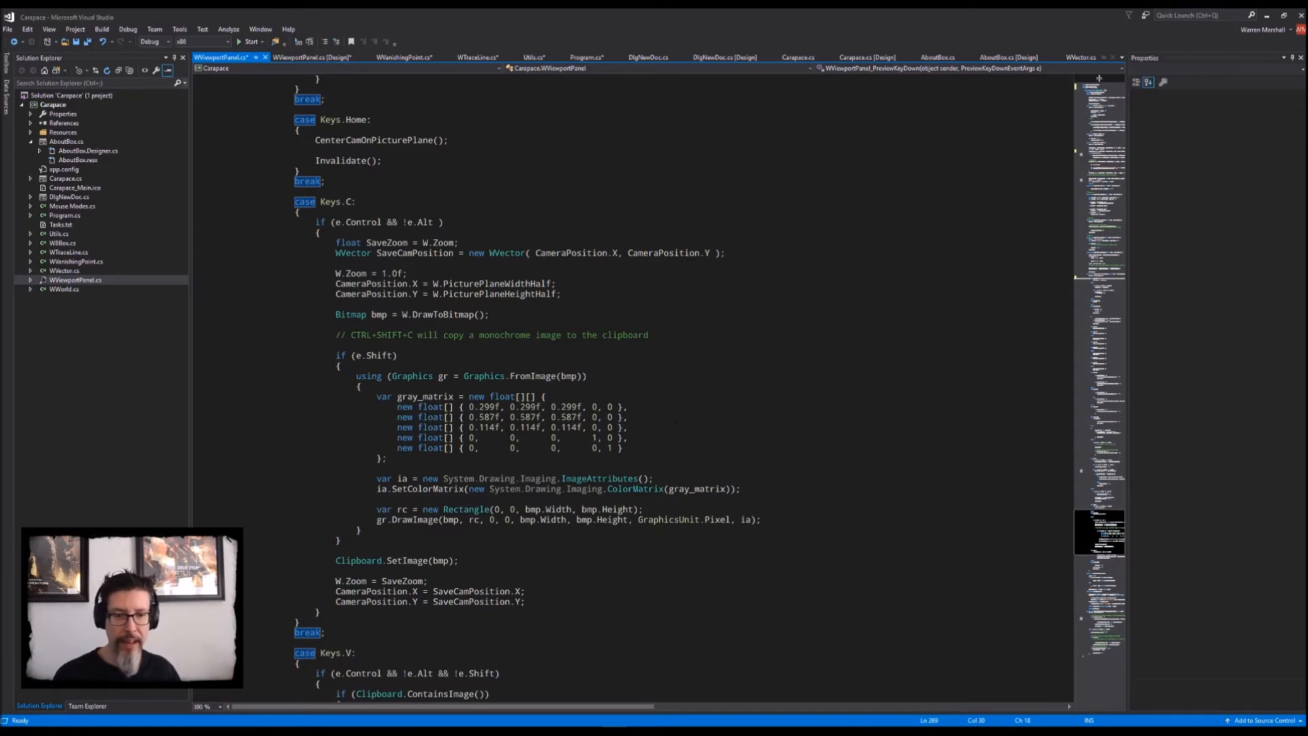
scroll(down, 3)
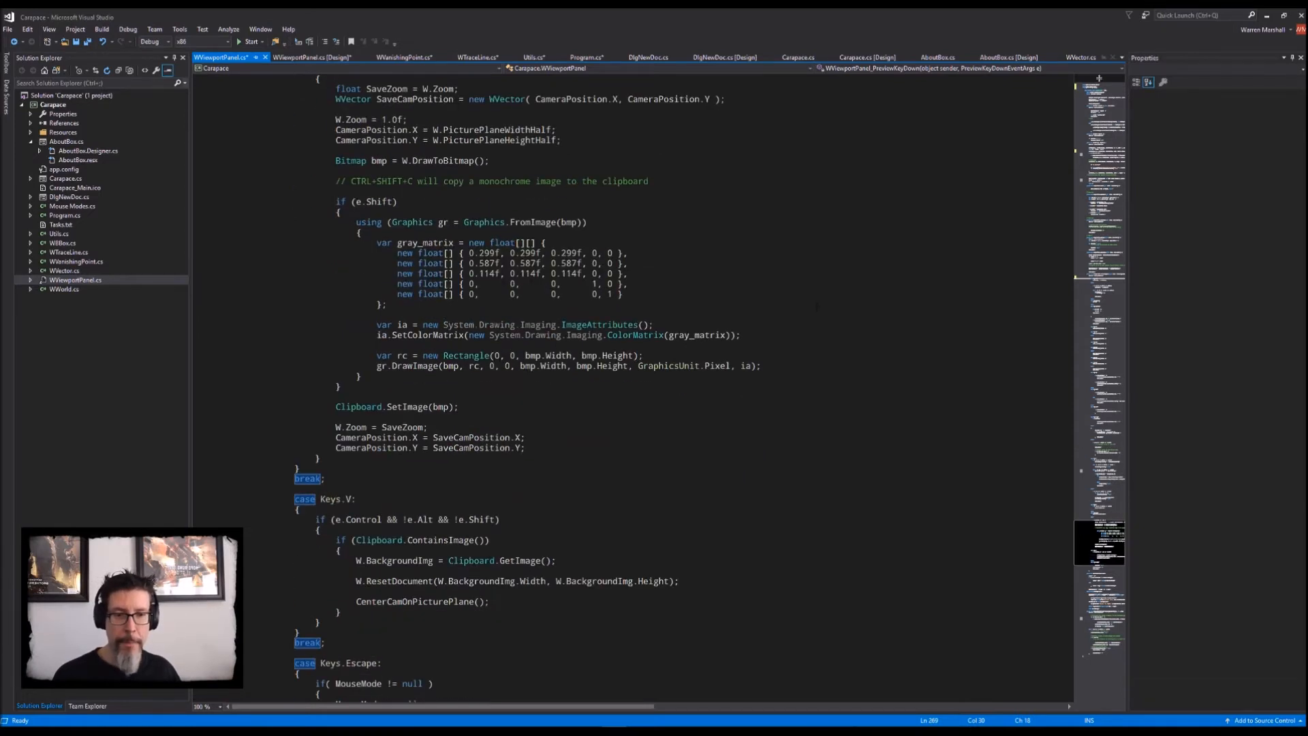
mouse_move(622, 334)
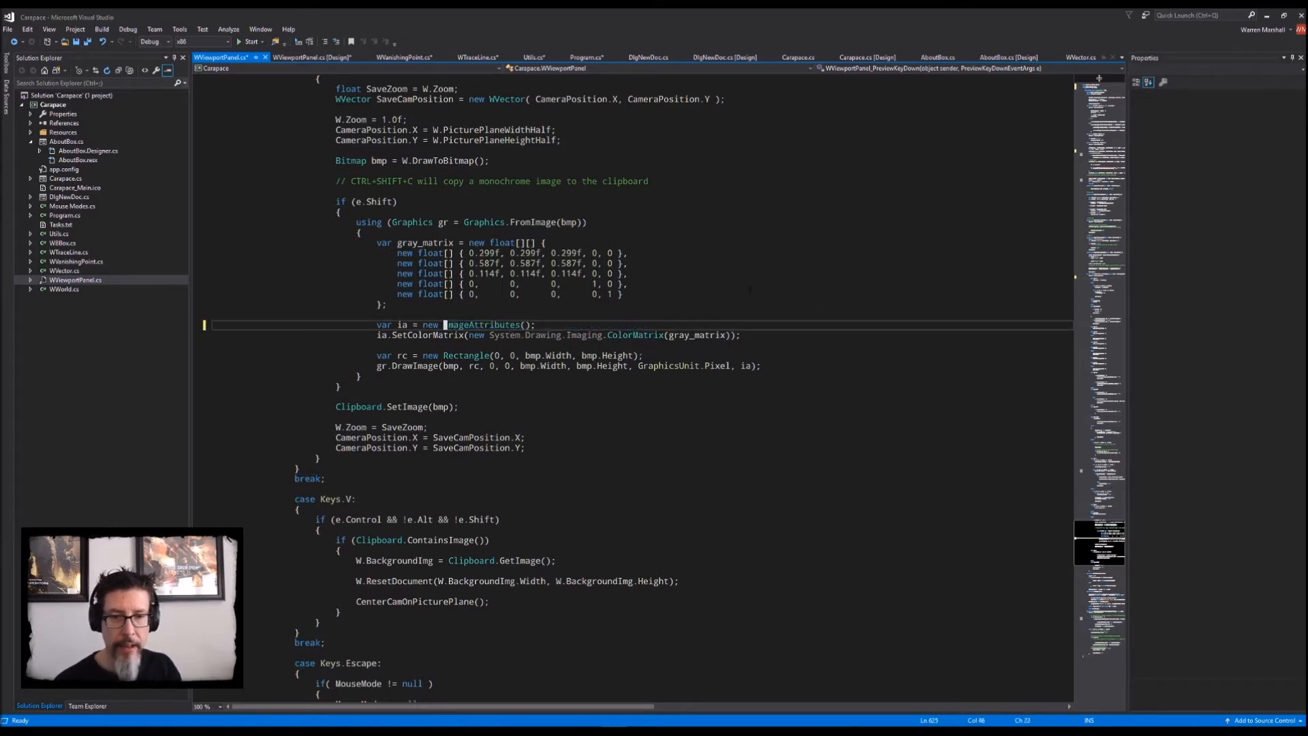
Step: Simplify System.Drawing.Imaging.ColorMatrix to ColorMatrix, build successfully, and read to the file's end
double_click(543, 334)
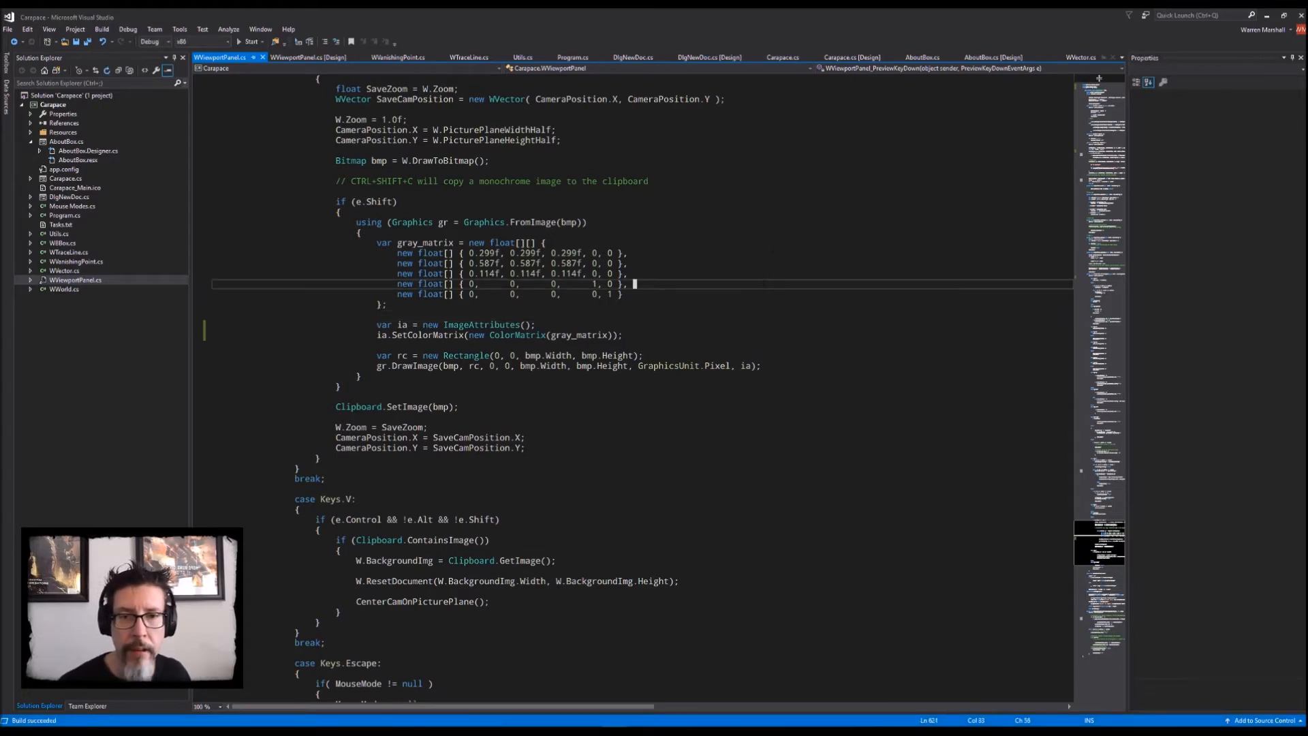
scroll(down, 3)
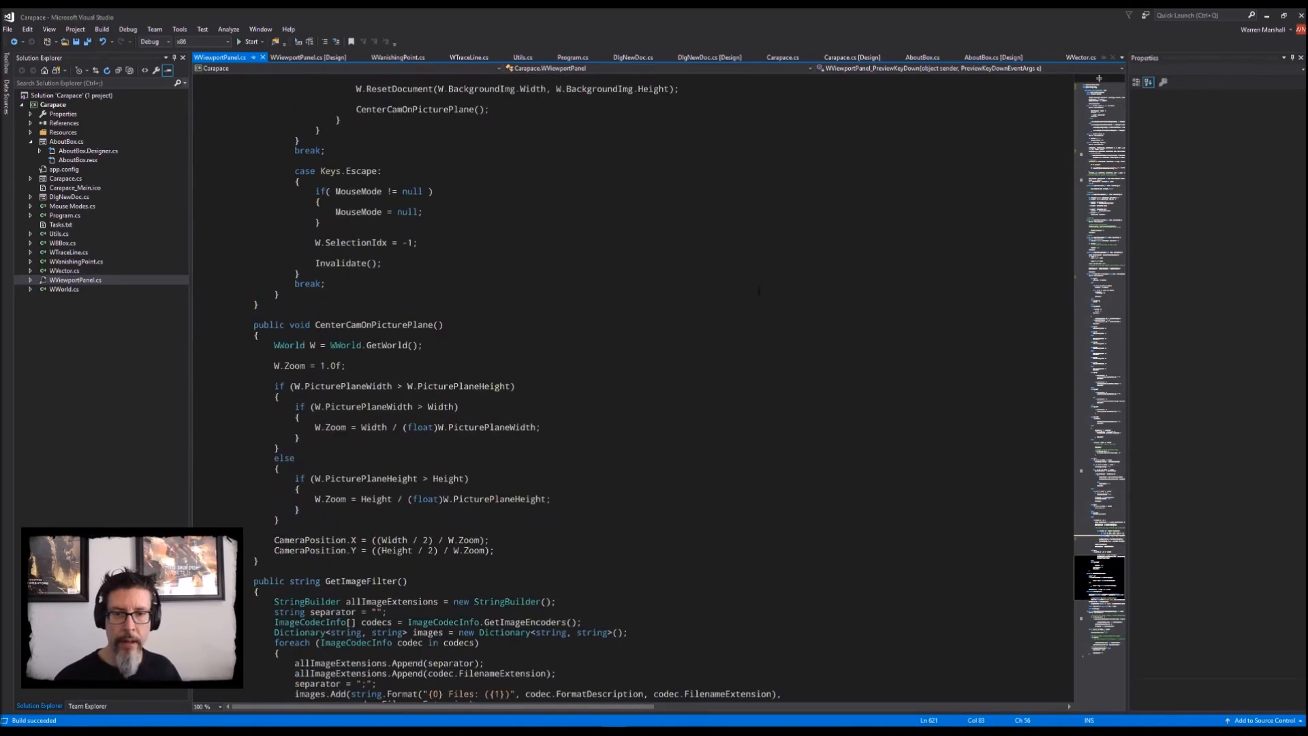
scroll(down, 3)
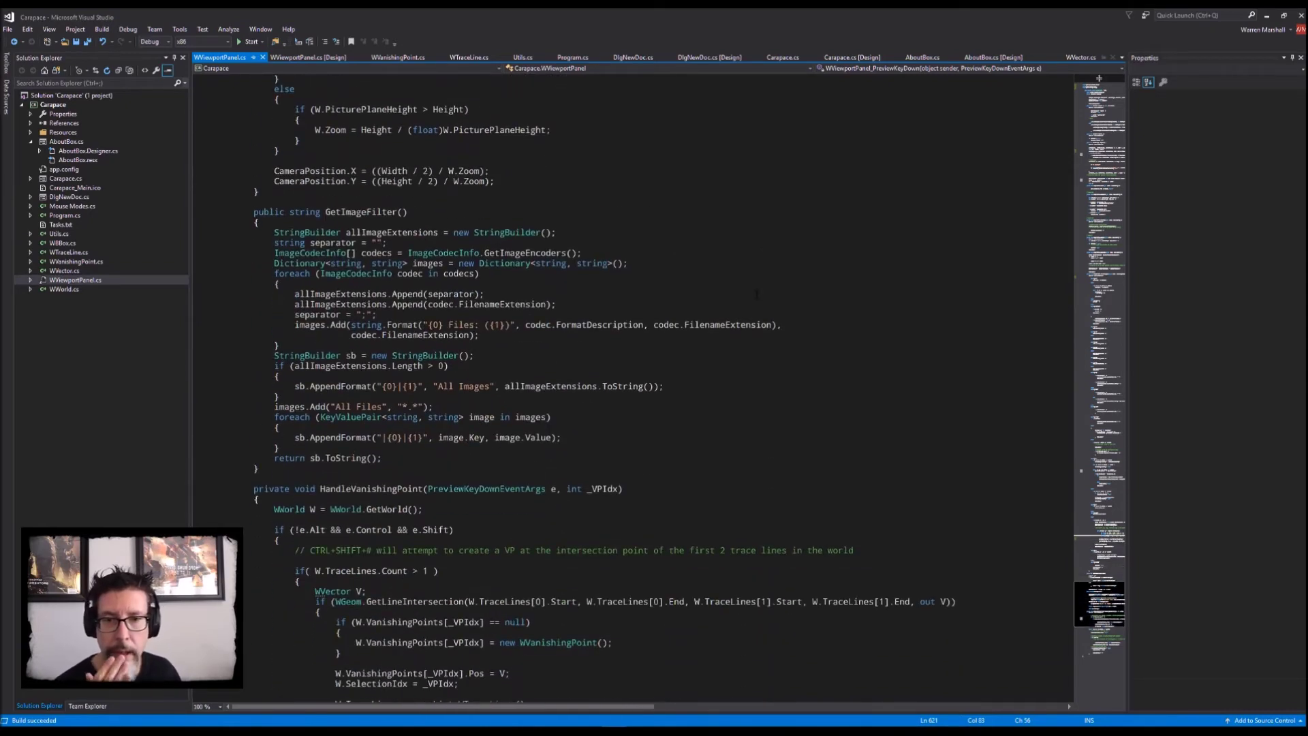
scroll(down, 3)
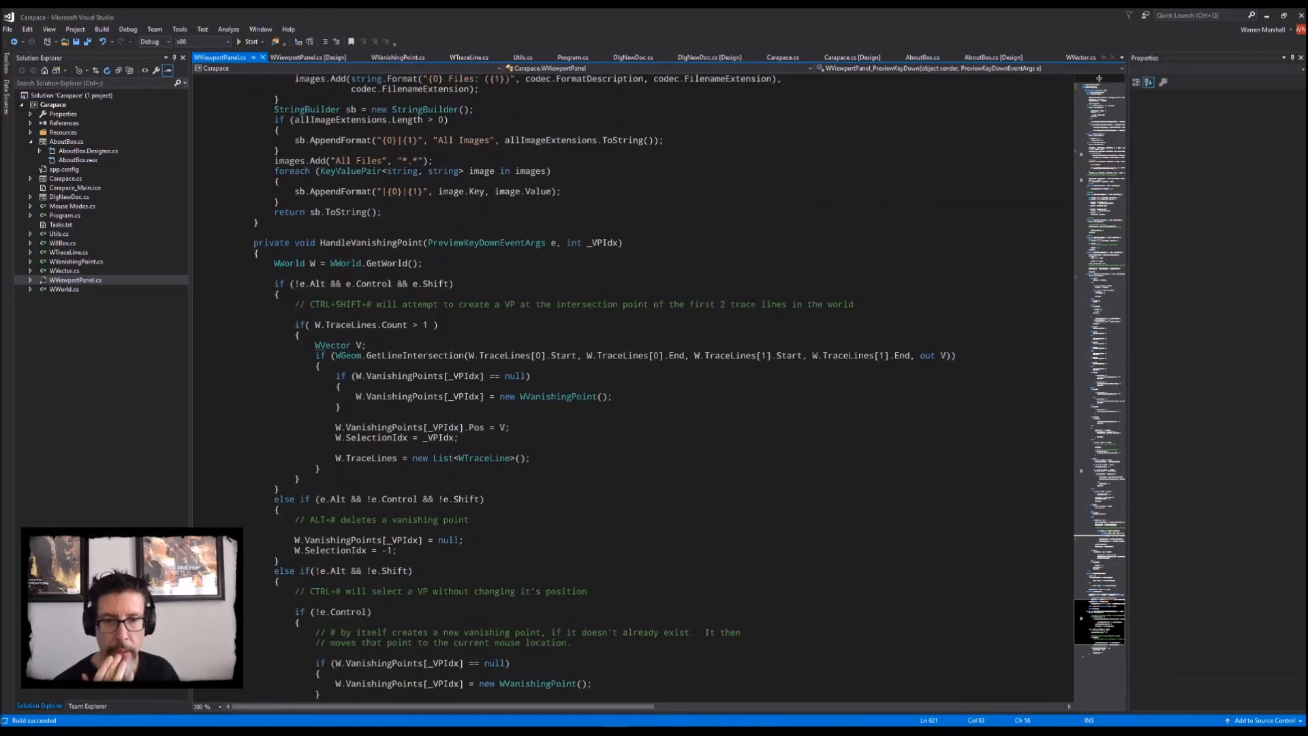
scroll(down, 3)
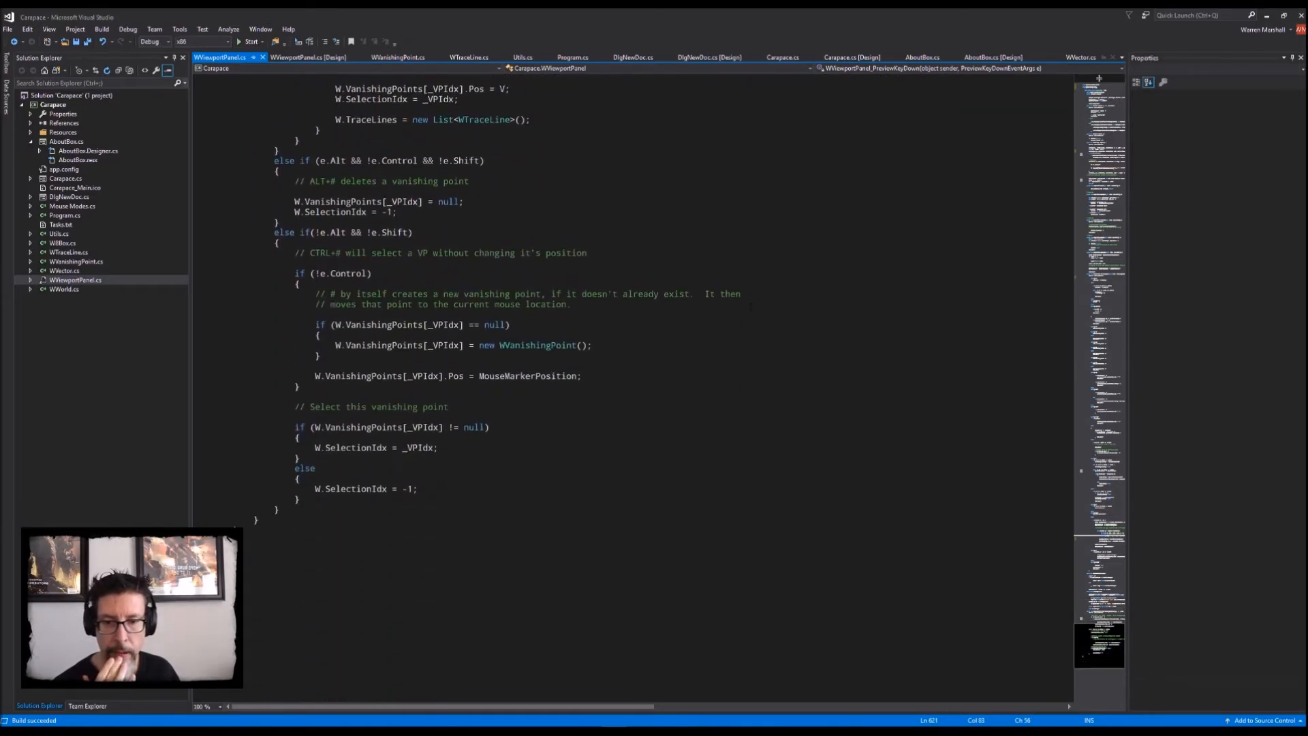
click(64, 289)
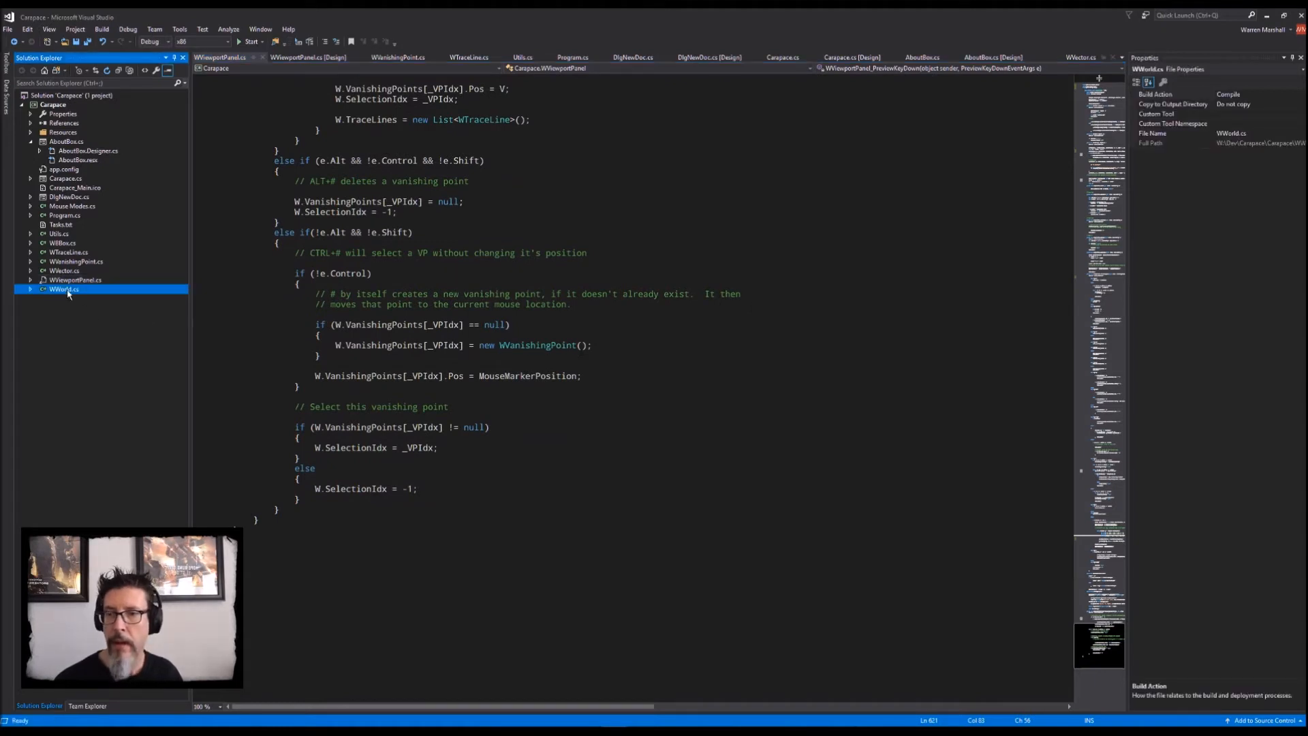
Step: Open WWorld.cs and read its fields and constructor through to the Draw method
double_click(64, 289)
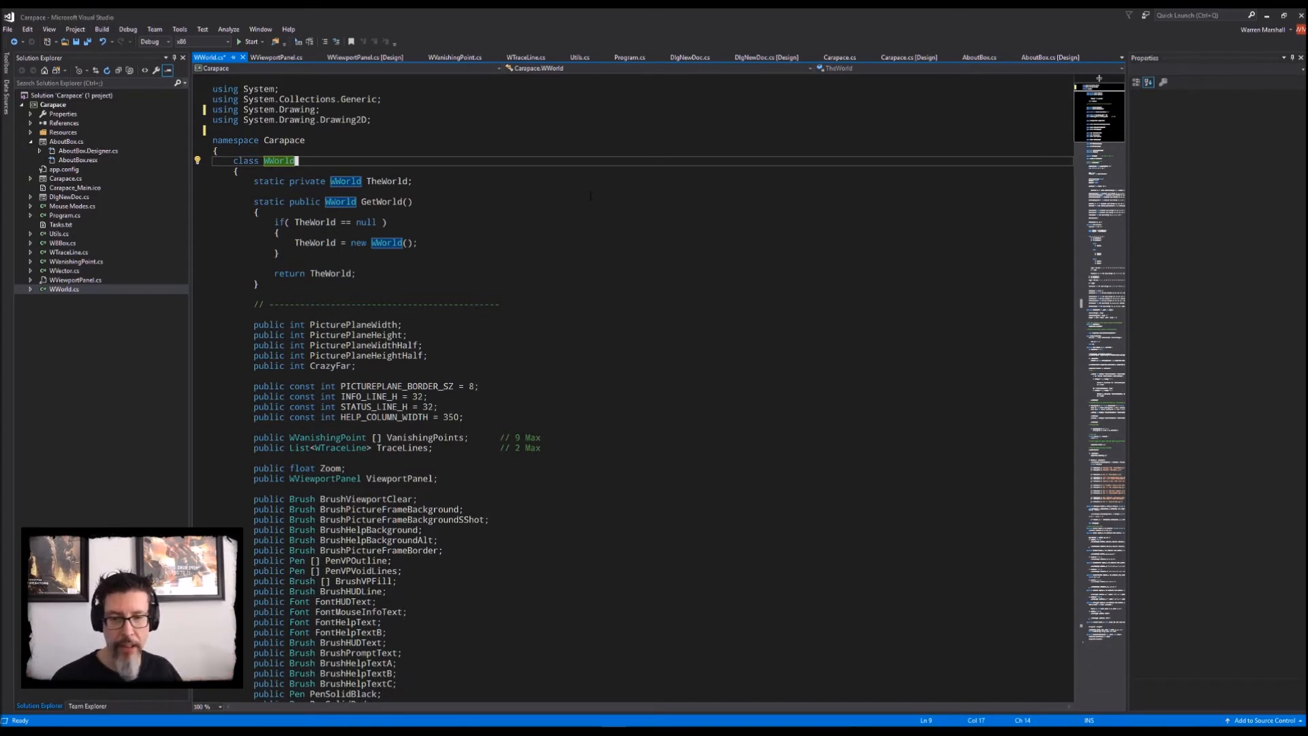
scroll(down, 3)
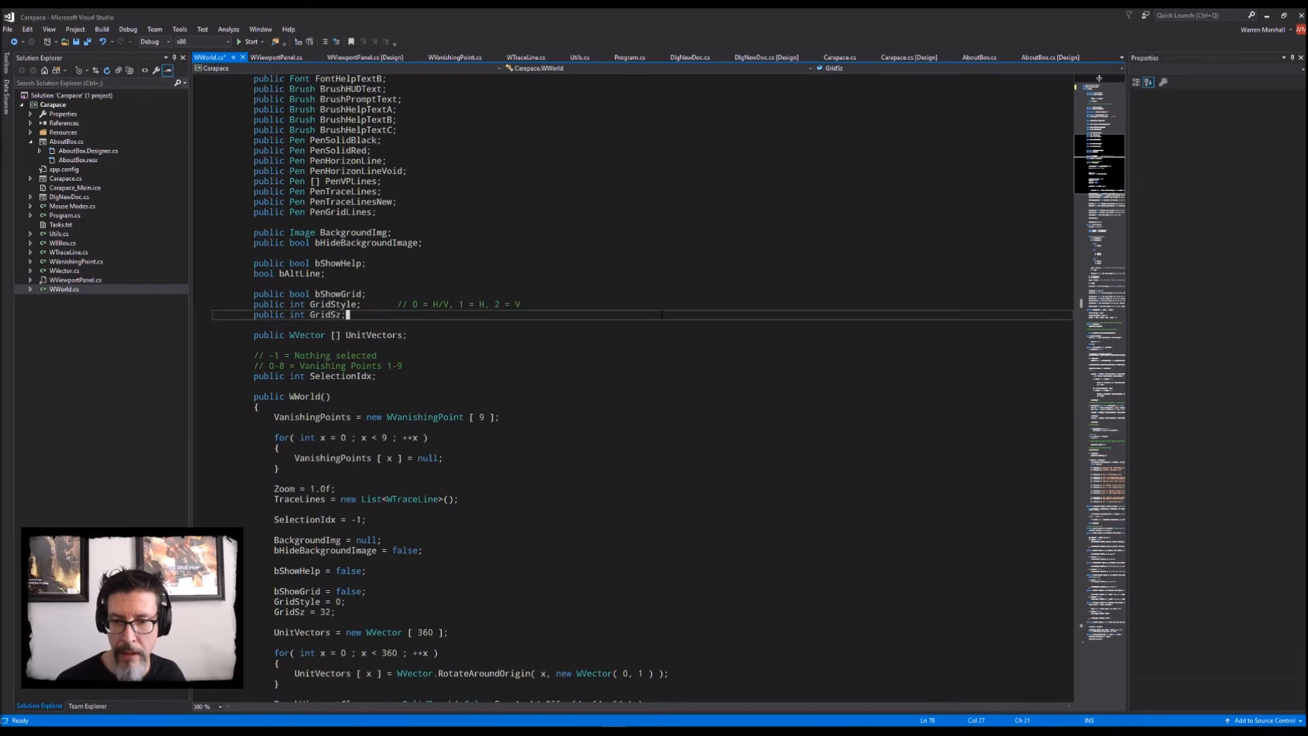
scroll(down, 3)
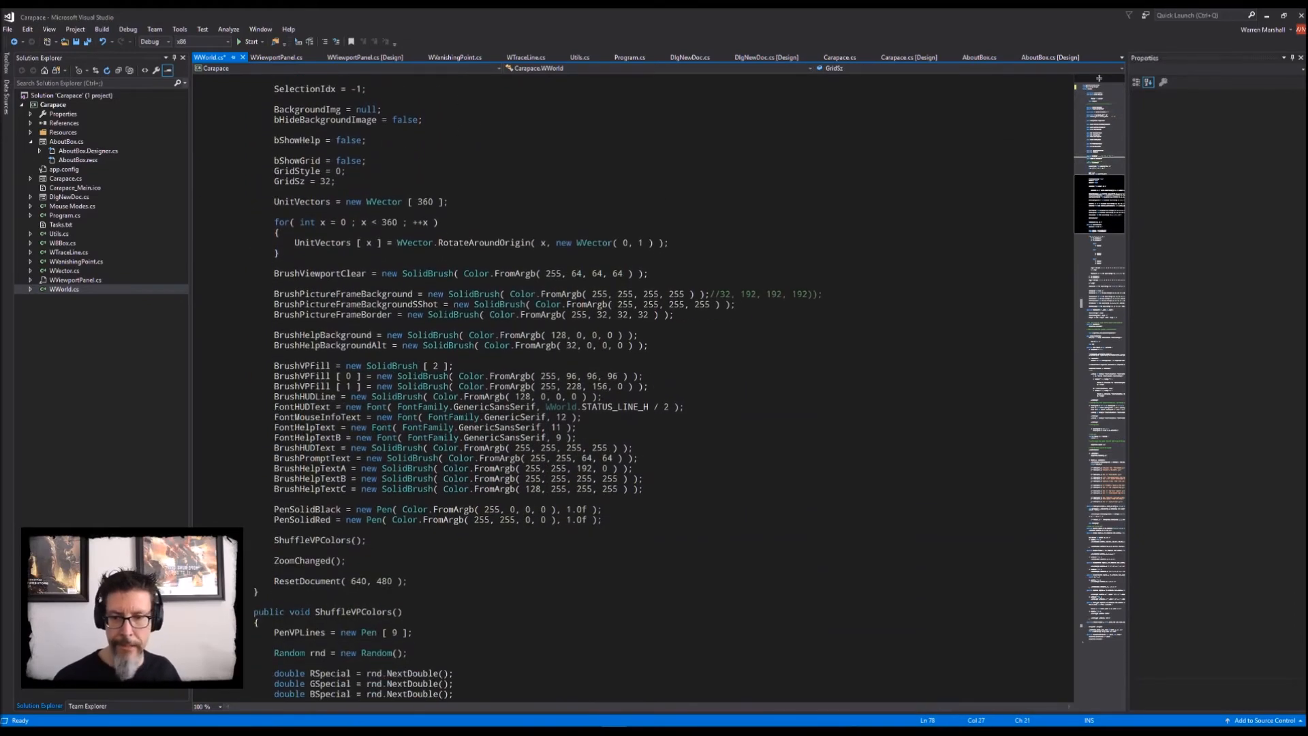
scroll(down, 3)
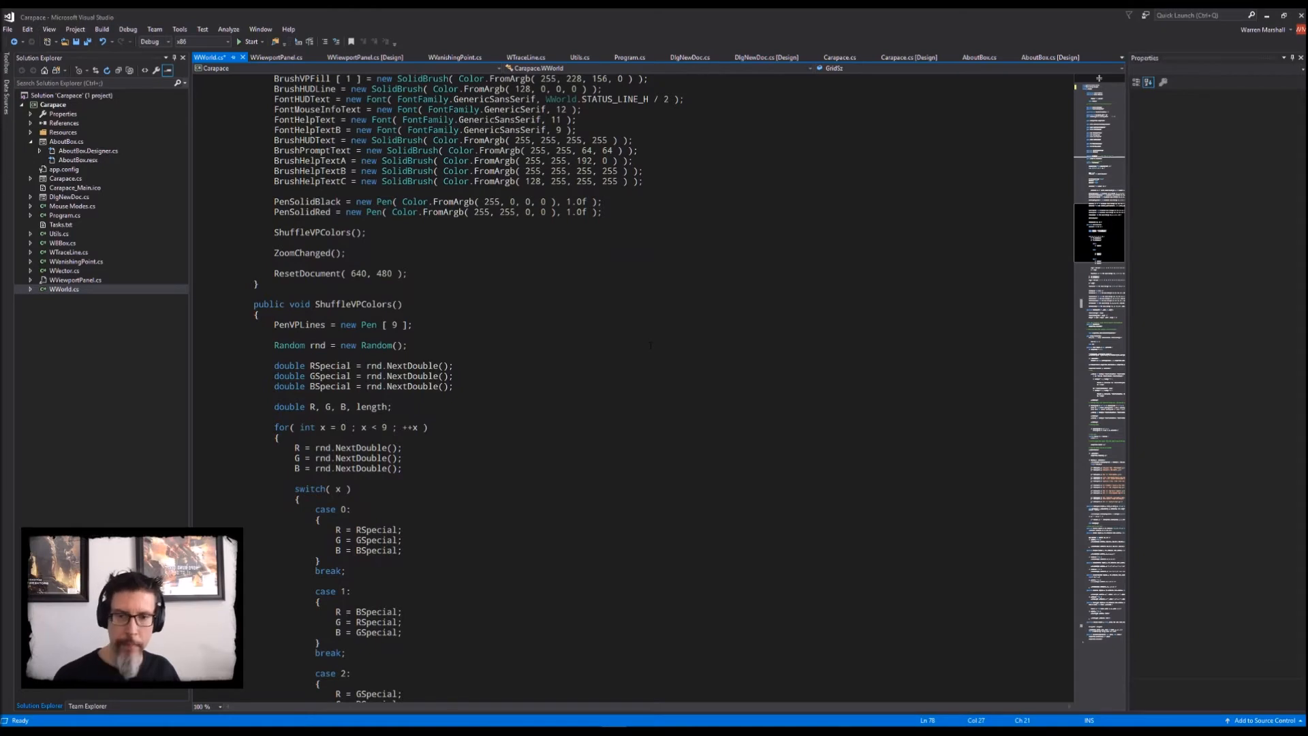
scroll(down, 3)
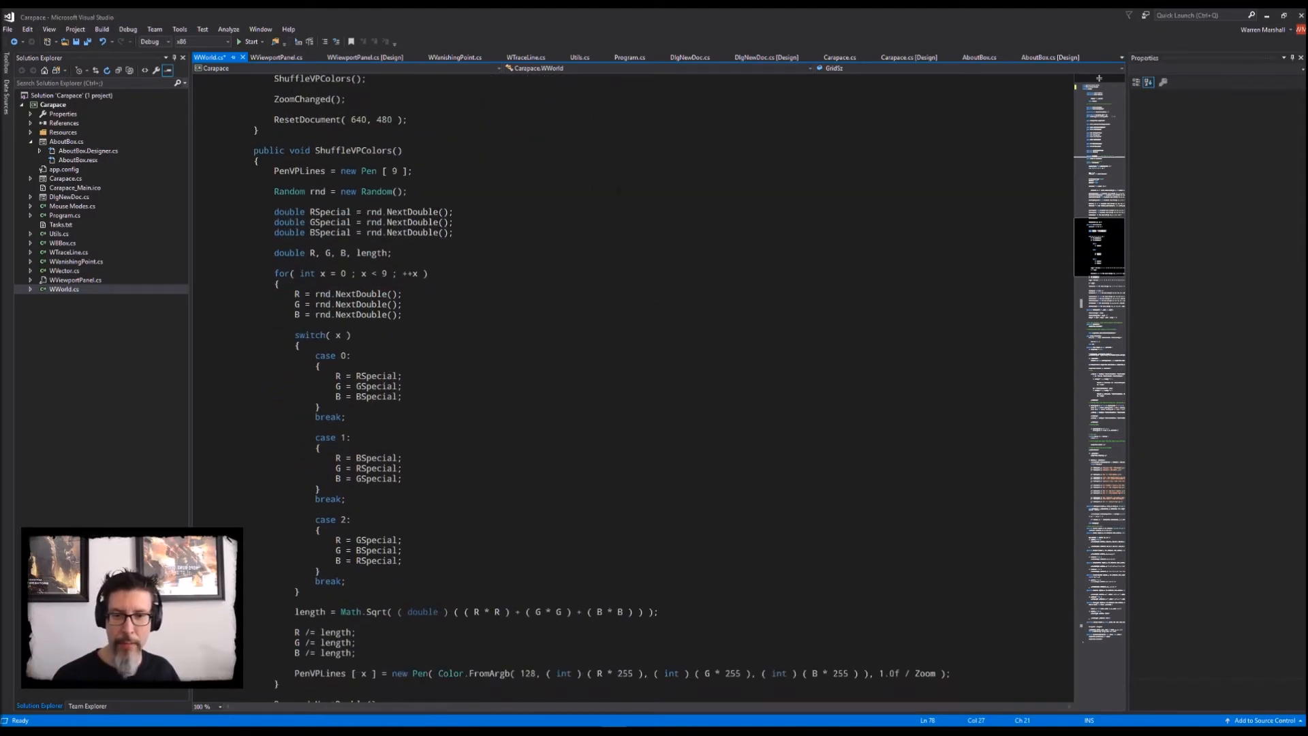
scroll(down, 3)
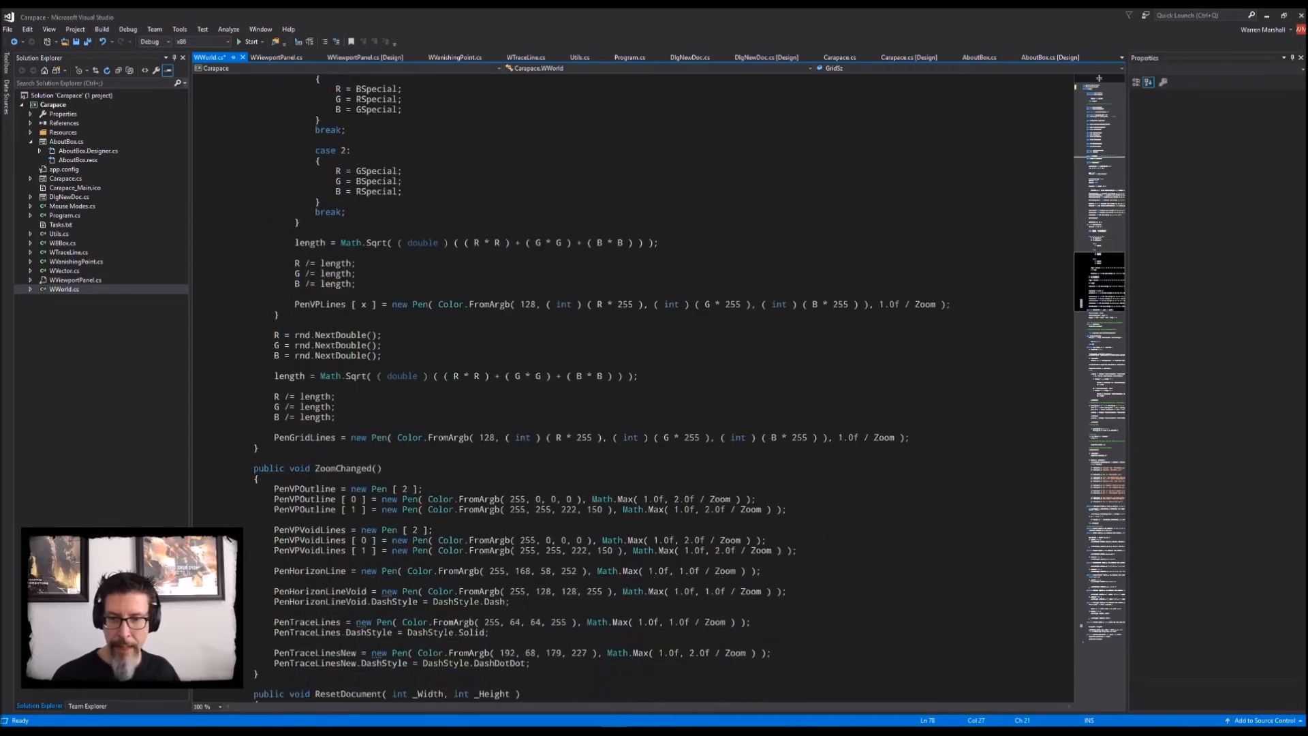
scroll(down, 3)
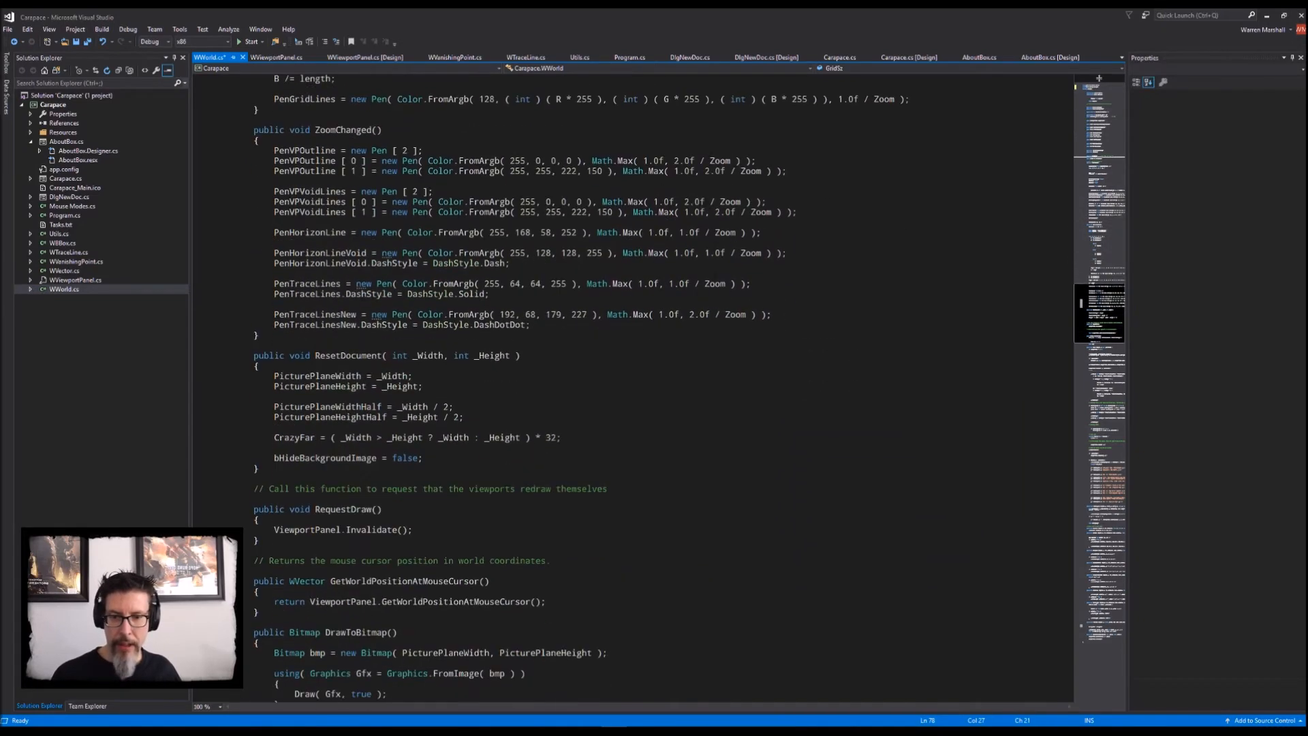
scroll(down, 3)
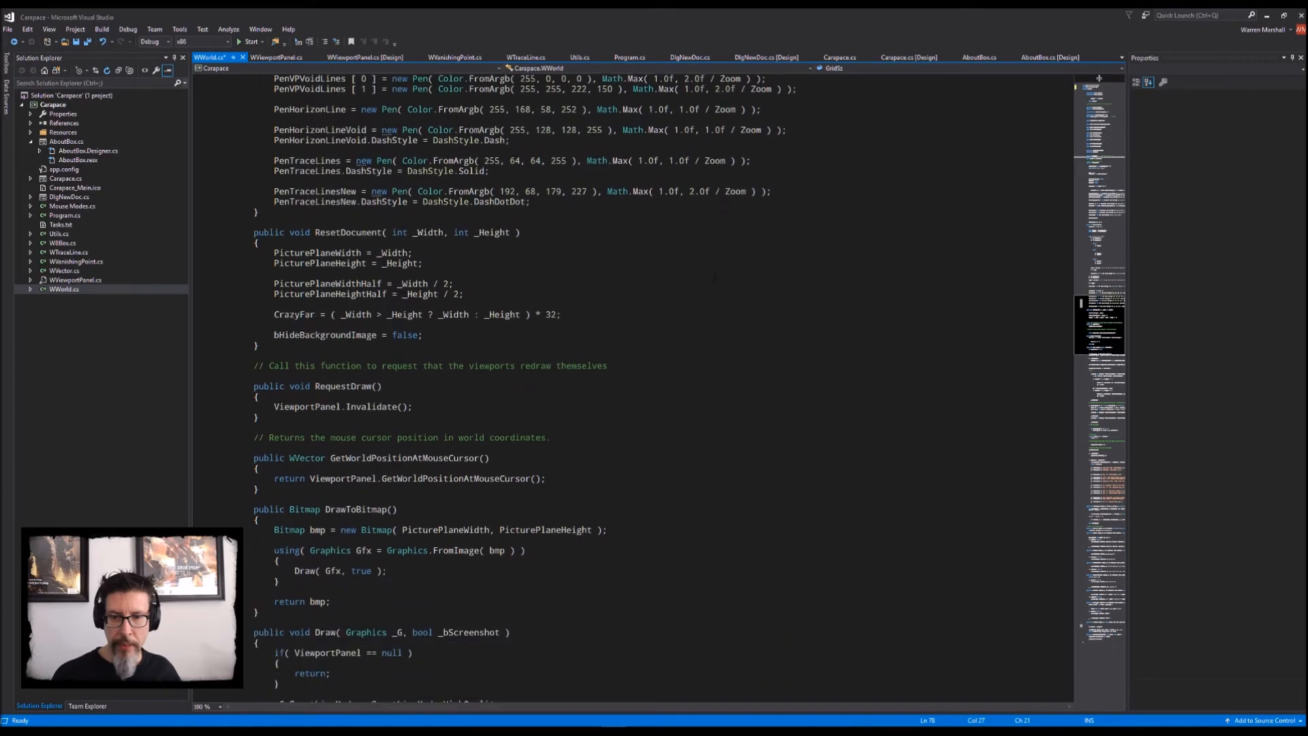
scroll(down, 3)
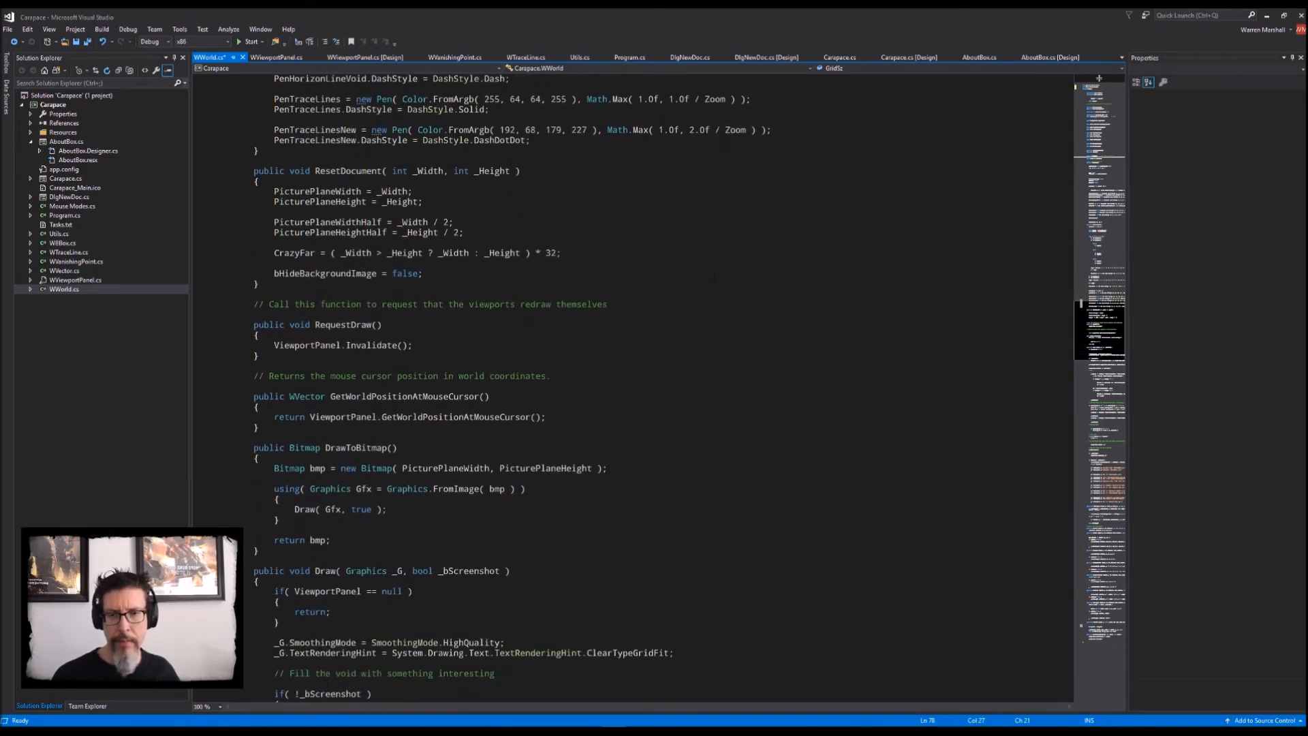
Step: Confirm RequestDraw has no callers, delete it with its comment, and rebuild
double_click(342, 324)
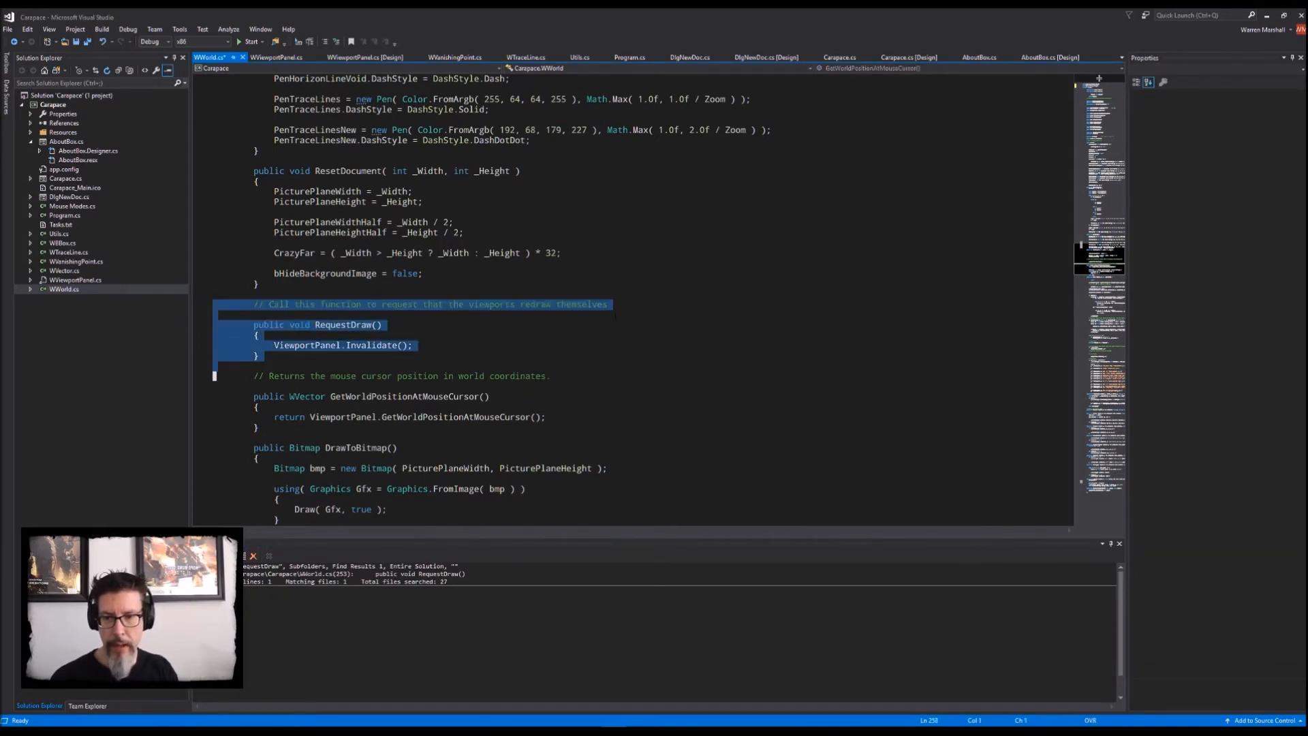
key(Delete)
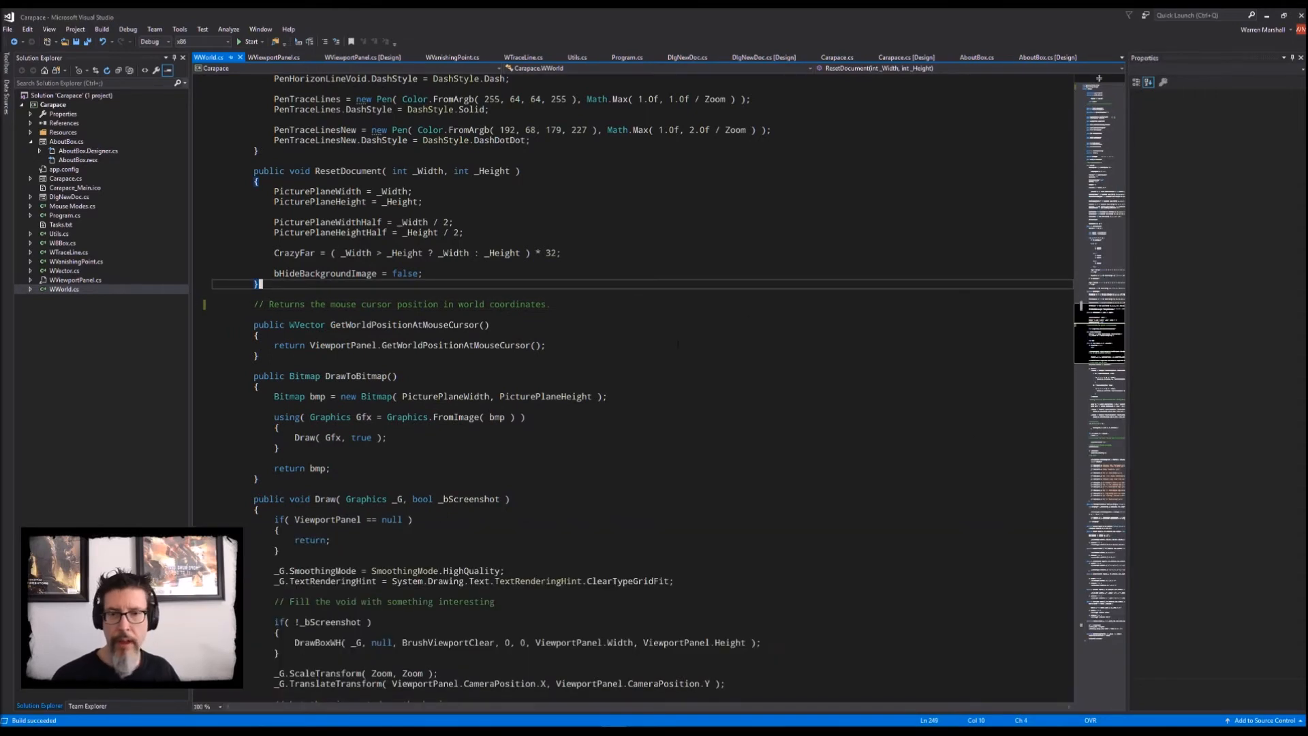
scroll(down, 3)
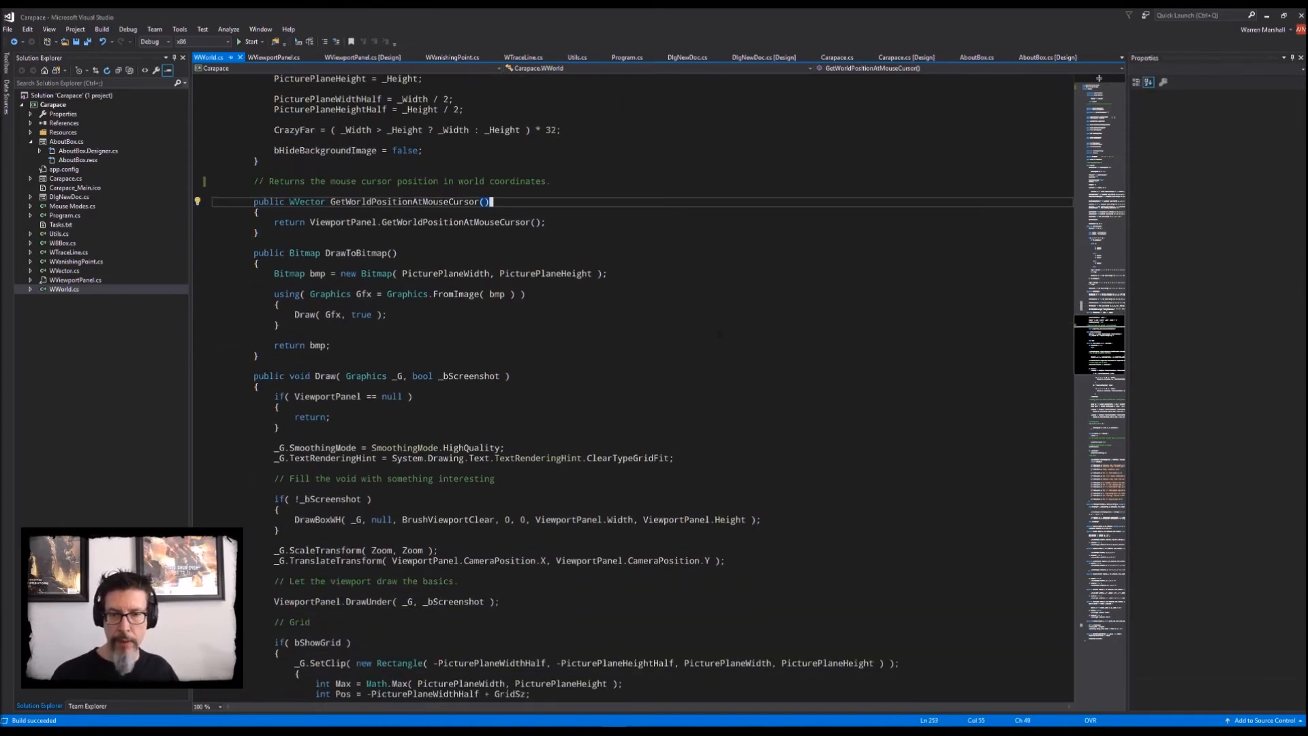
scroll(down, 3)
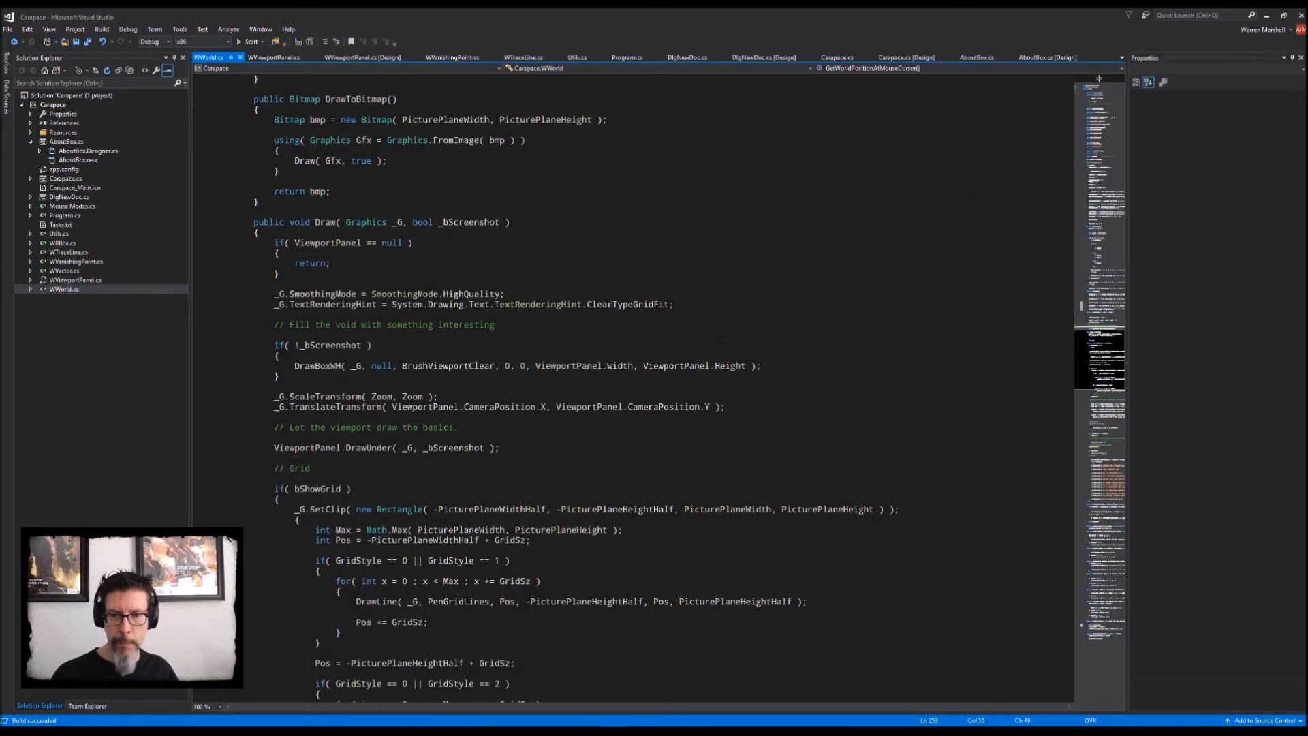
scroll(down, 3)
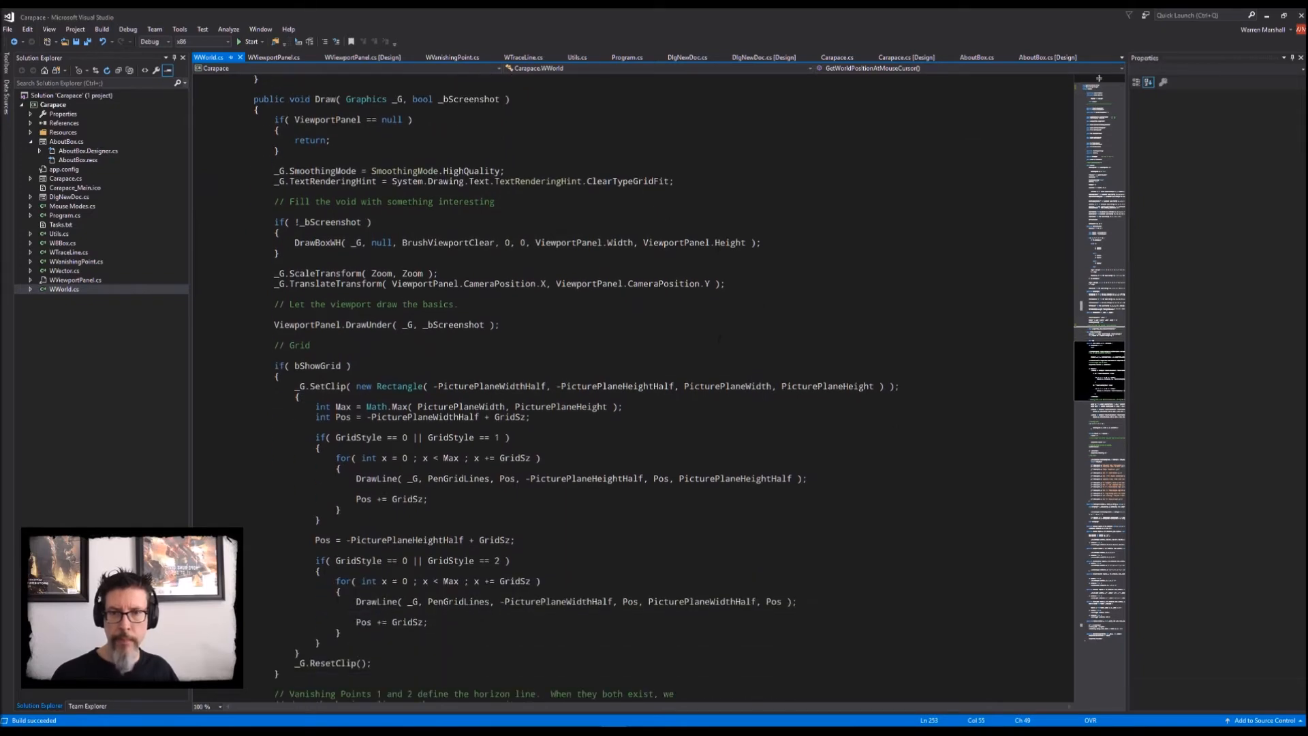
scroll(down, 3)
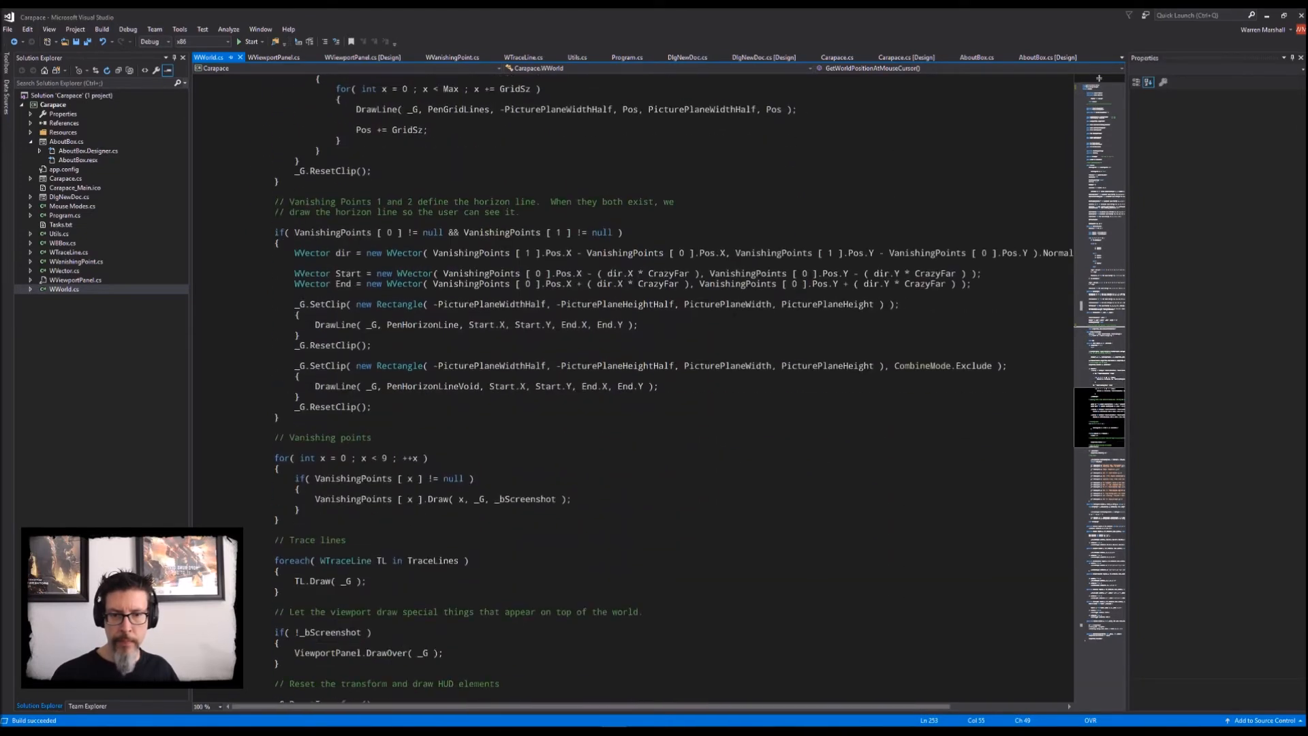
scroll(down, 3)
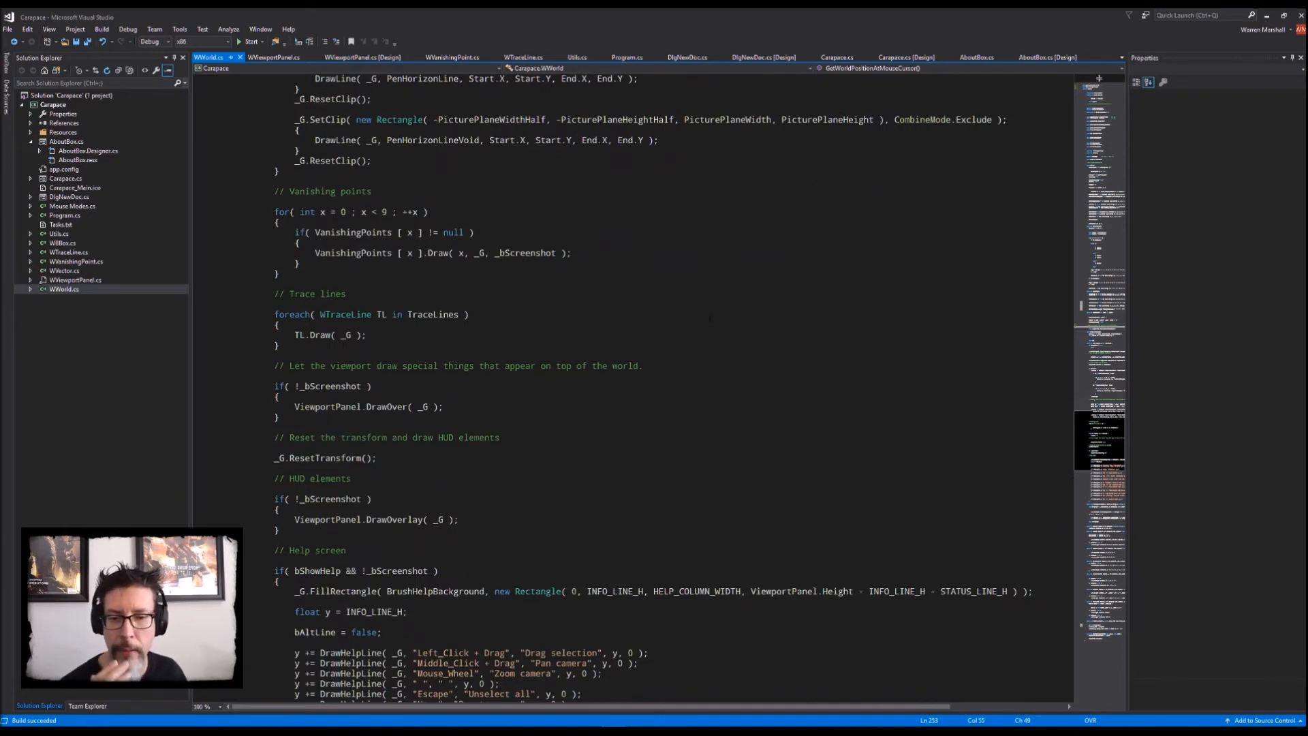
scroll(down, 3)
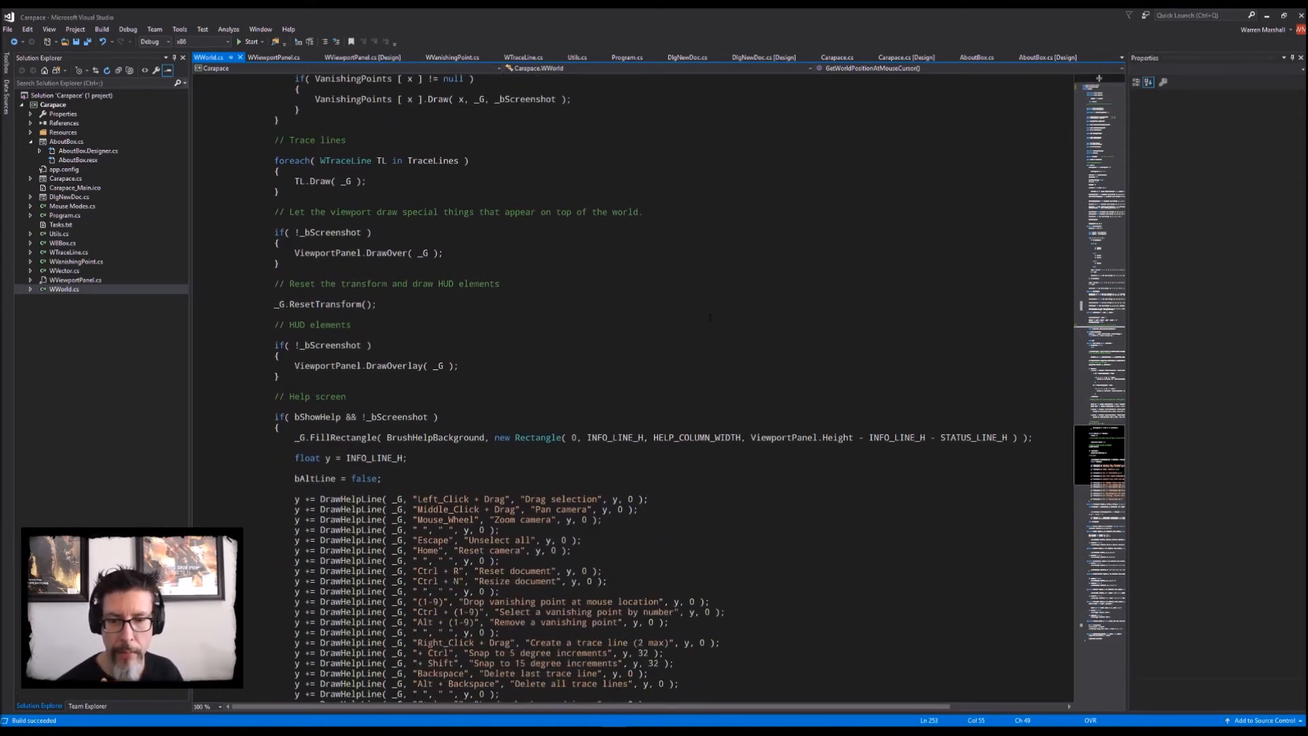
scroll(down, 3)
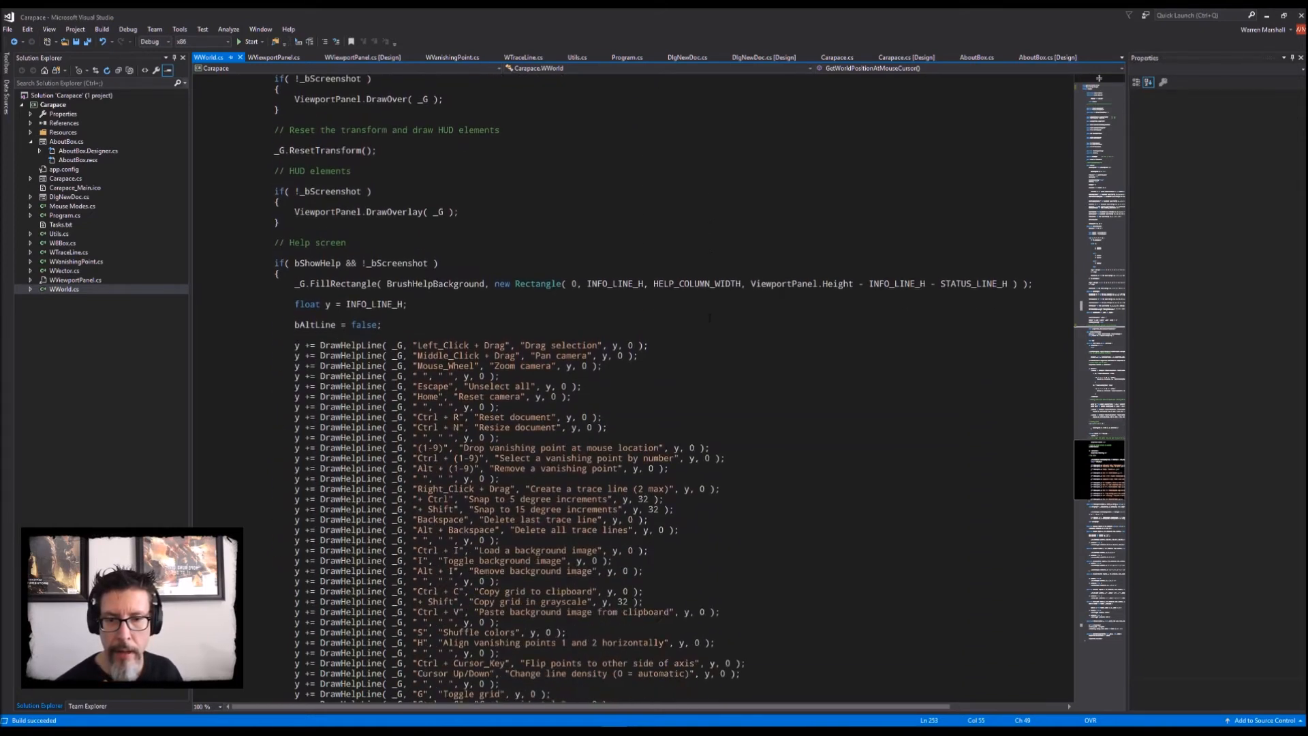
scroll(down, 3)
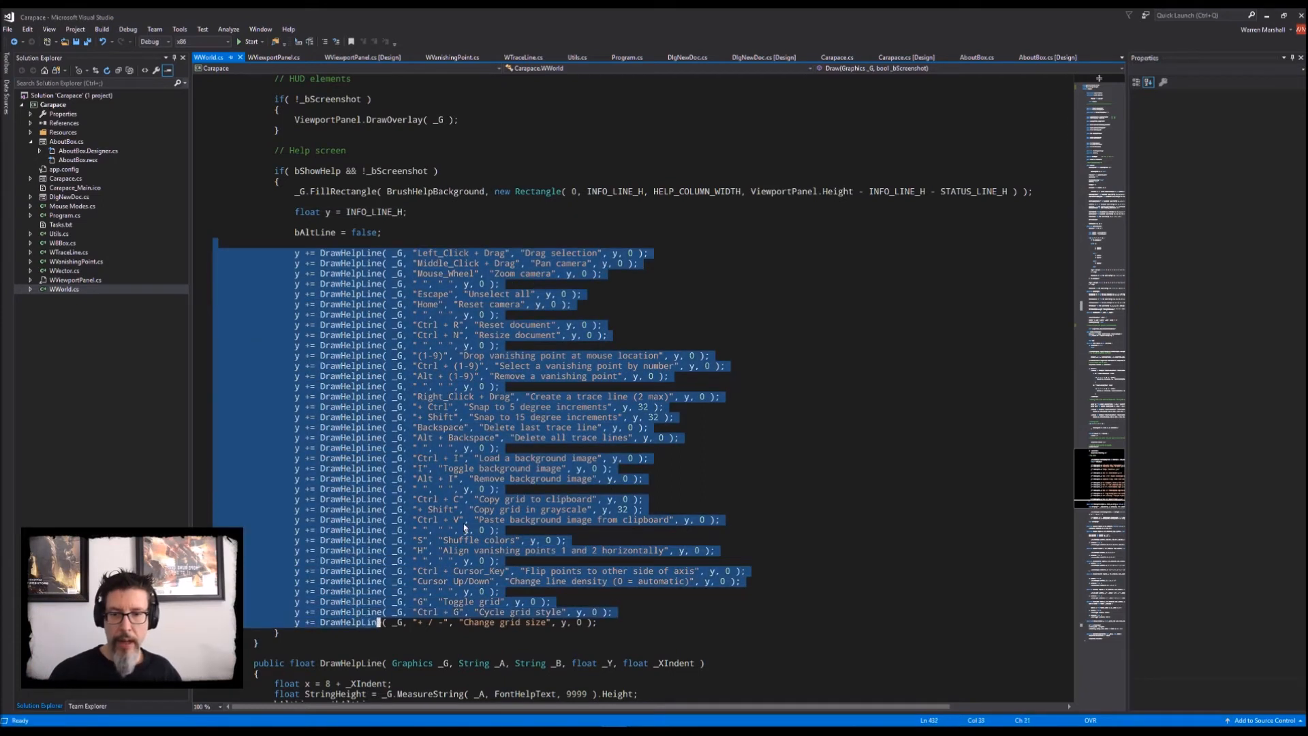
click(501, 315)
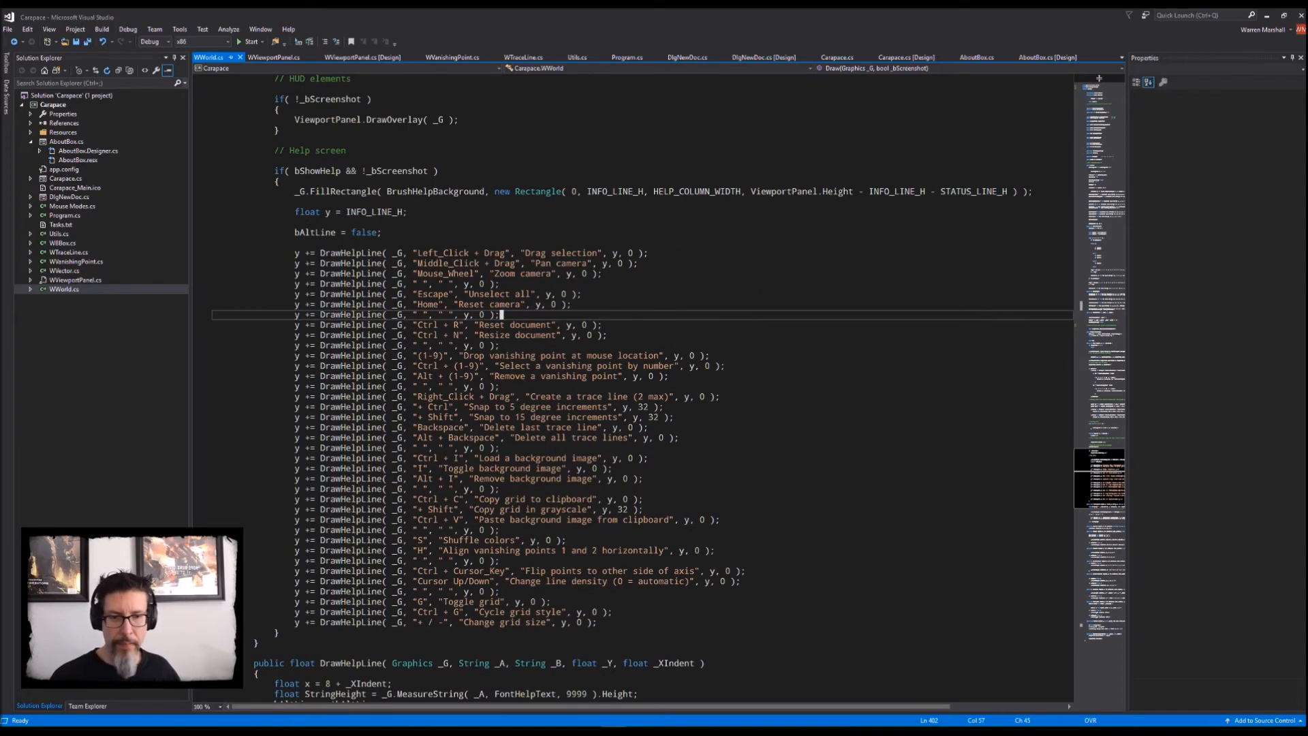
scroll(down, 3)
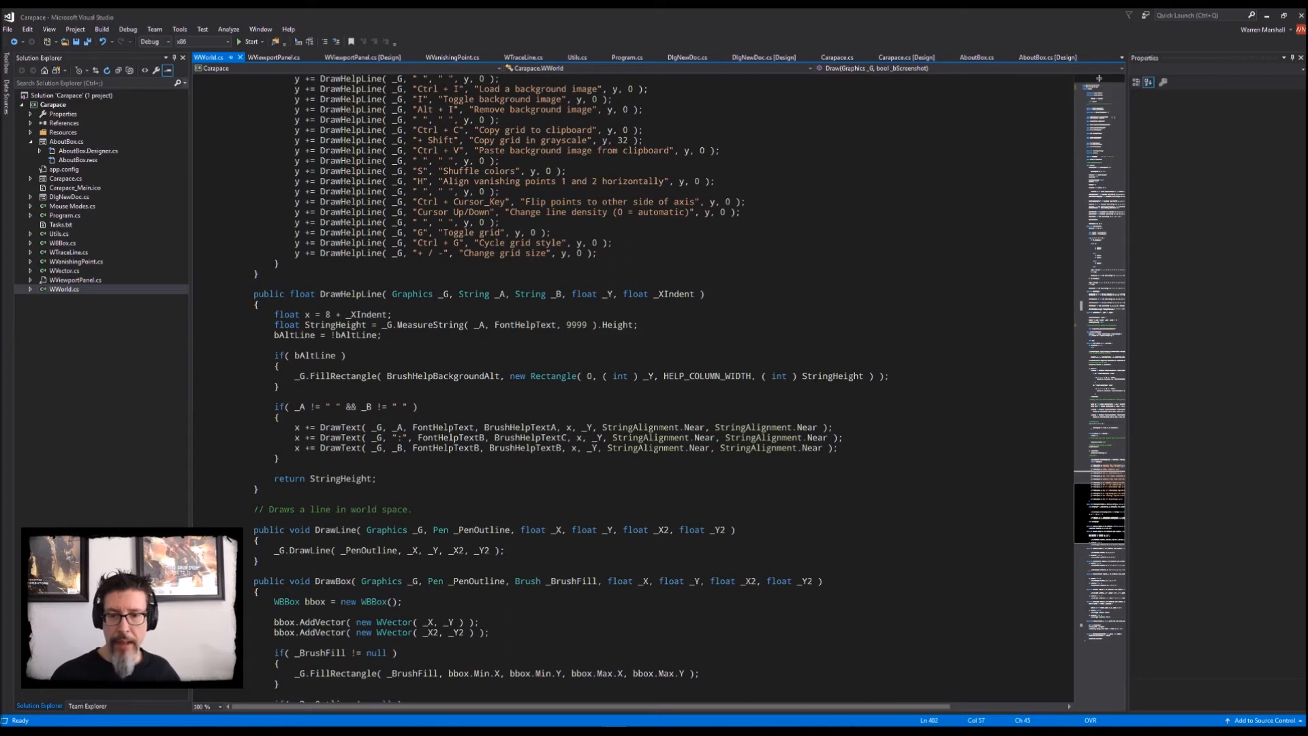
scroll(down, 3)
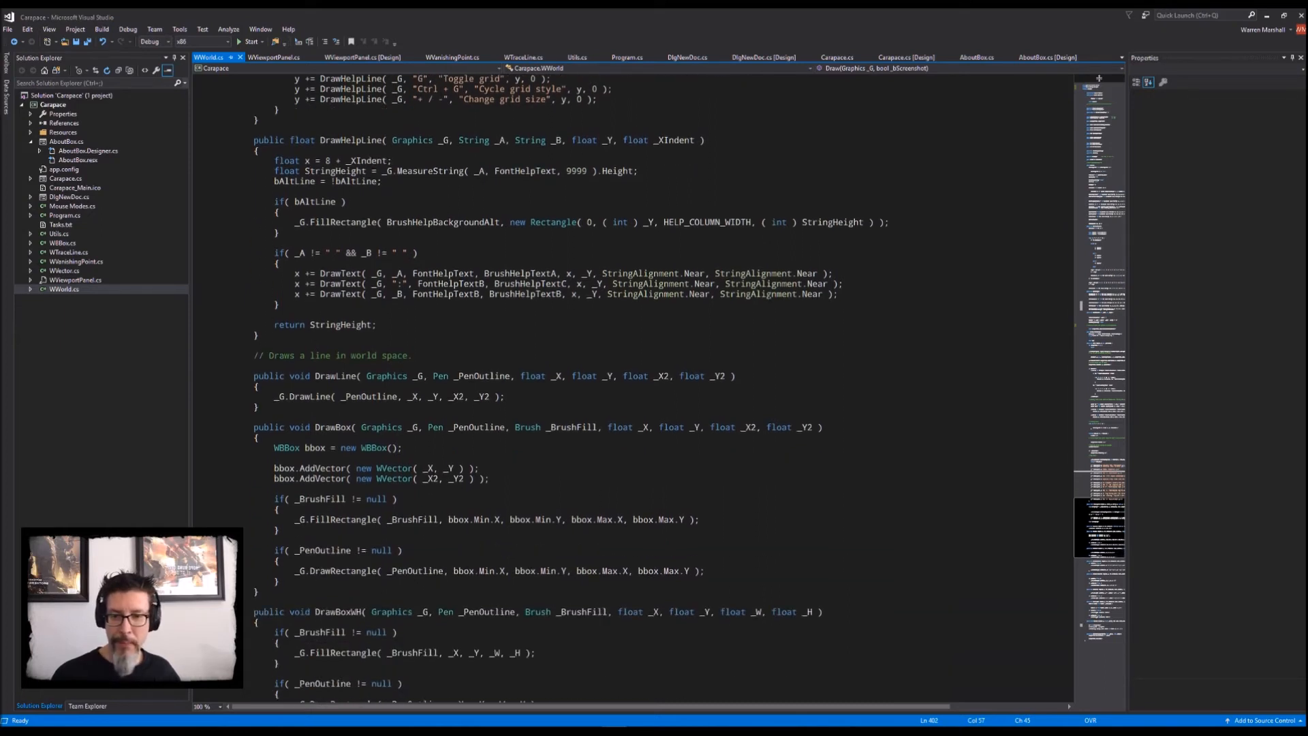
scroll(down, 3)
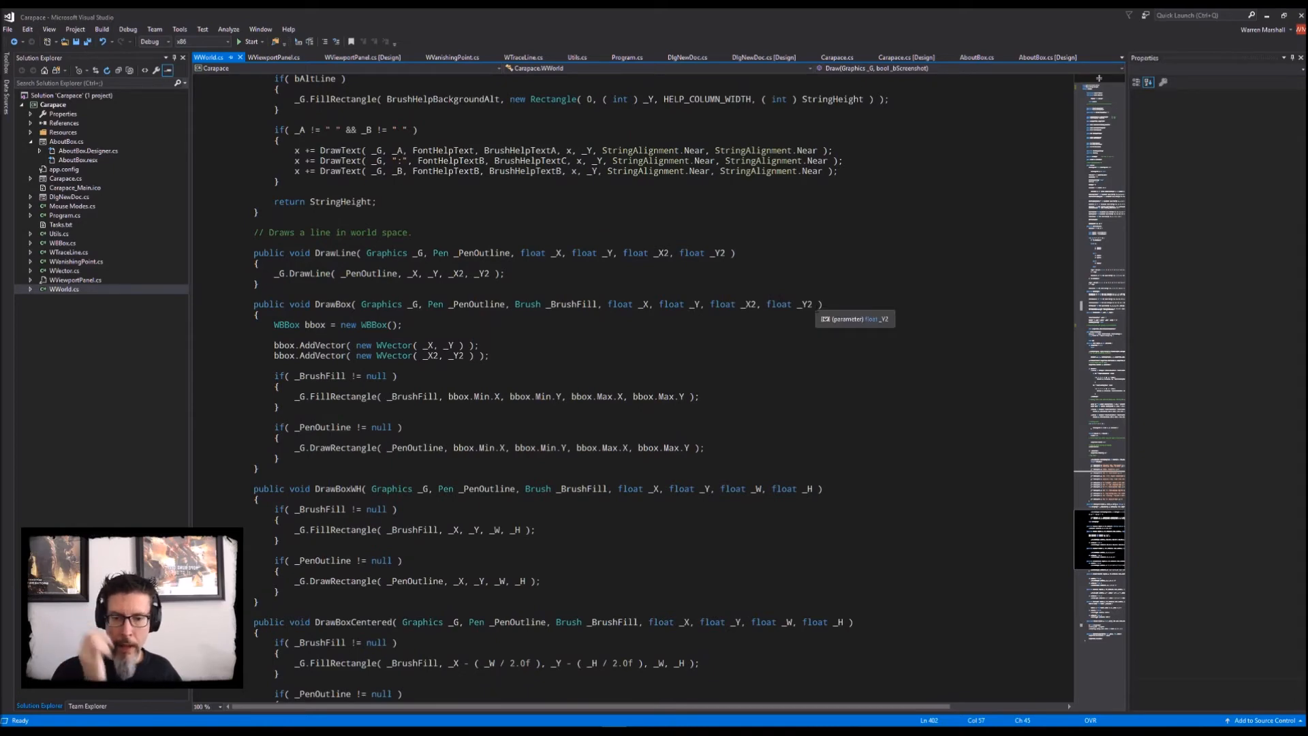
scroll(down, 3)
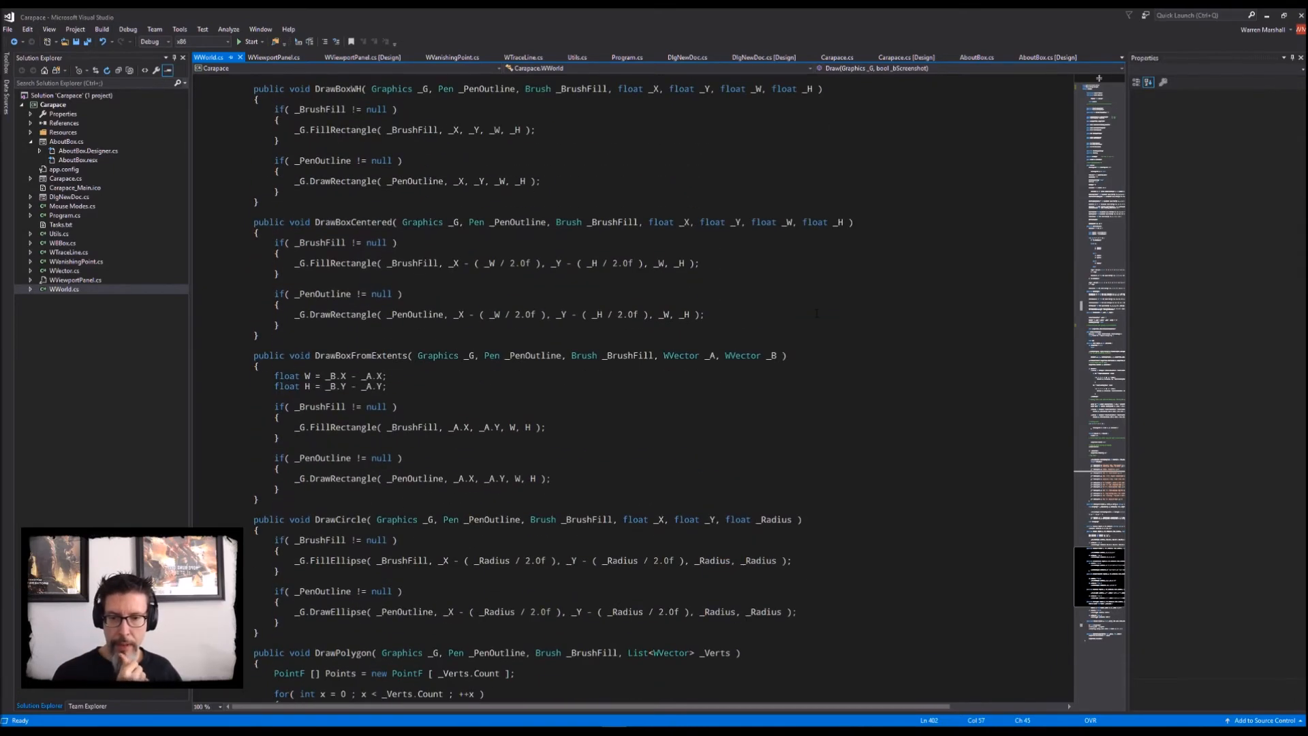
scroll(down, 3)
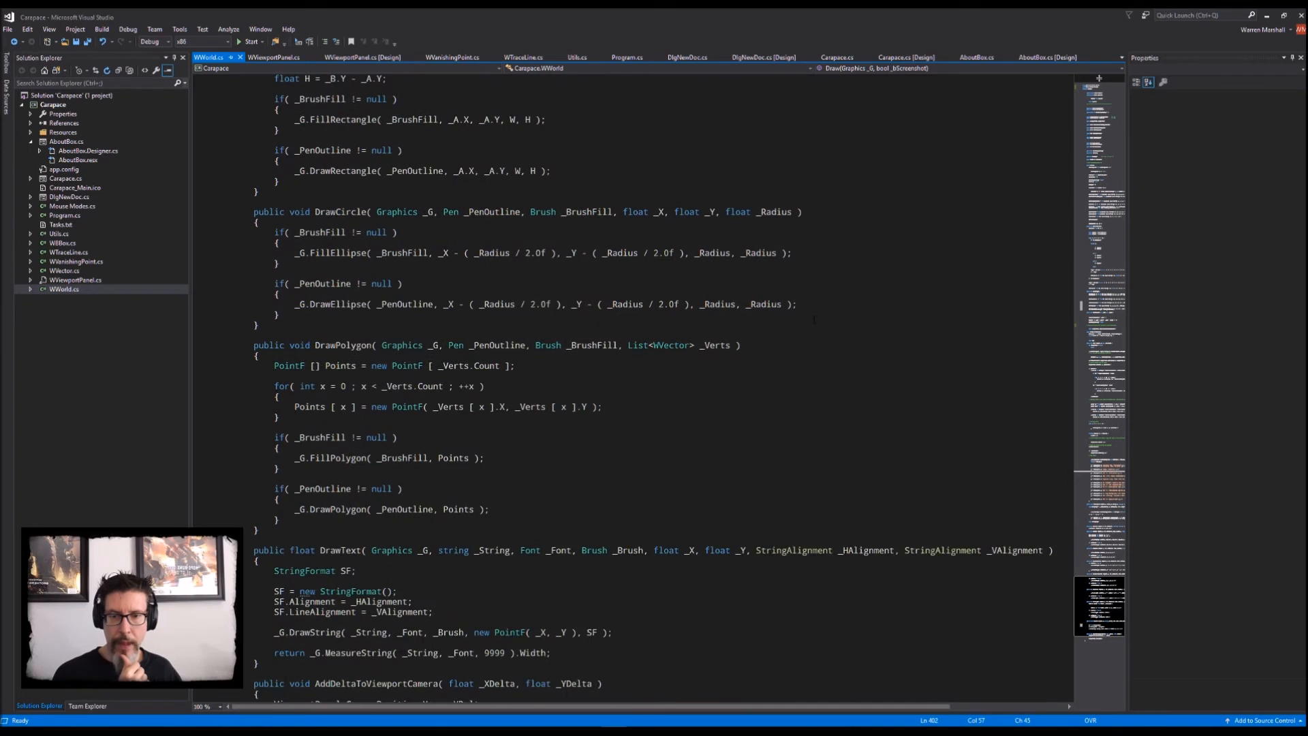
scroll(up, 3)
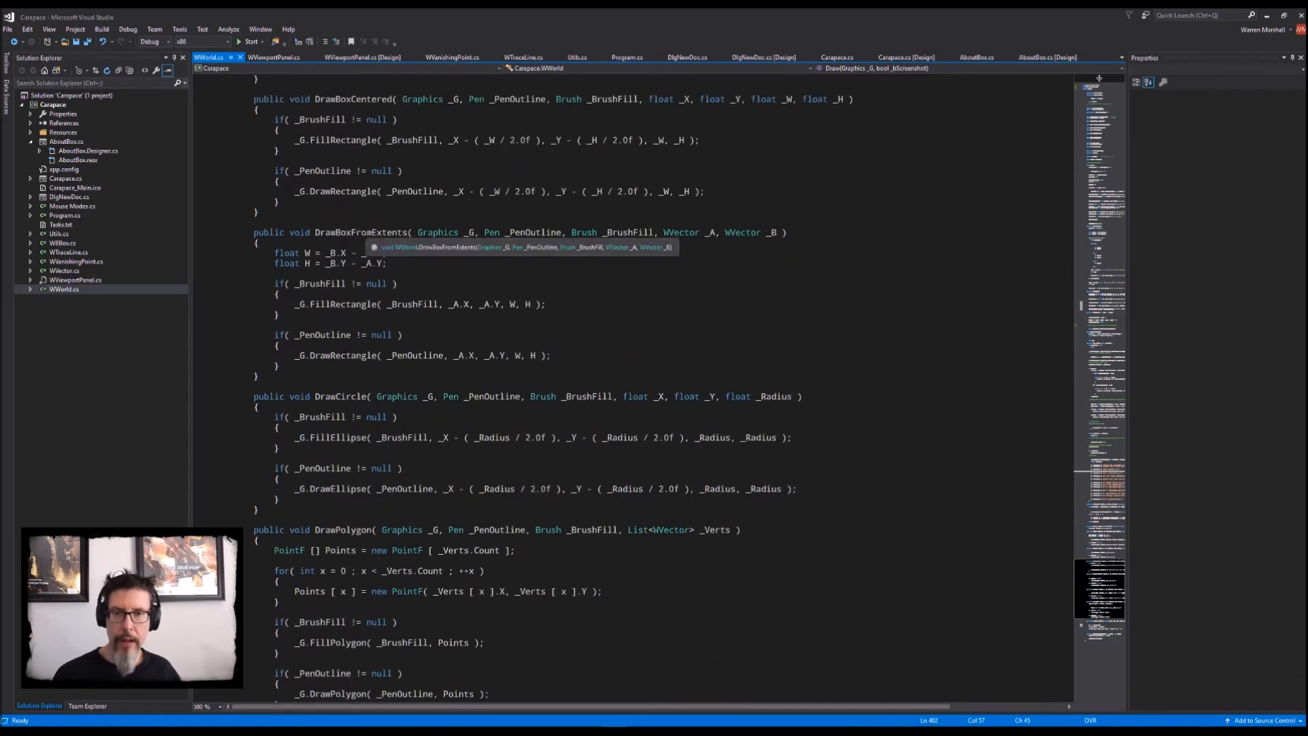
Step: Confirm DrawBoxFromExtents has no callers and select the method for deletion
double_click(360, 231)
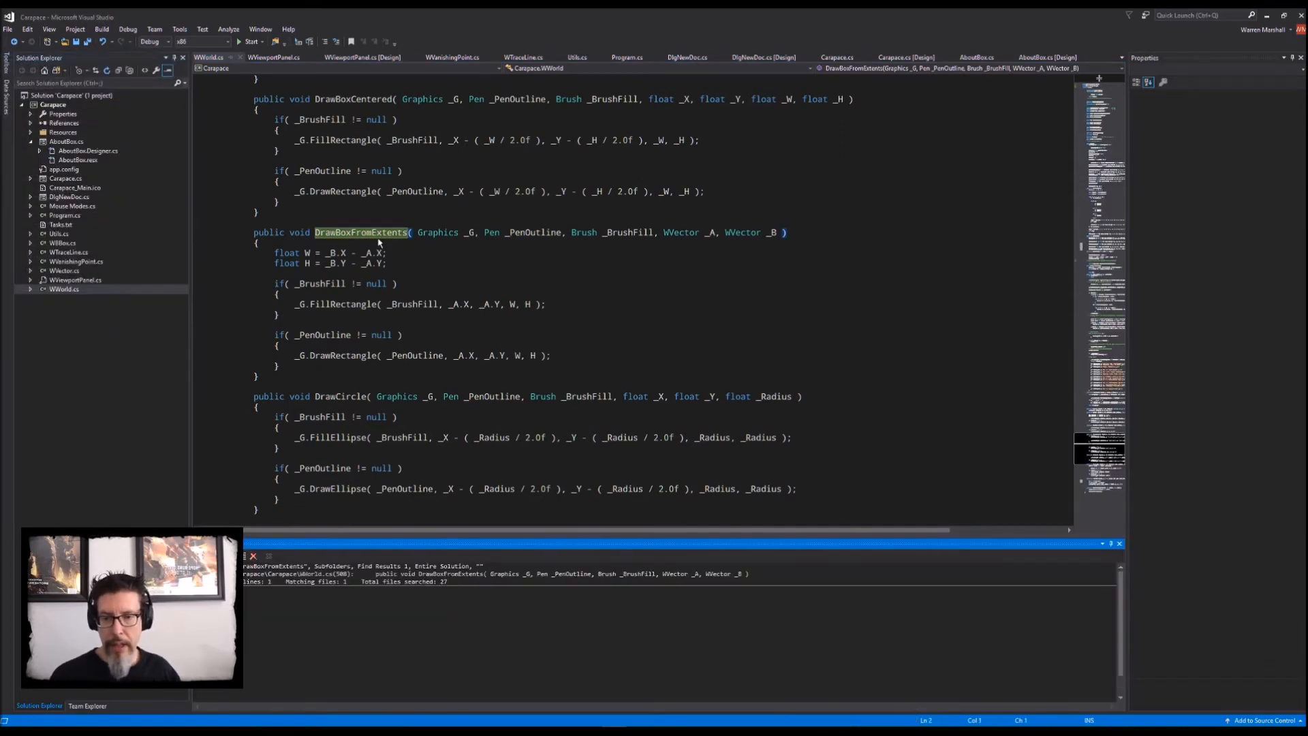
click(783, 232)
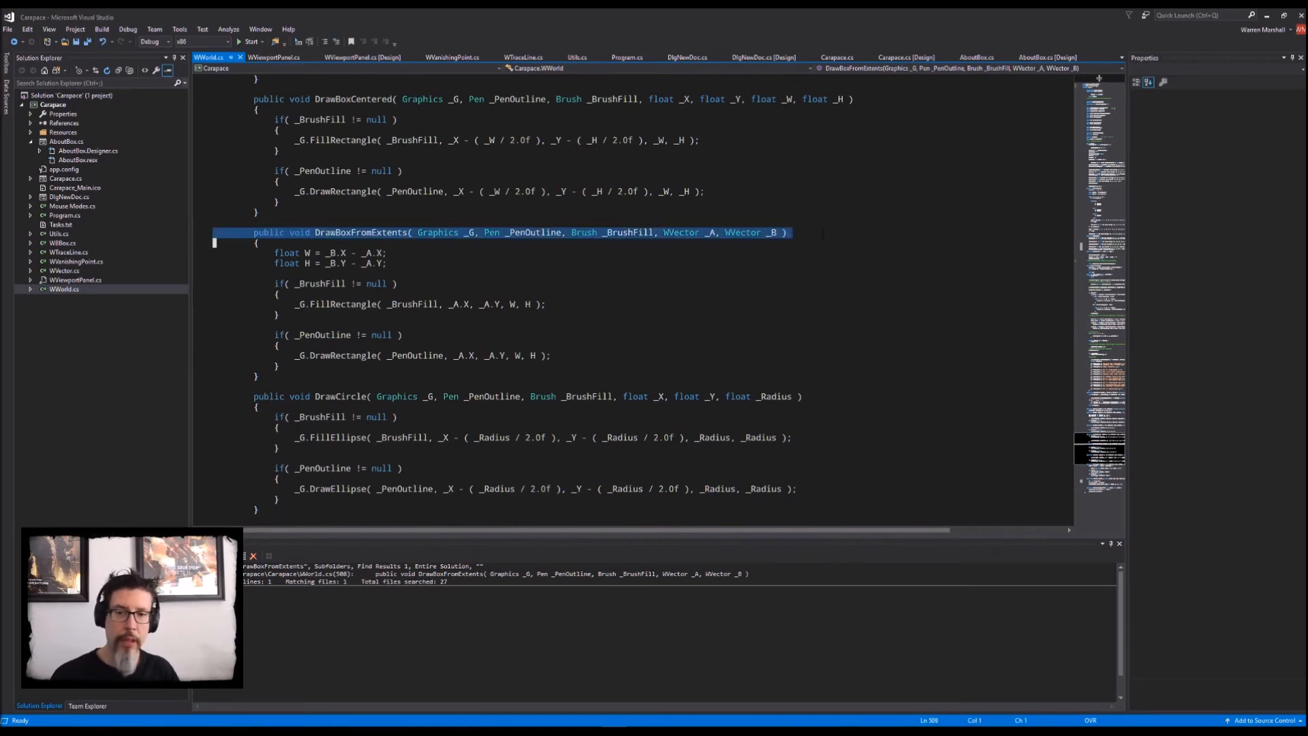
scroll(down, 3)
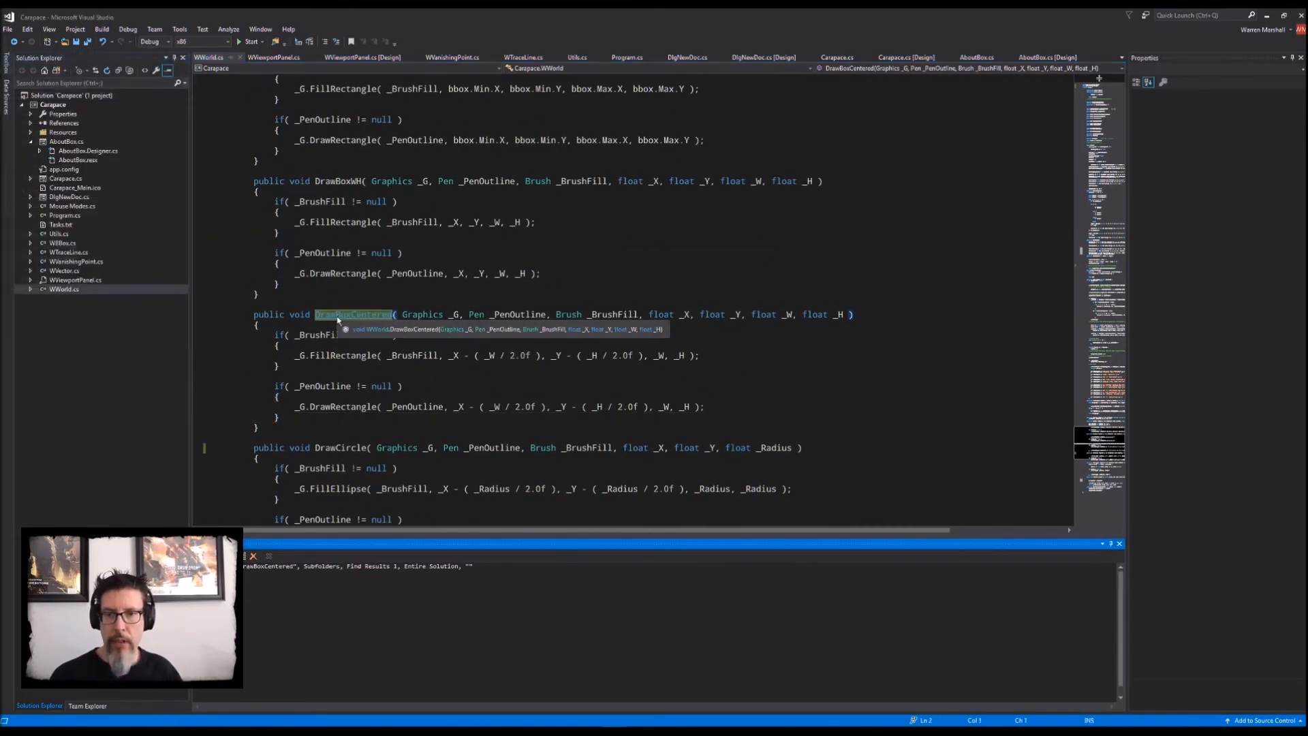
Step: Select and remove the unused DrawBoxCentered method from WWorld.cs
click(518, 314)
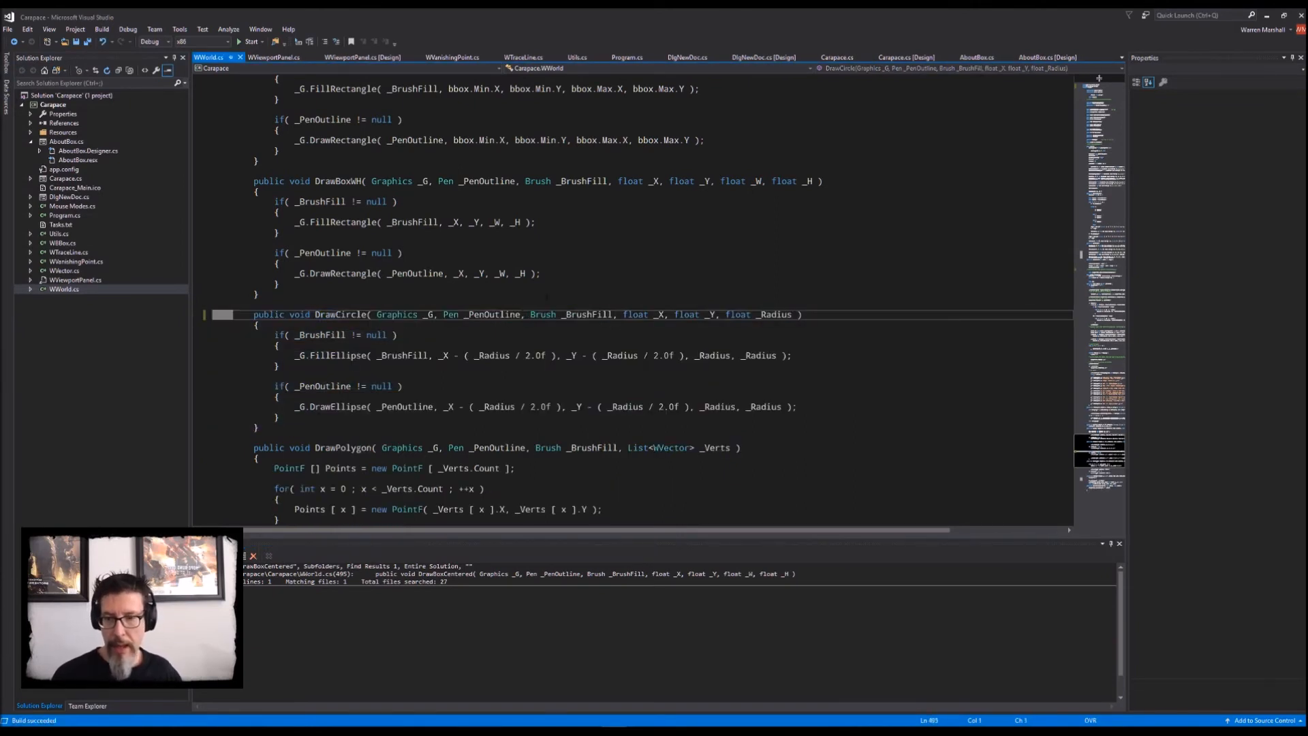
click(283, 263)
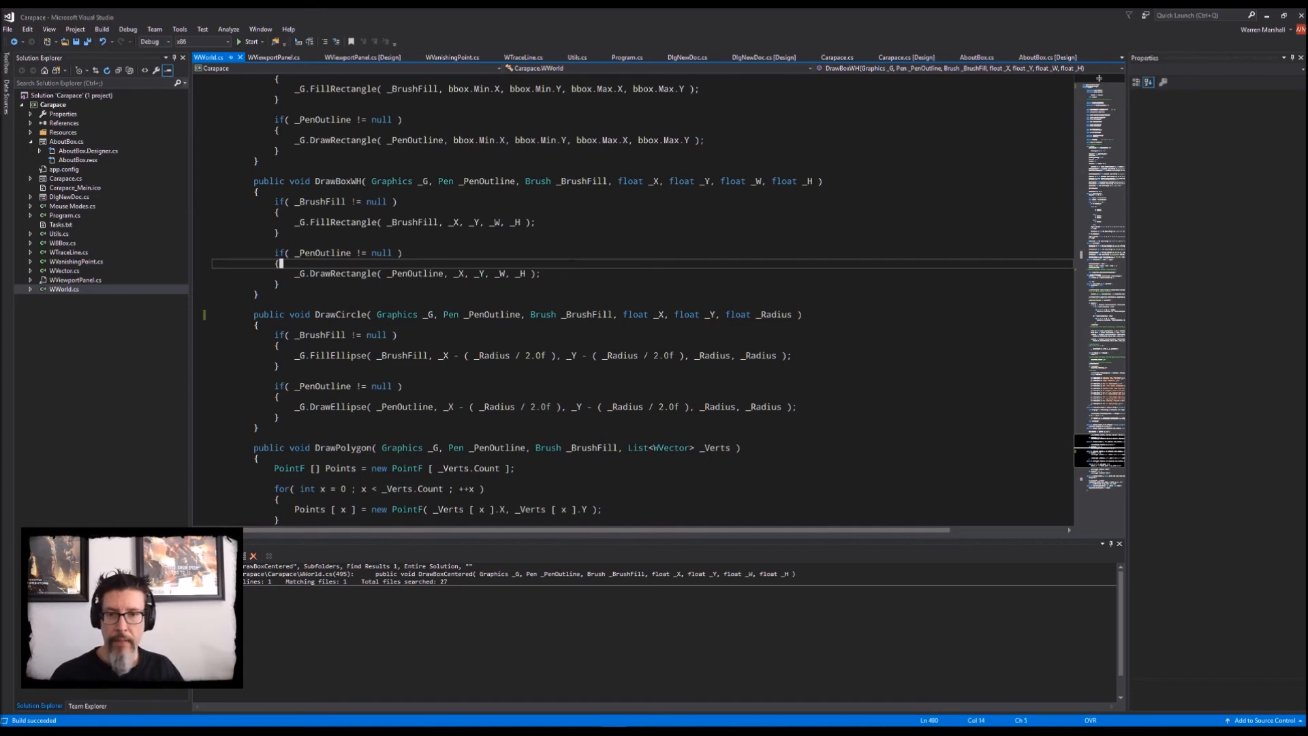
scroll(down, 3)
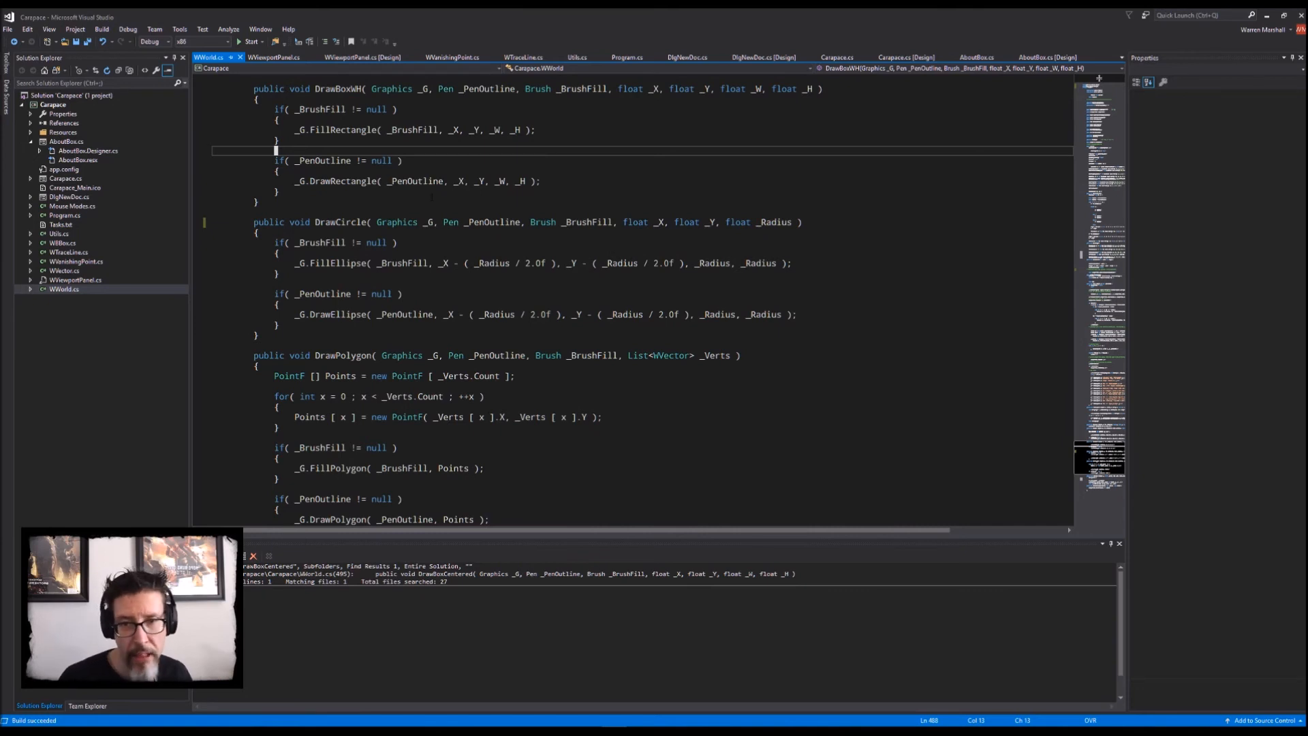
Step: Check DrawBox usages to confirm it is still called
scroll(up, 3)
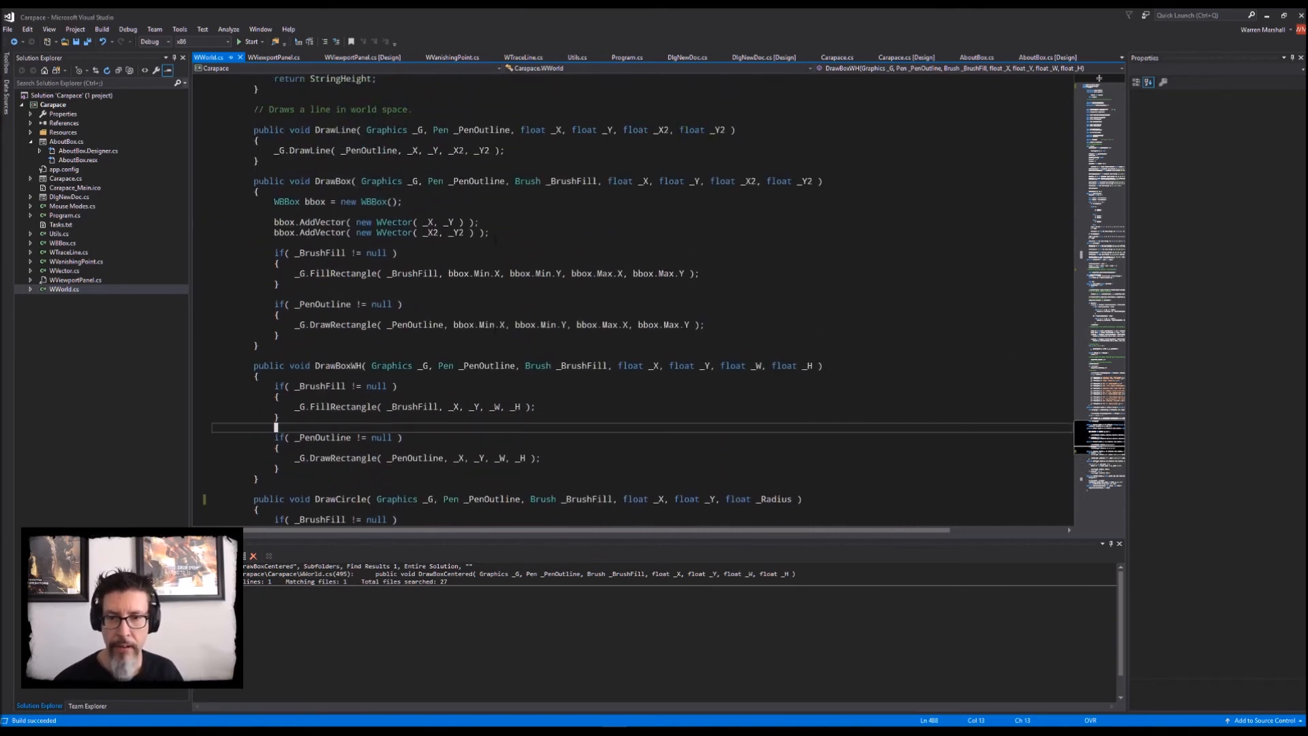
double_click(338, 365)
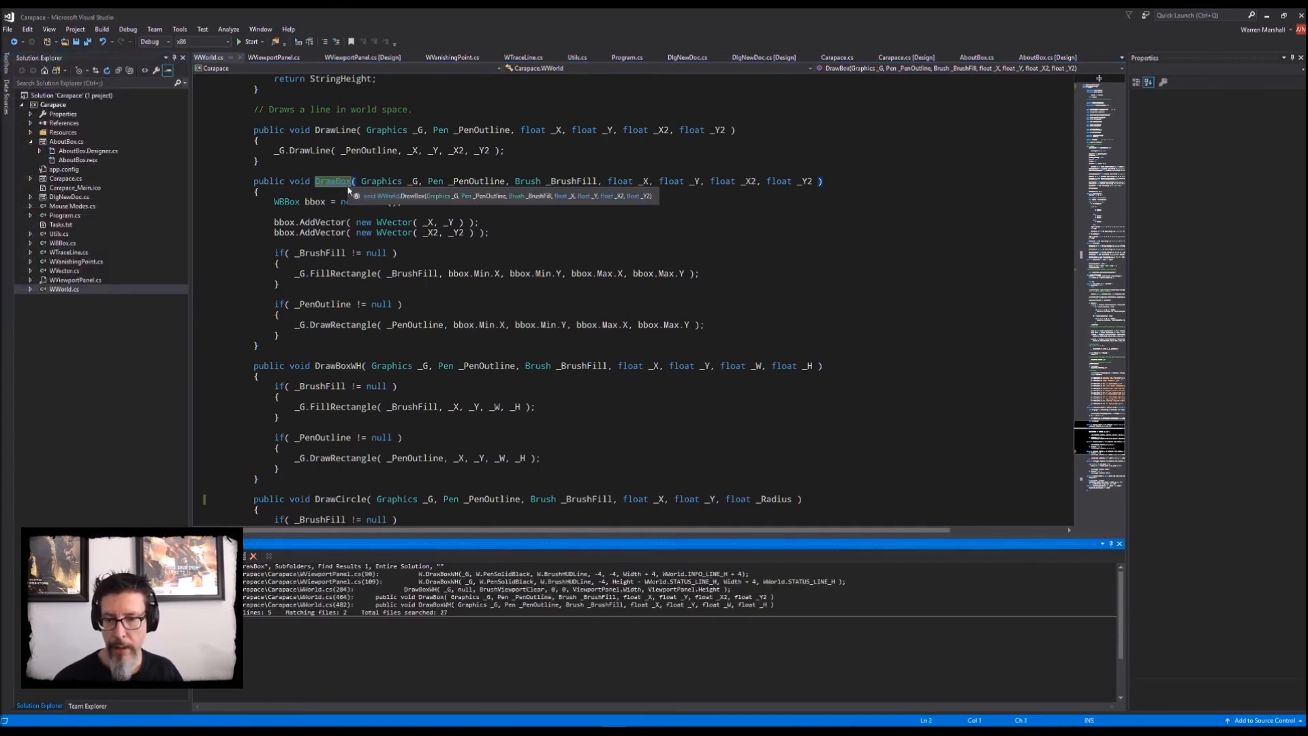
scroll(down, 3)
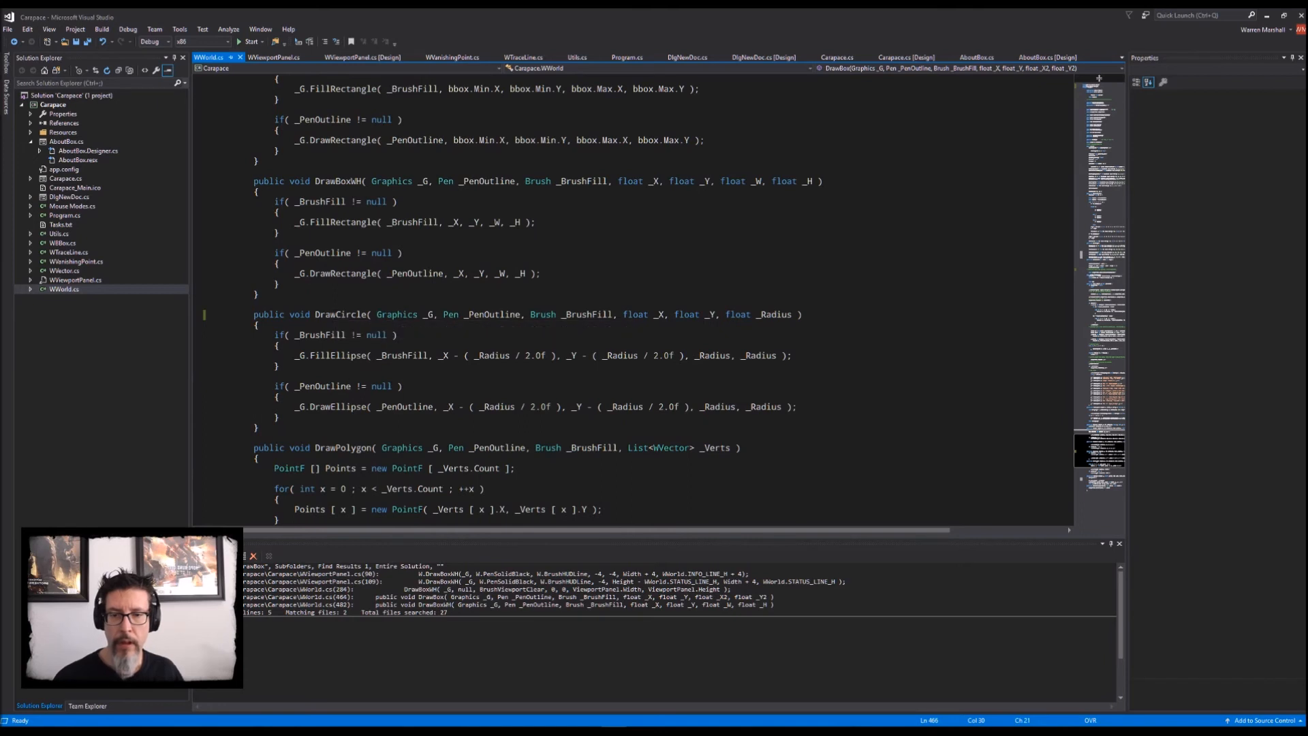
Step: Find All References on DrawPolygon and delete the unused method
right_click(350, 294)
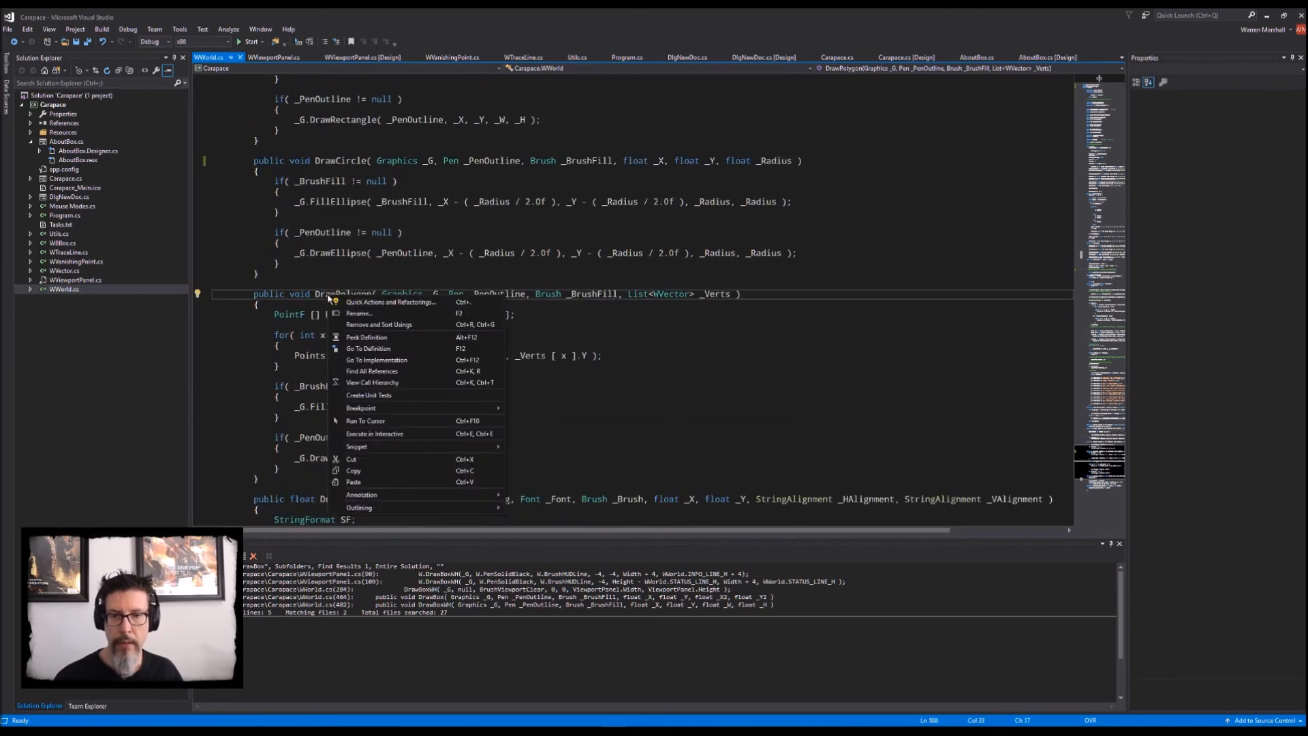
mouse_move(372, 371)
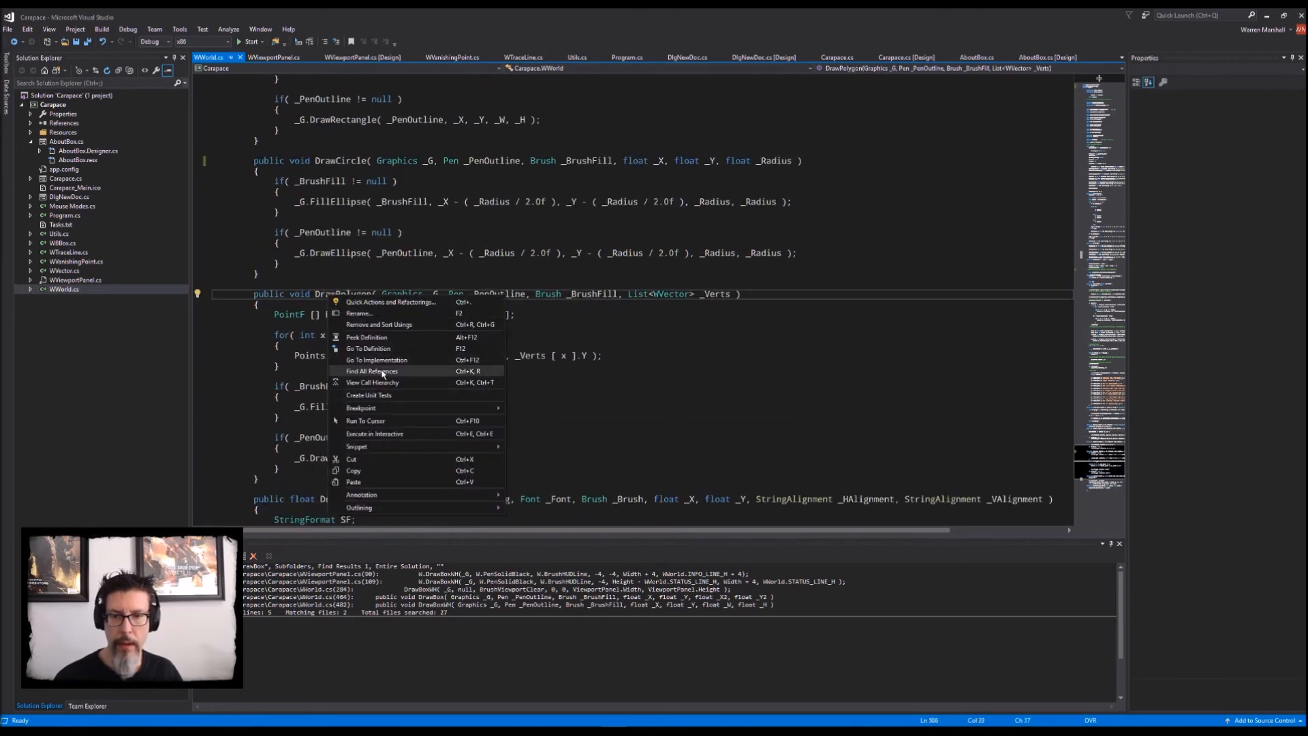
click(371, 370)
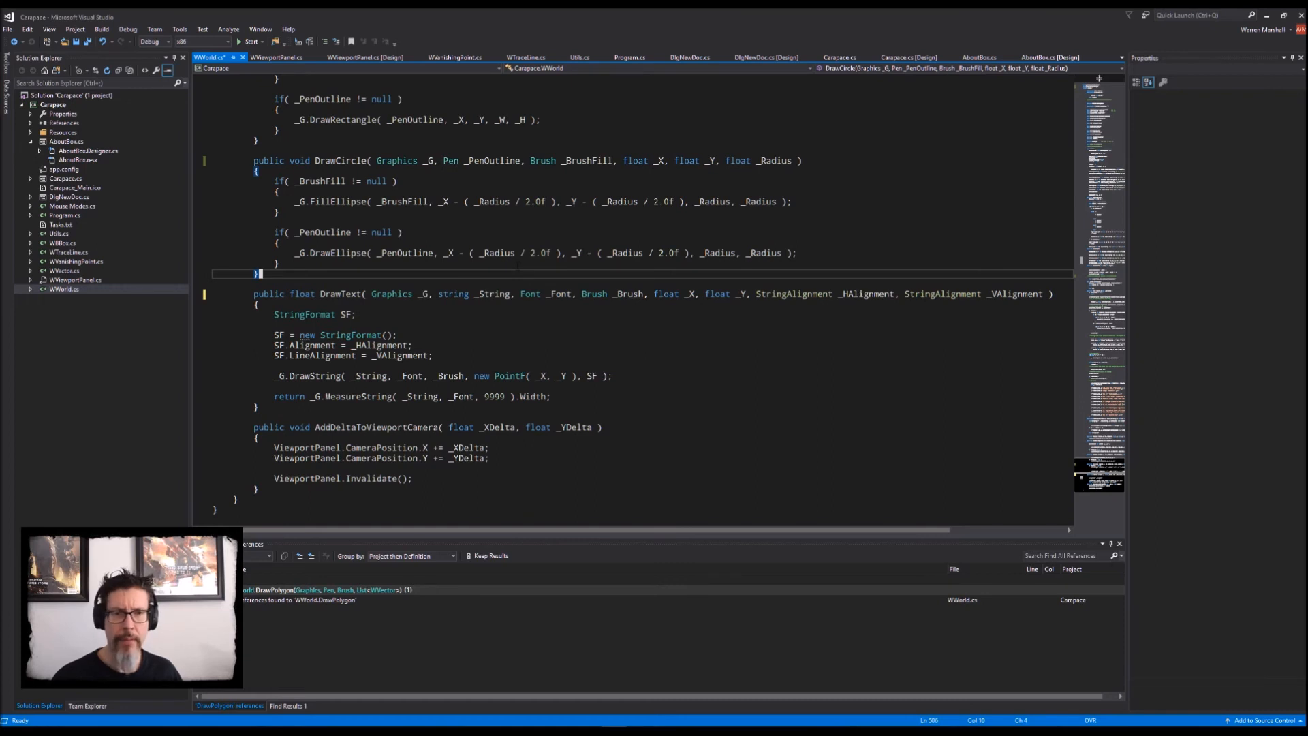
scroll(up, 3)
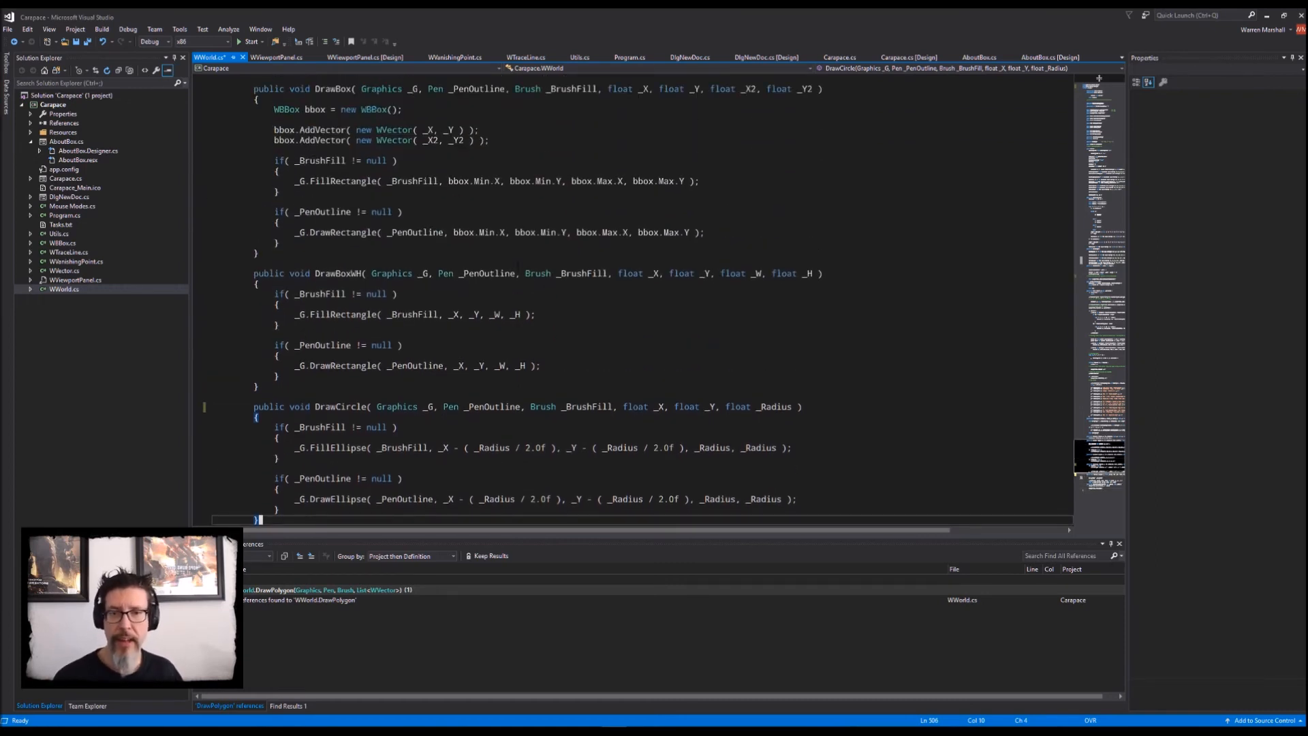
scroll(up, 3)
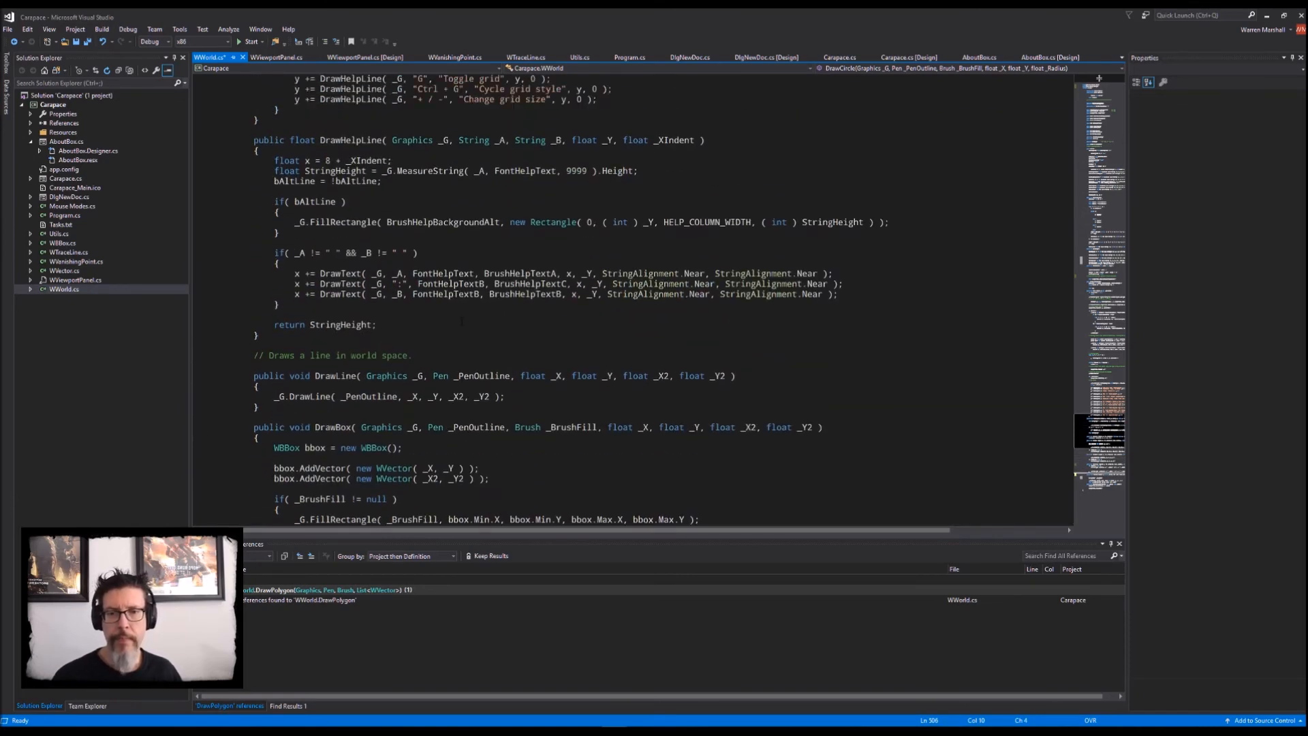
scroll(down, 3)
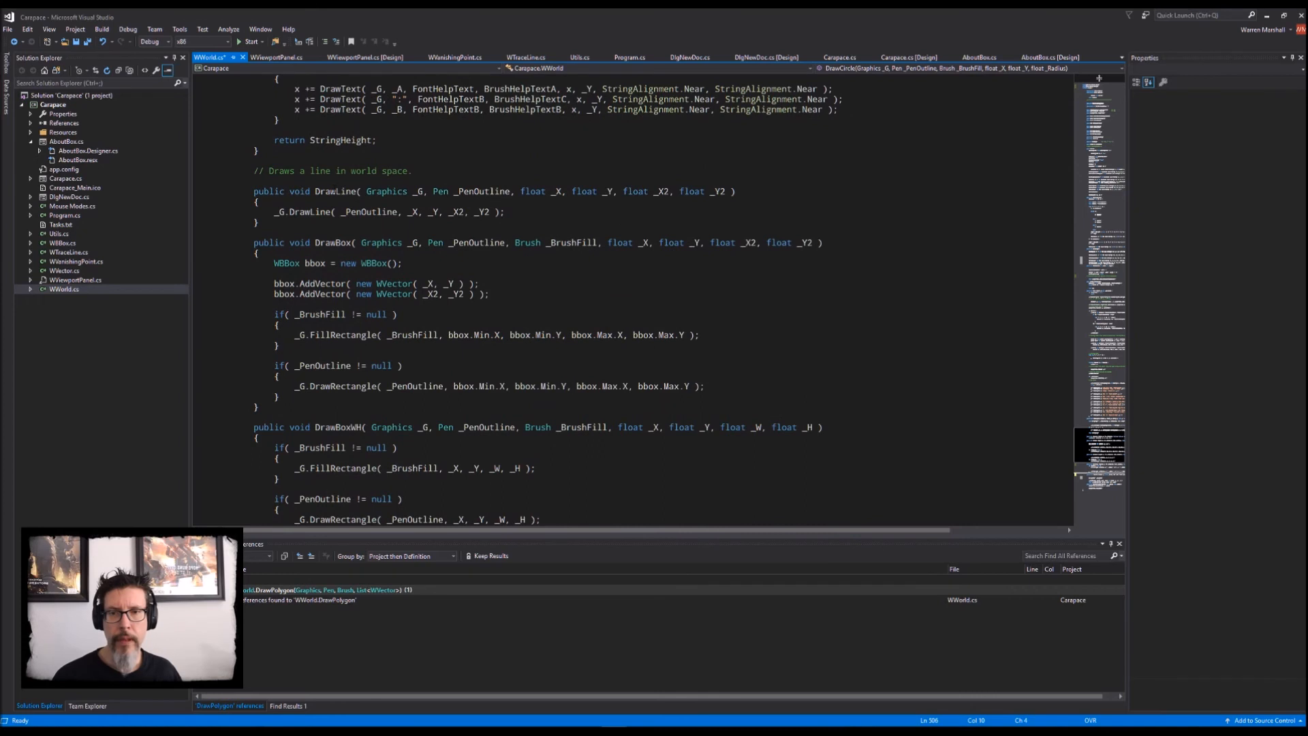
Step: Delete the DrawBox method and select DrawBoxWH to check its references
double_click(336, 191)
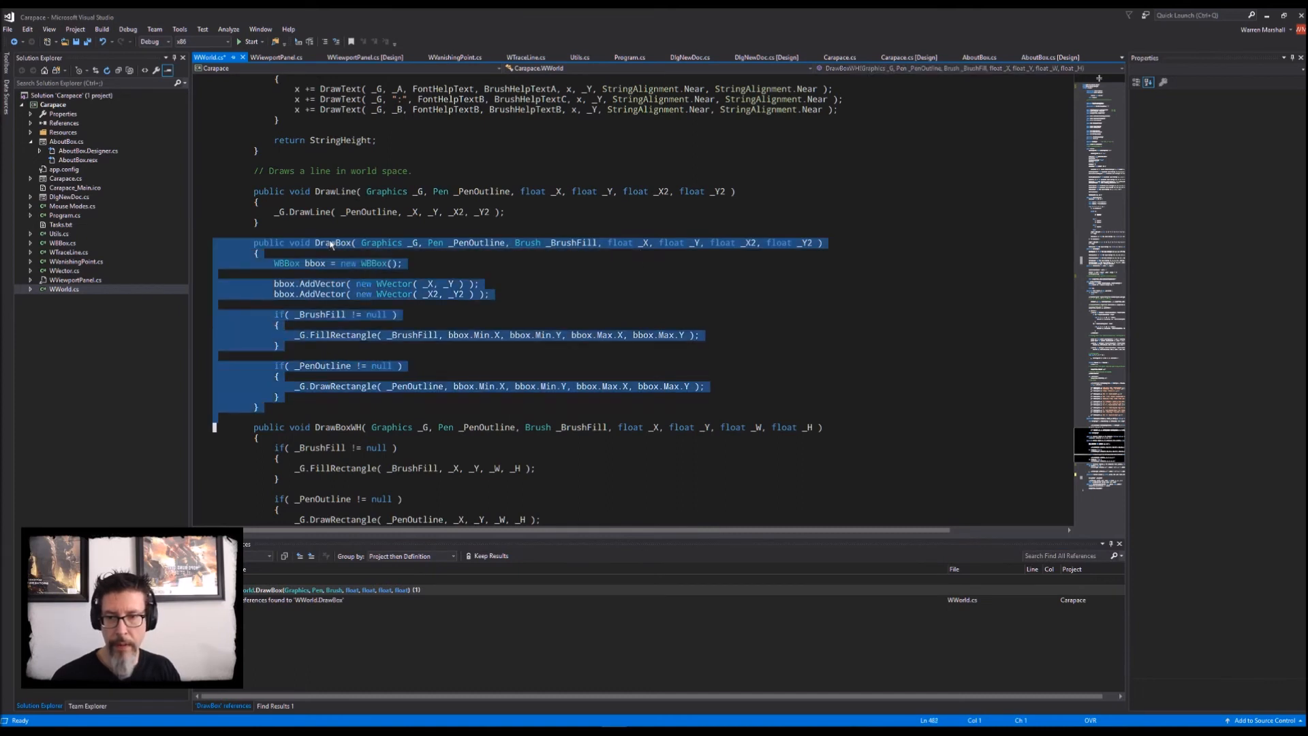
key(Delete)
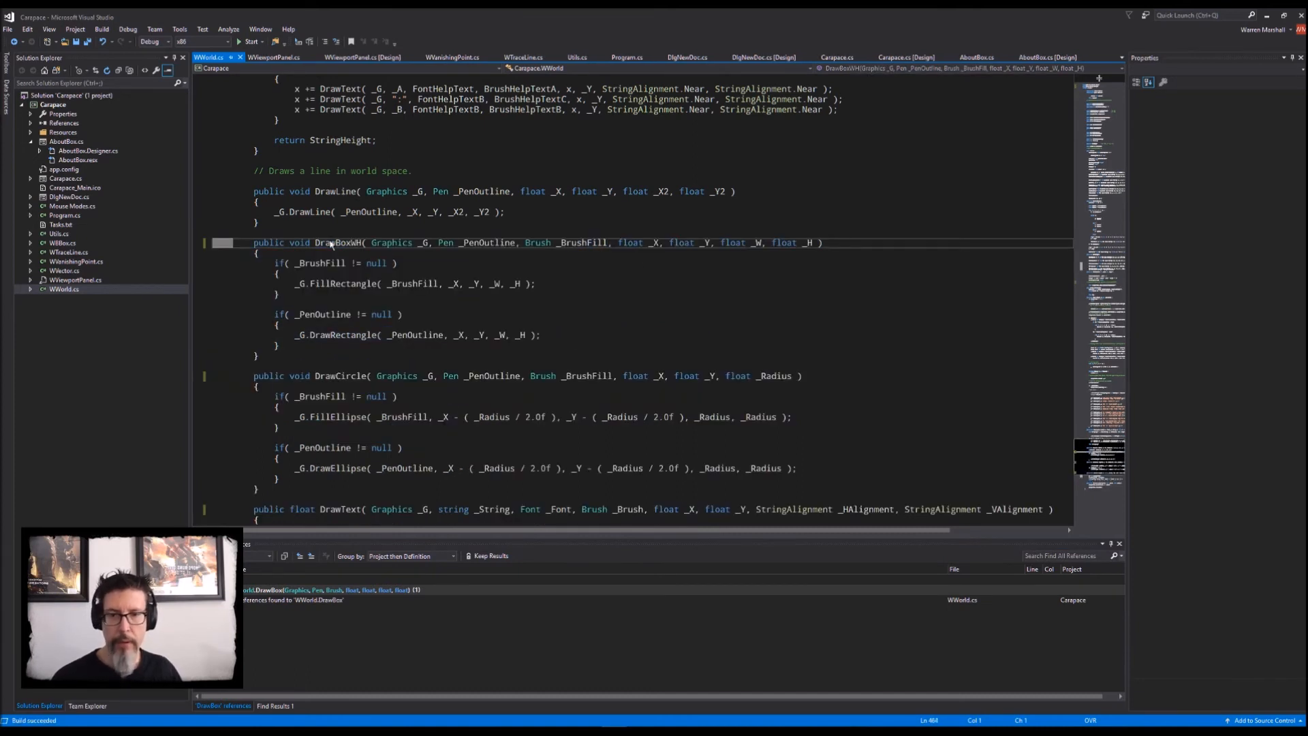
double_click(338, 243)
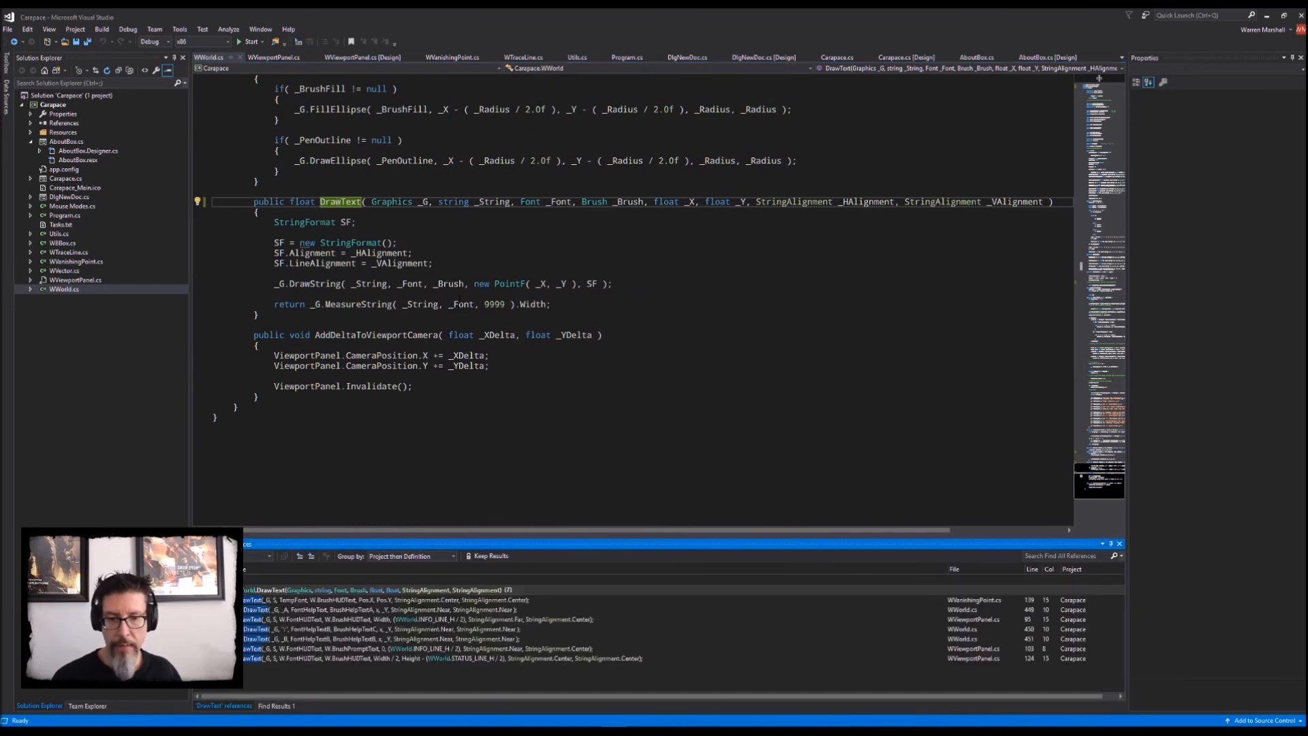
Step: Check AddDeltaToViewportCamera is referenced, then build and launch Carapace with Start
click(367, 335)
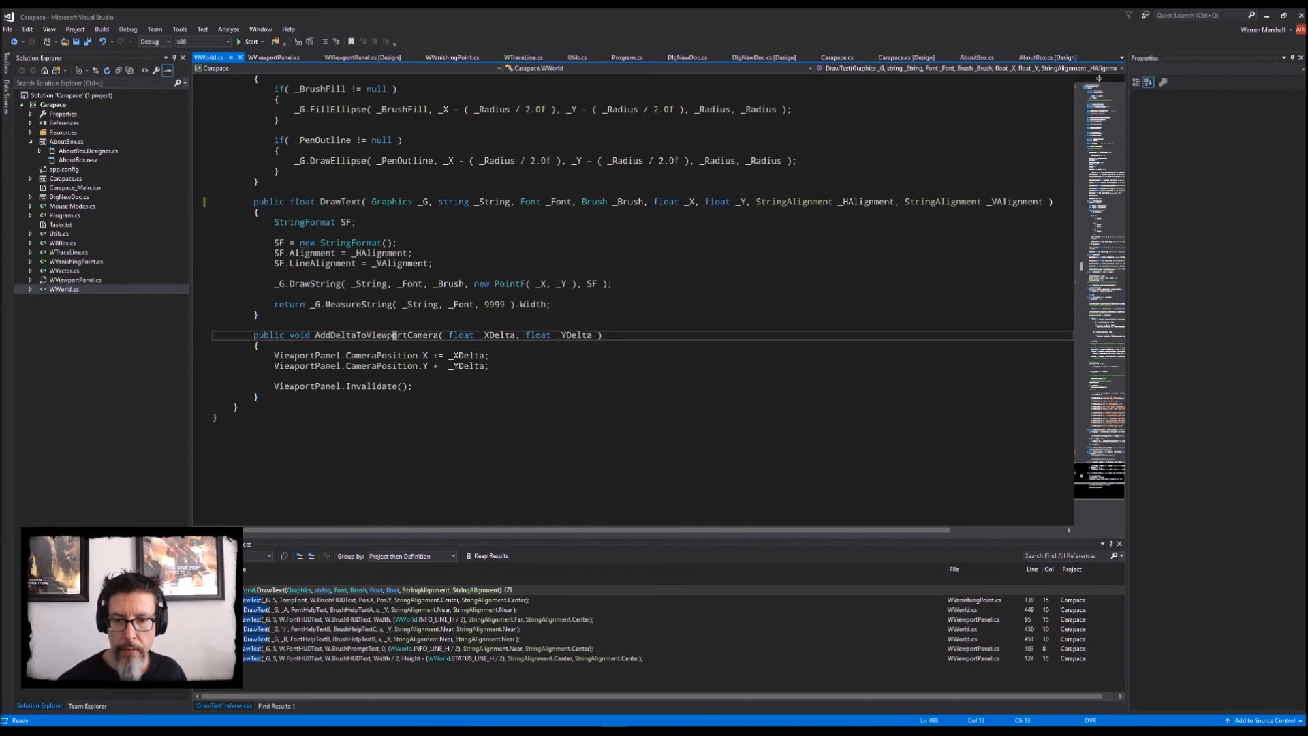
double_click(376, 334)
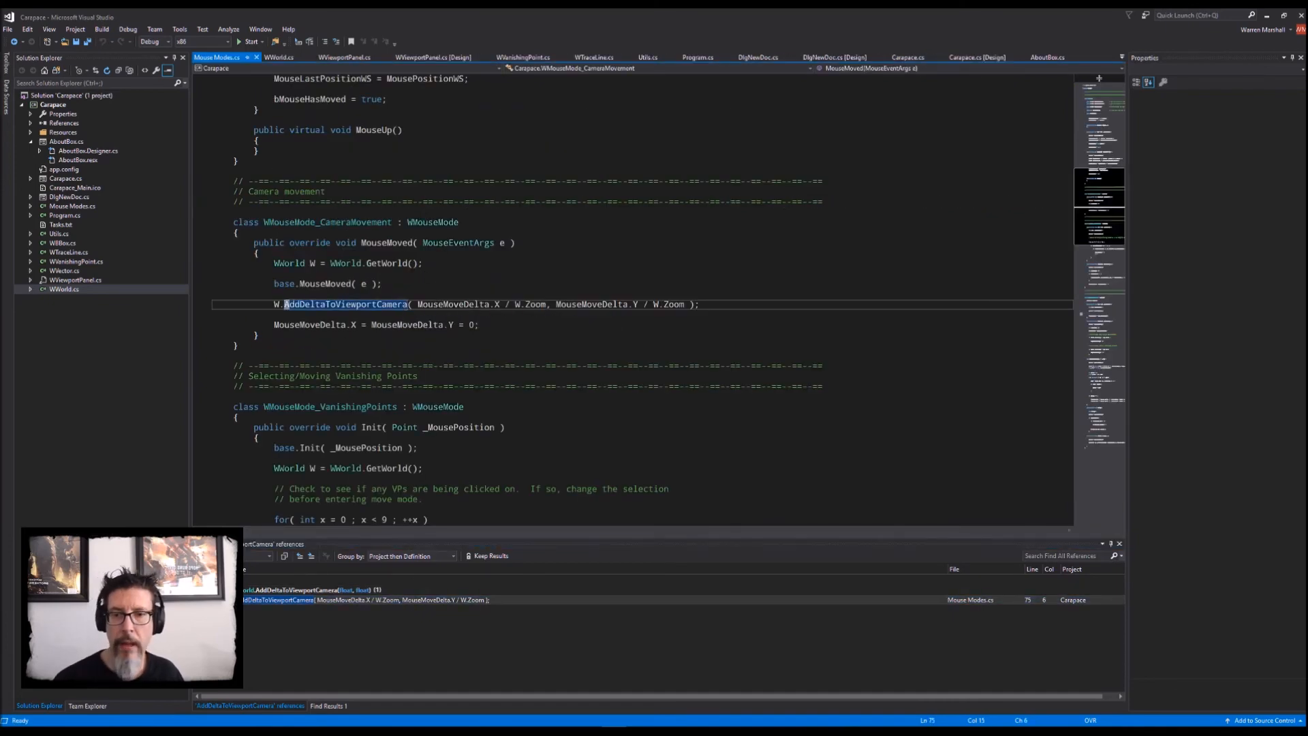
scroll(up, 3)
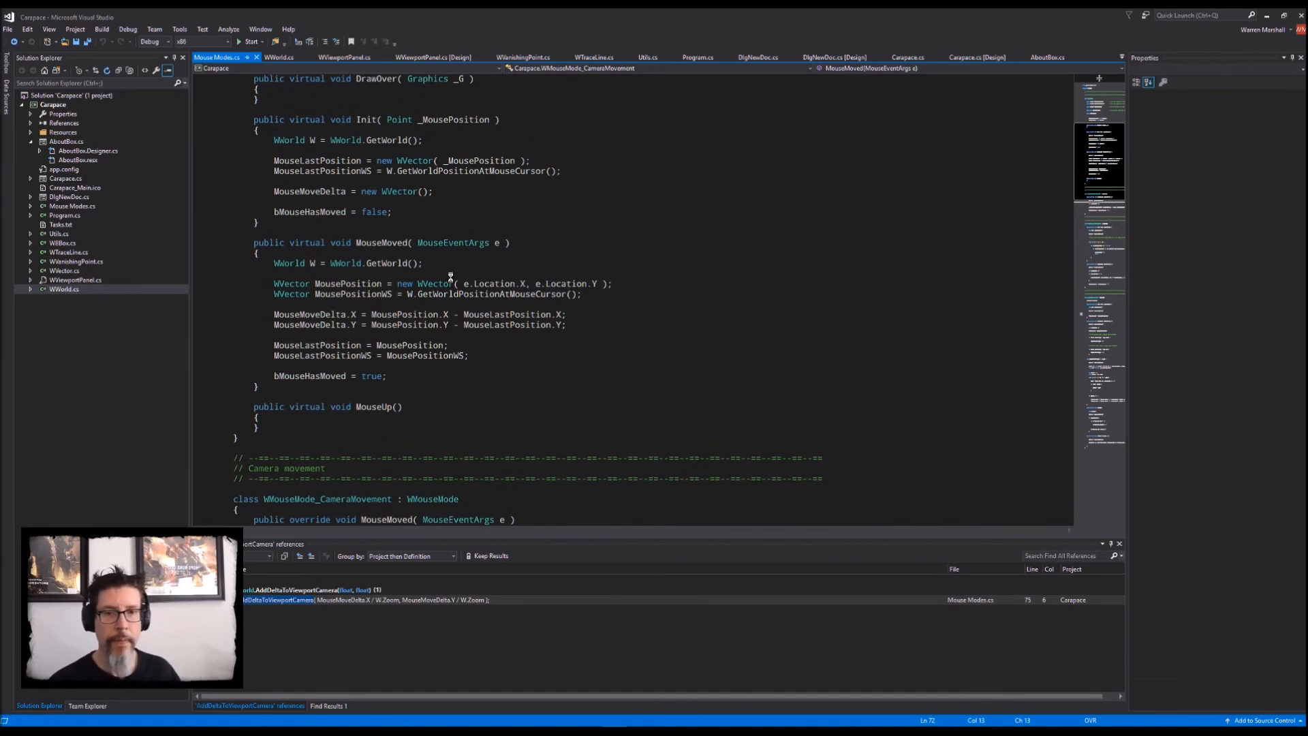
click(250, 42)
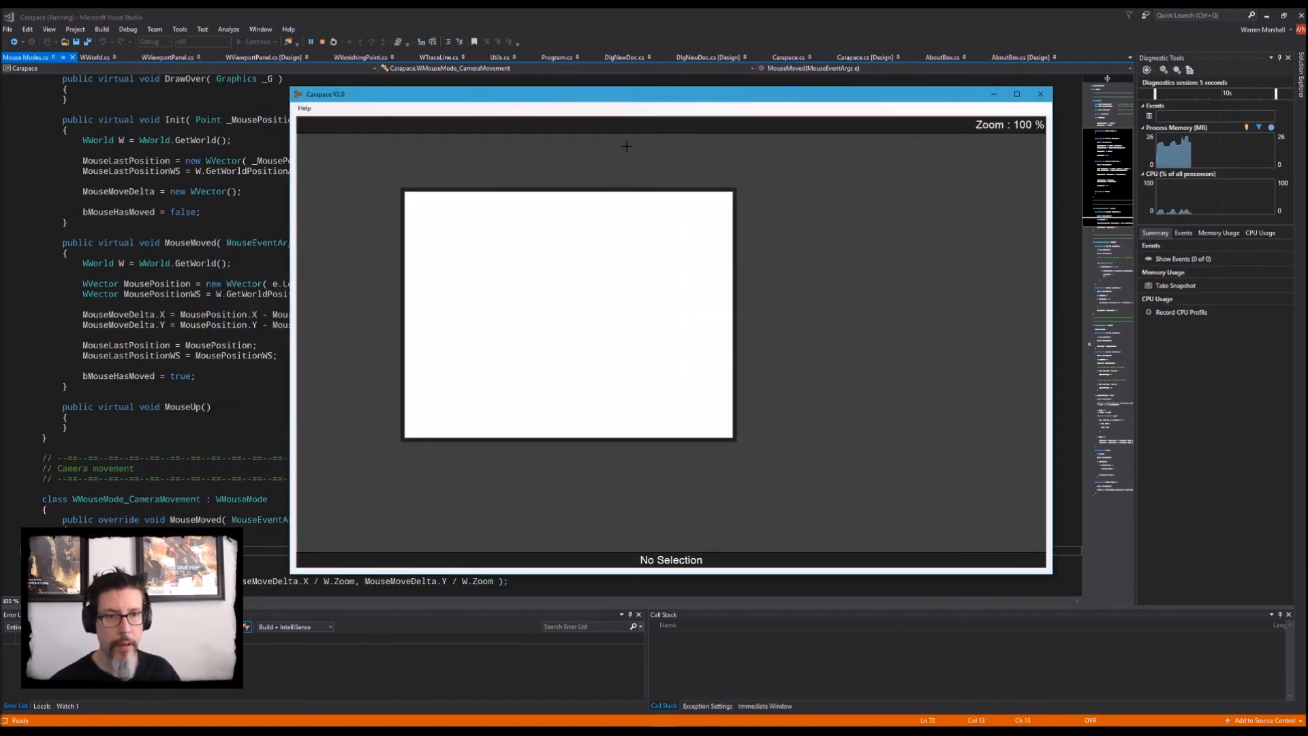
Step: Click into Carapace and drag its window further left
click(304, 108)
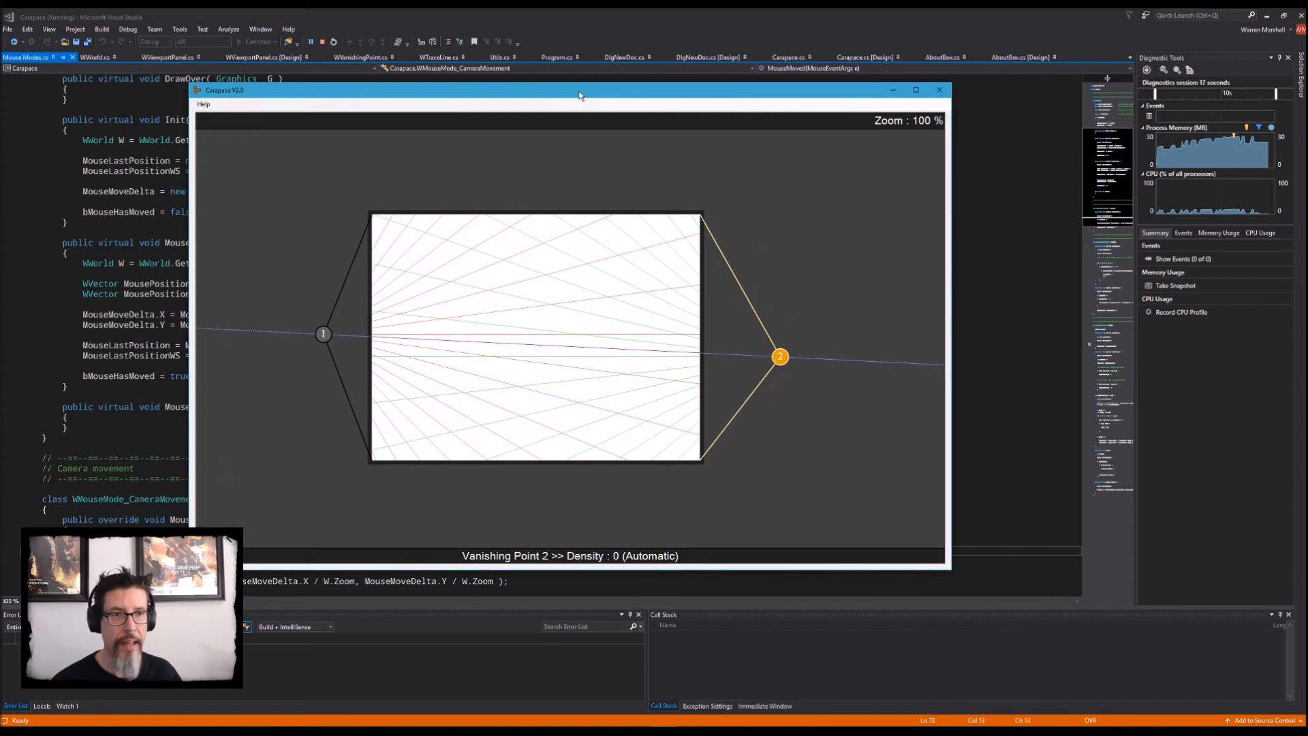
mouse_move(551, 116)
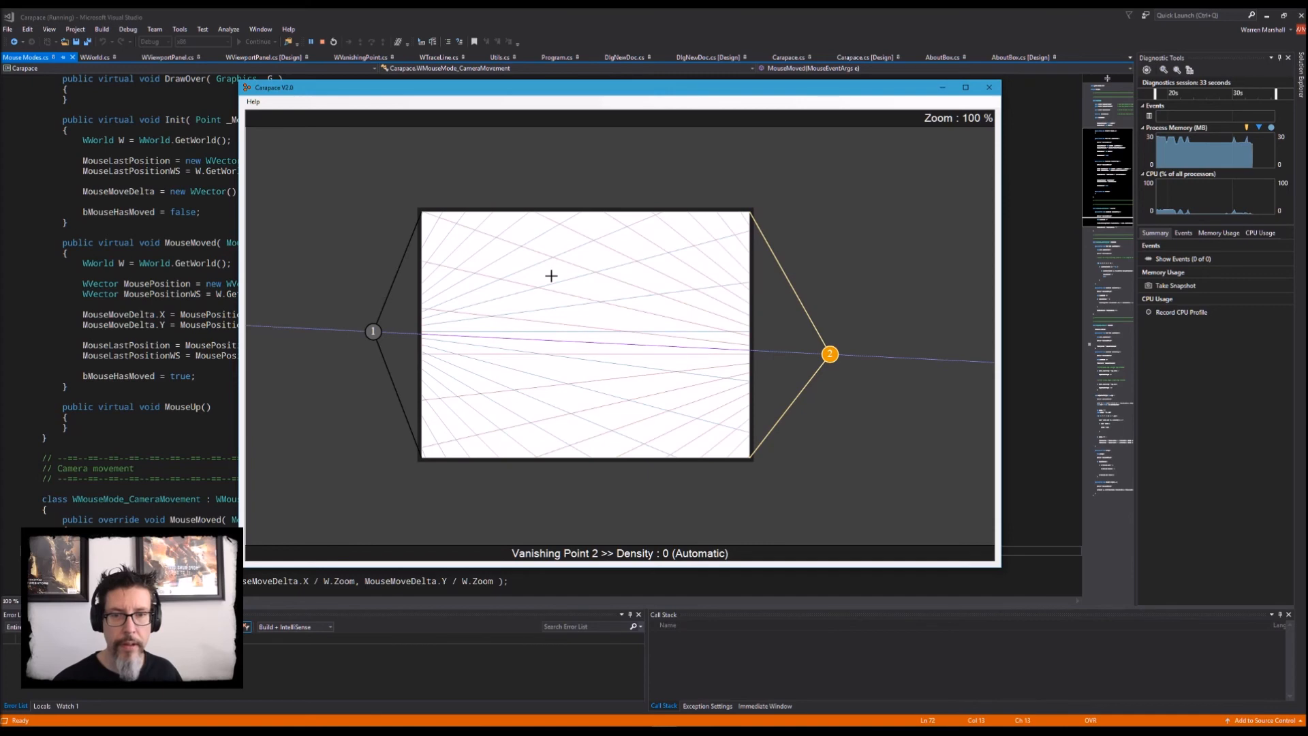
mouse_move(560, 316)
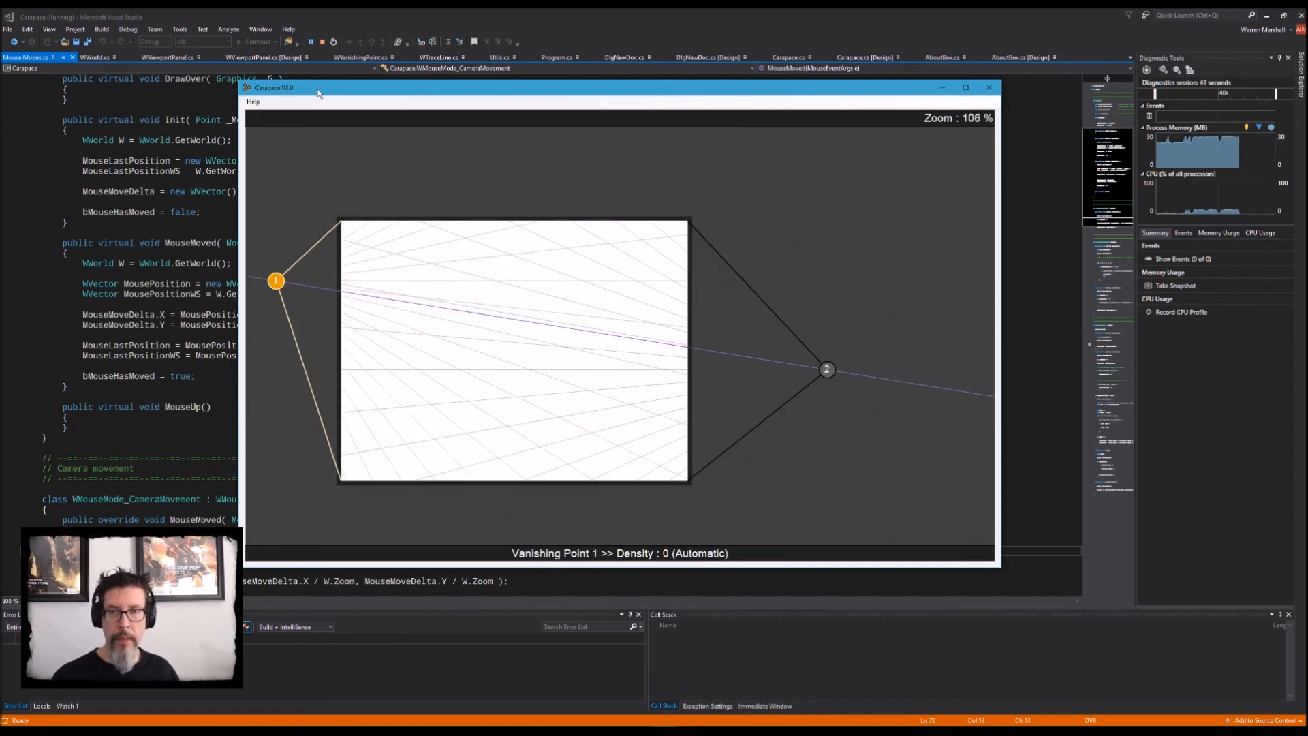
drag(317, 88, 335, 98)
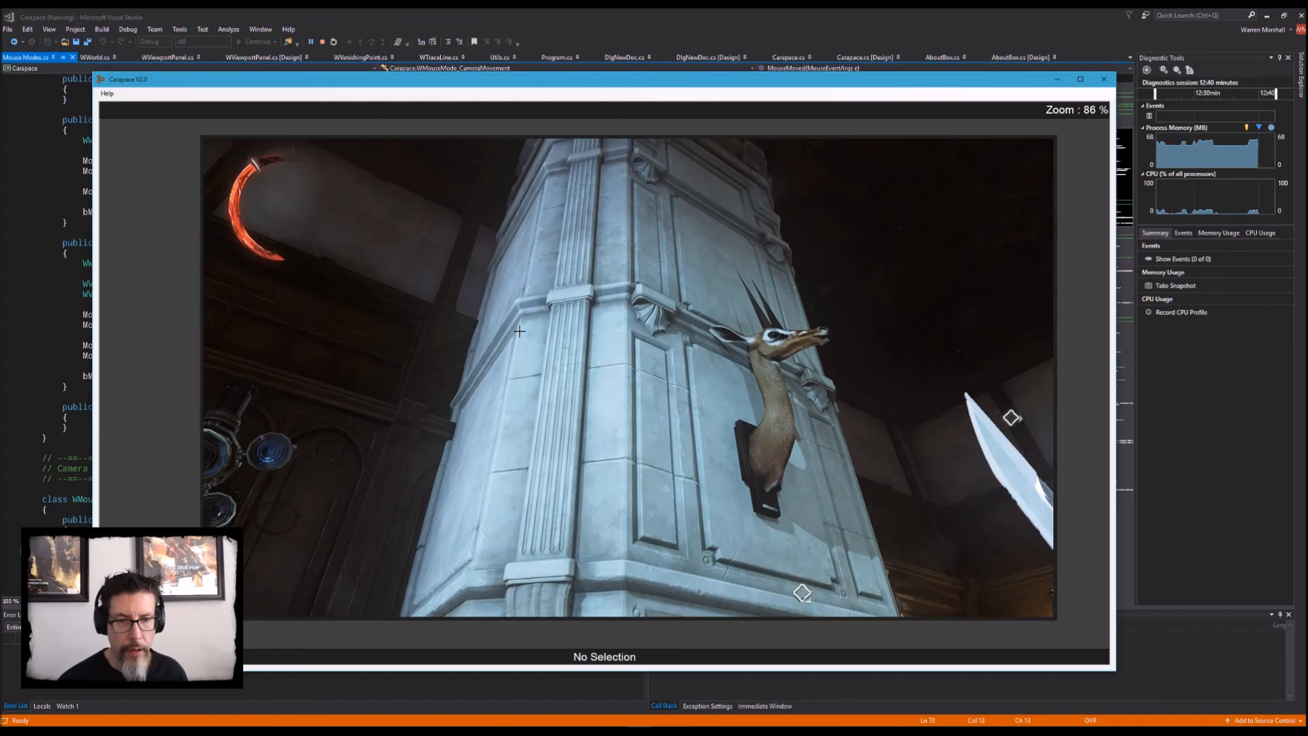
Step: Zoom the canvas out and back in on the pillar photo
scroll(down, 3)
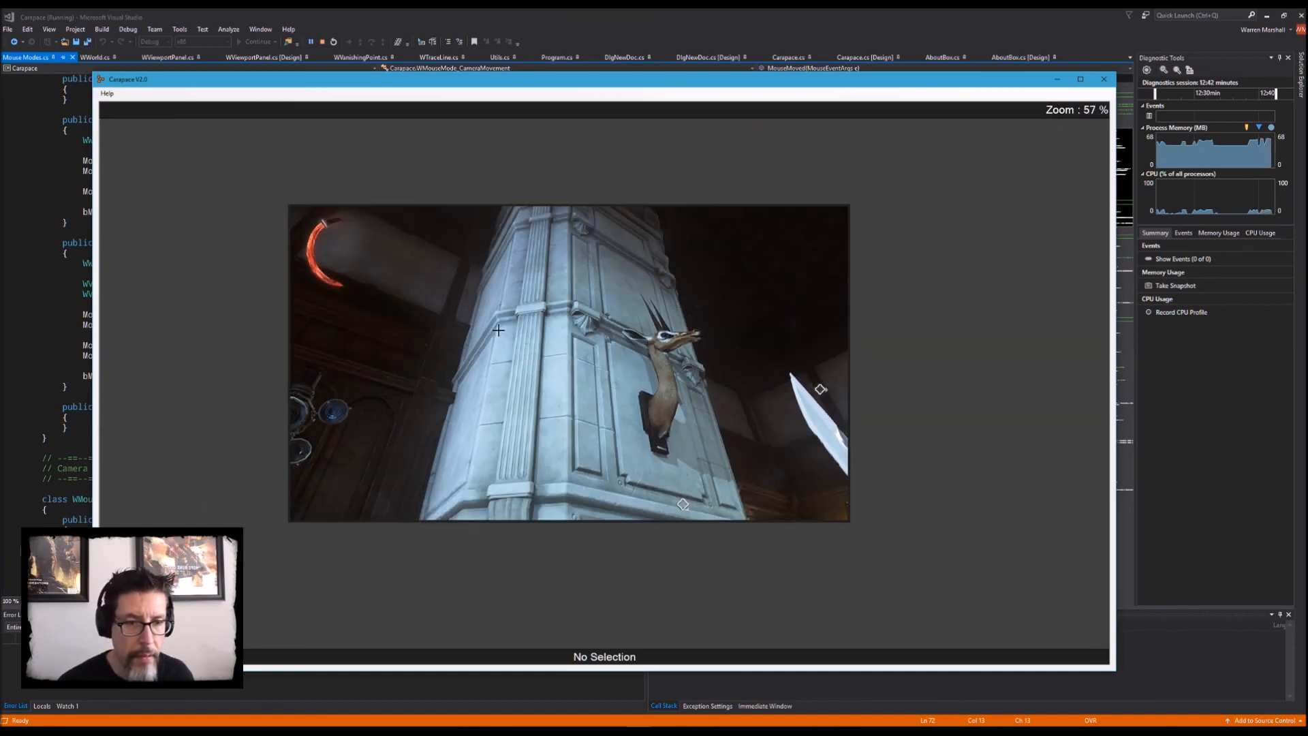
scroll(up, 3)
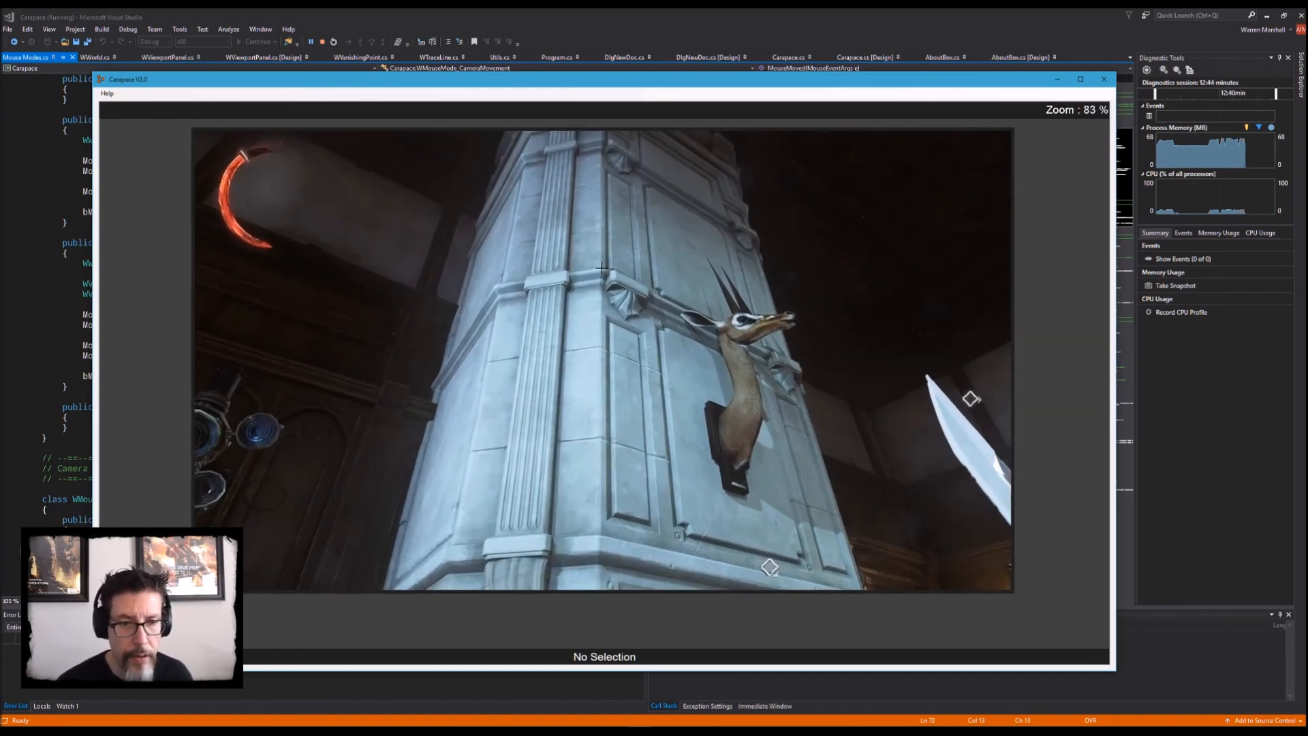
mouse_move(488, 285)
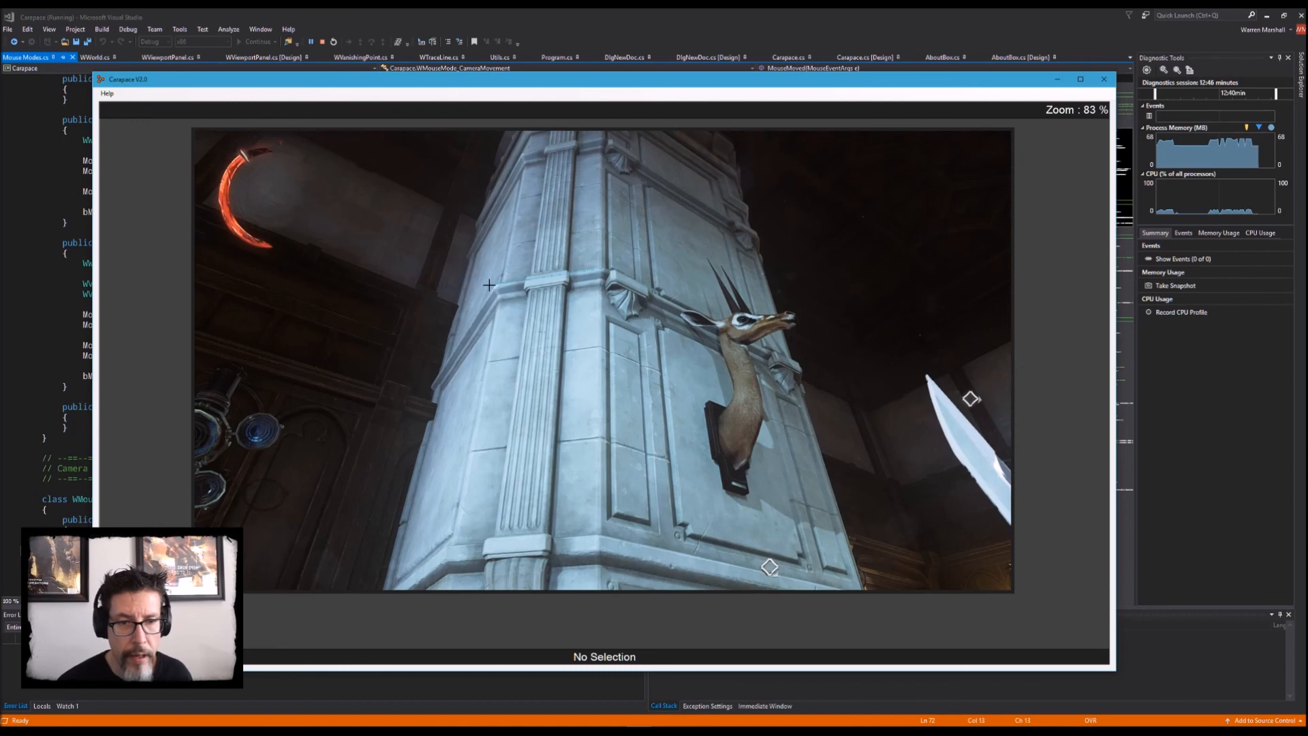
mouse_move(596, 537)
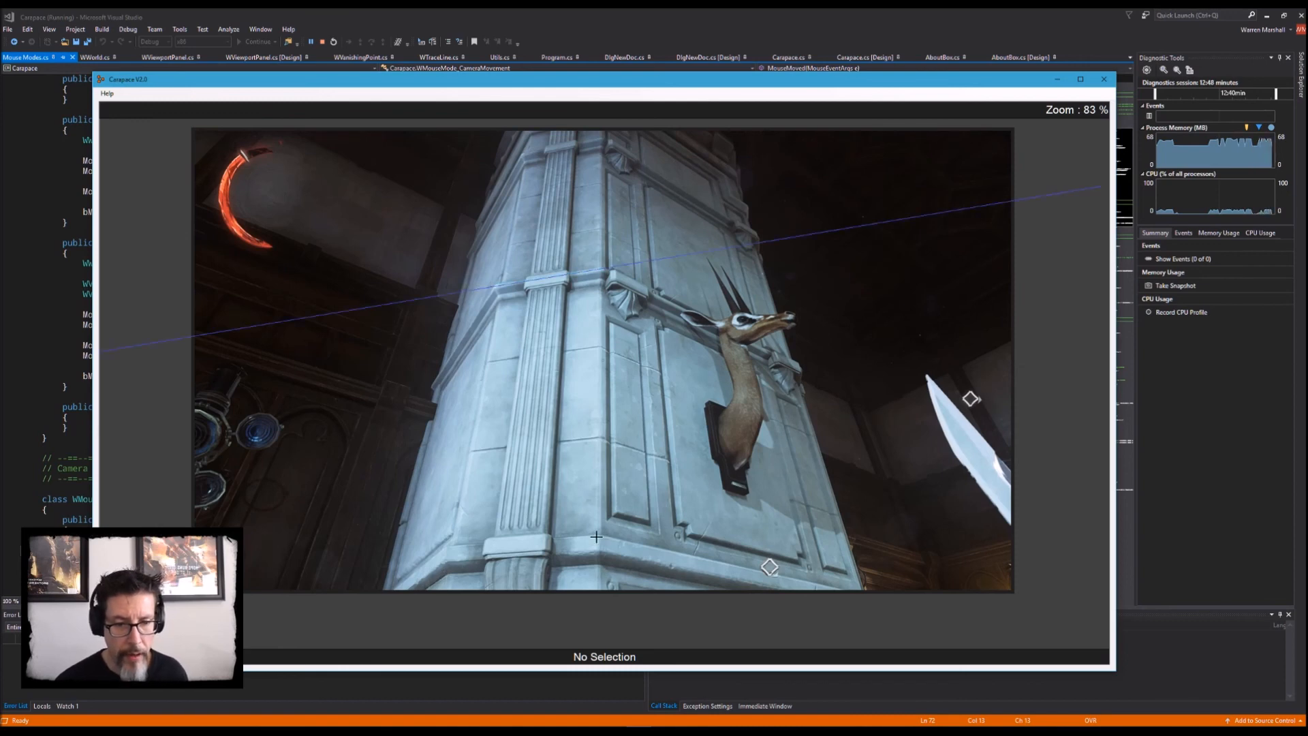
mouse_move(440, 546)
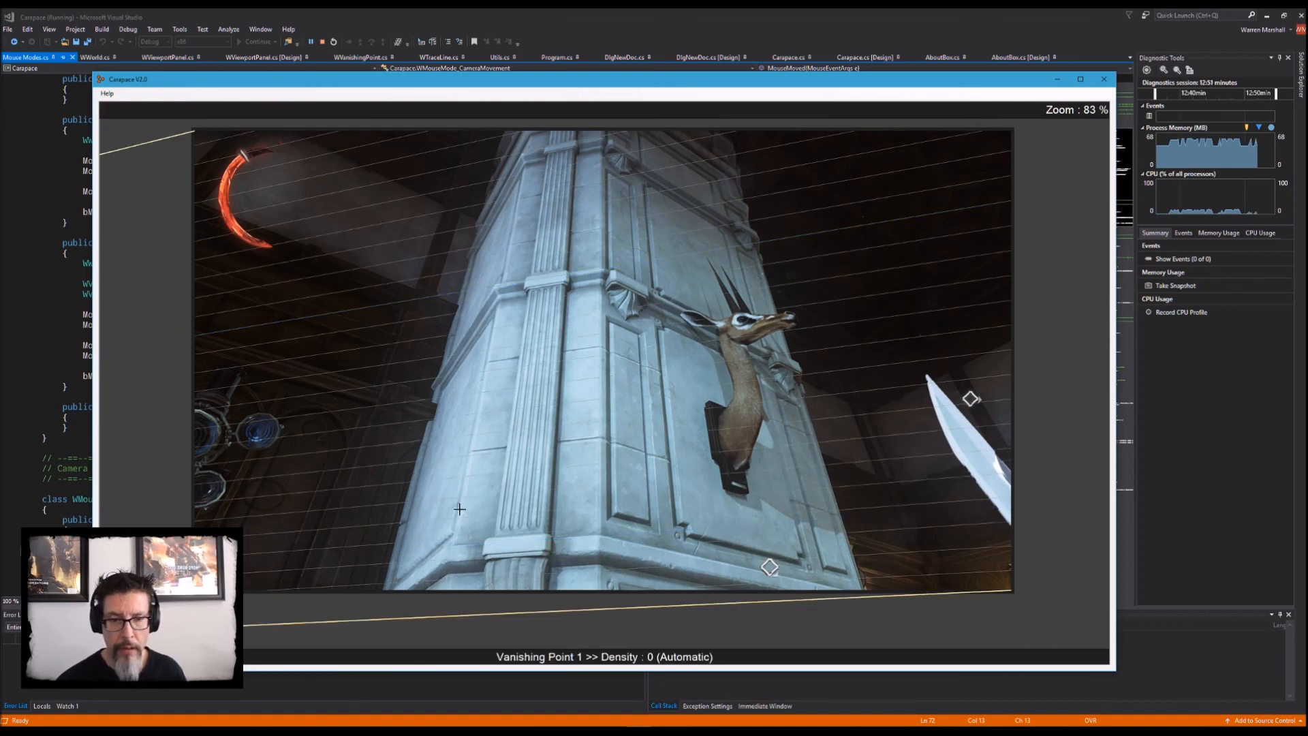
mouse_move(614, 263)
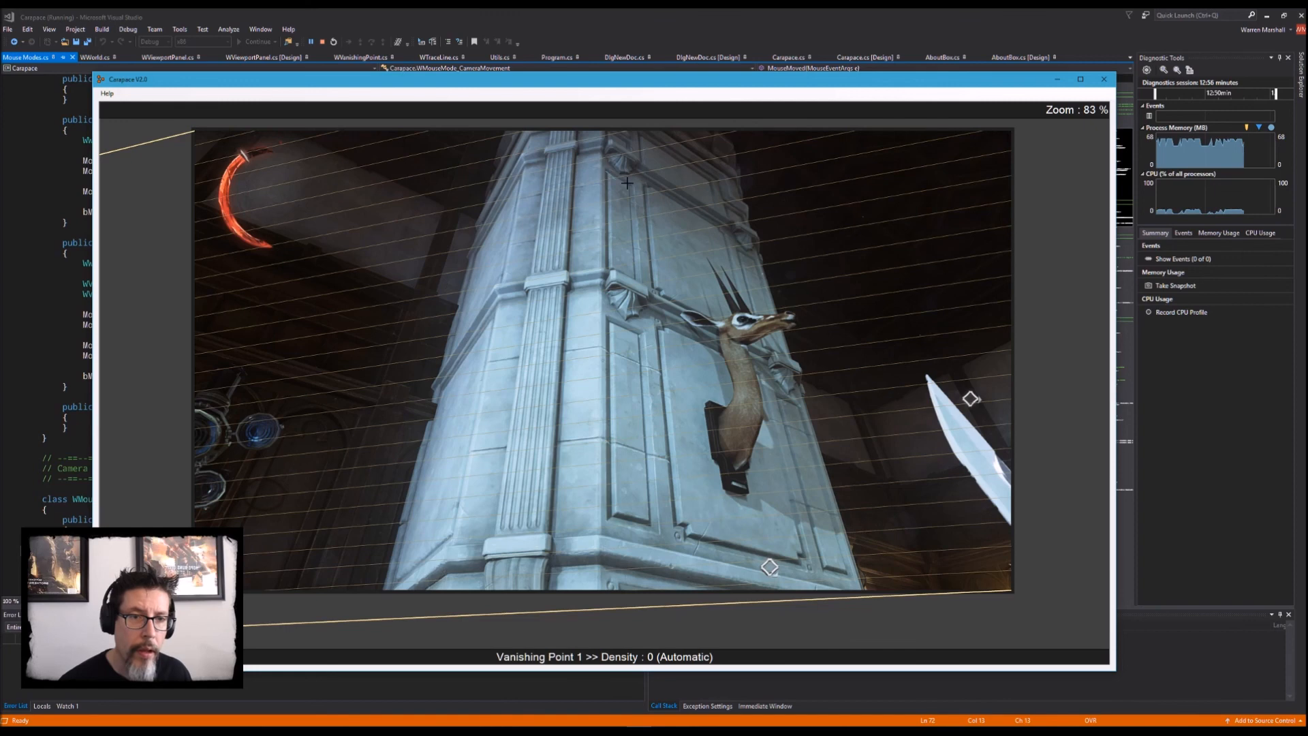
mouse_move(633, 186)
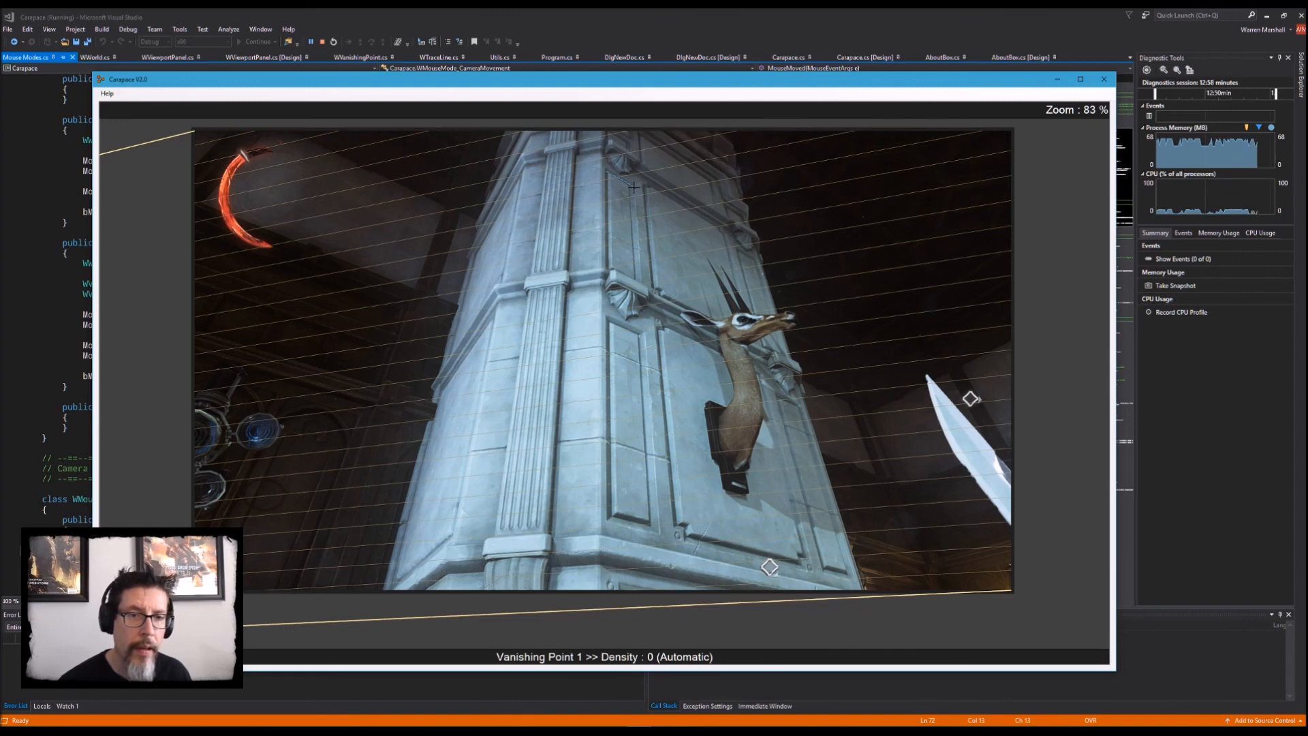
mouse_move(605, 348)
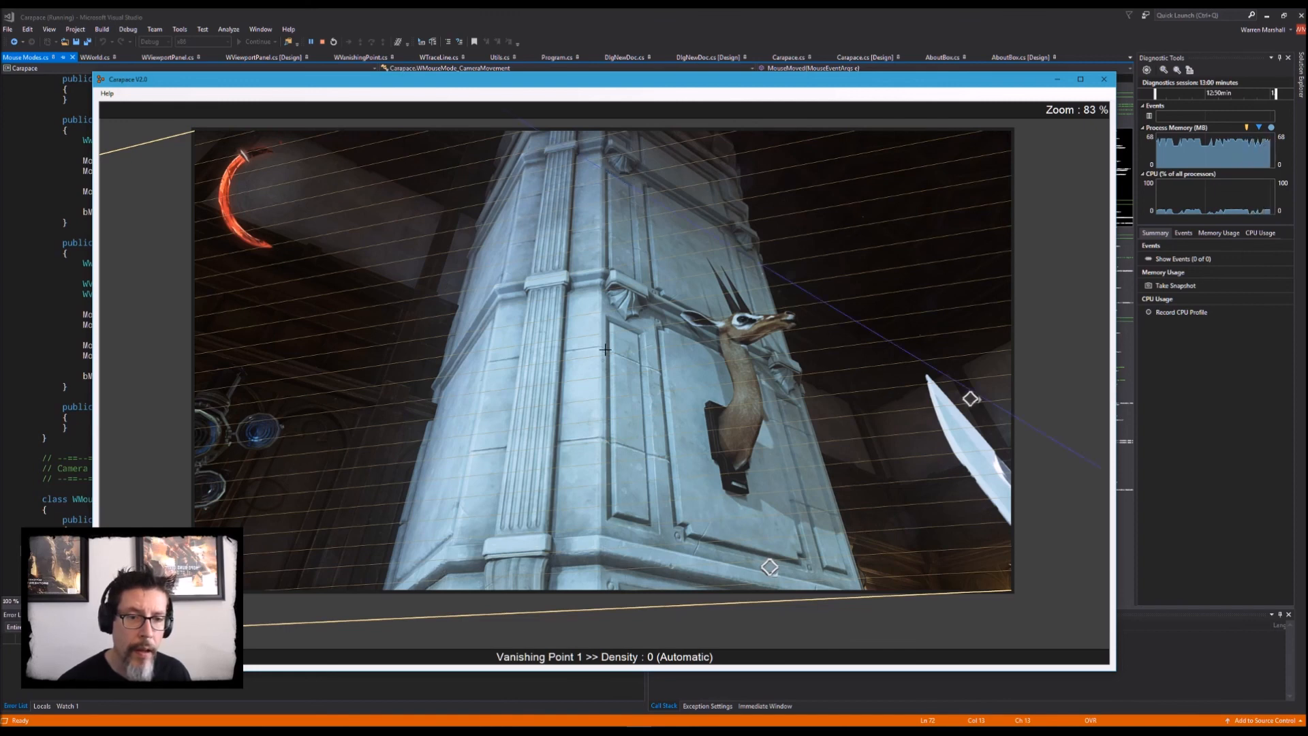
mouse_move(643, 363)
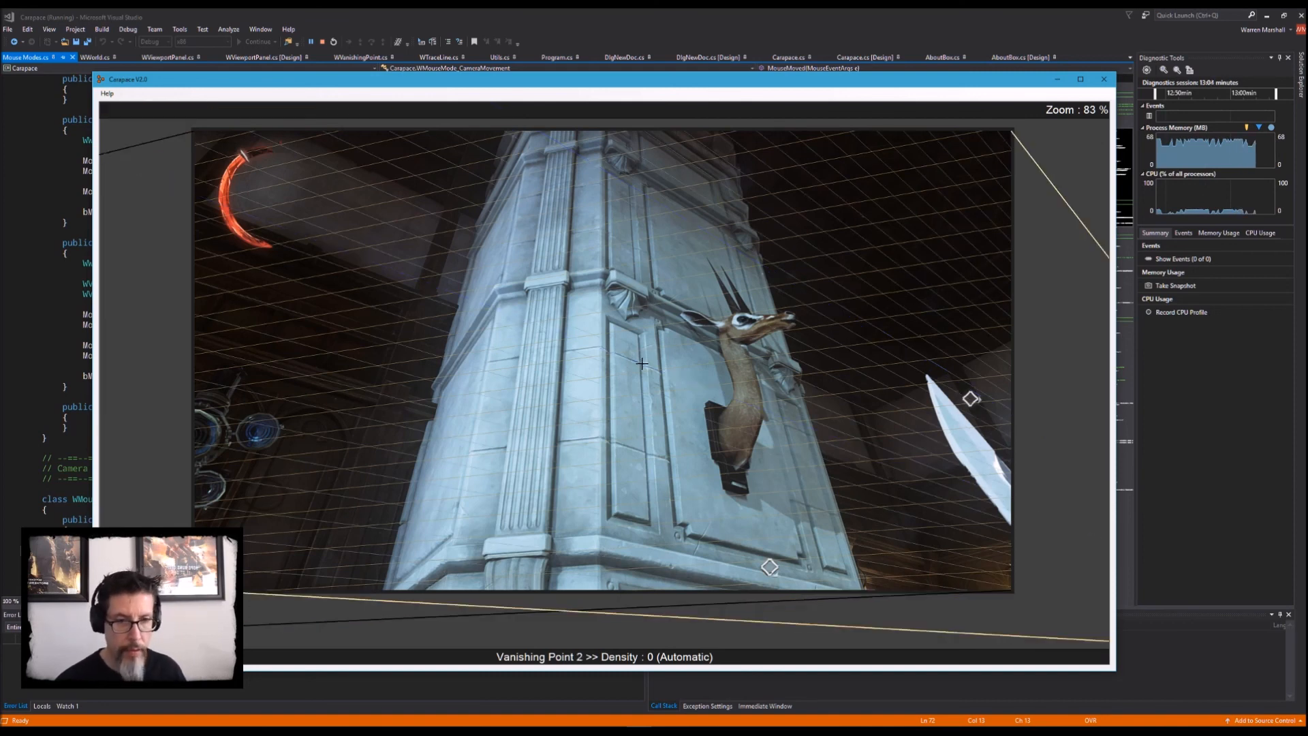
mouse_move(472, 455)
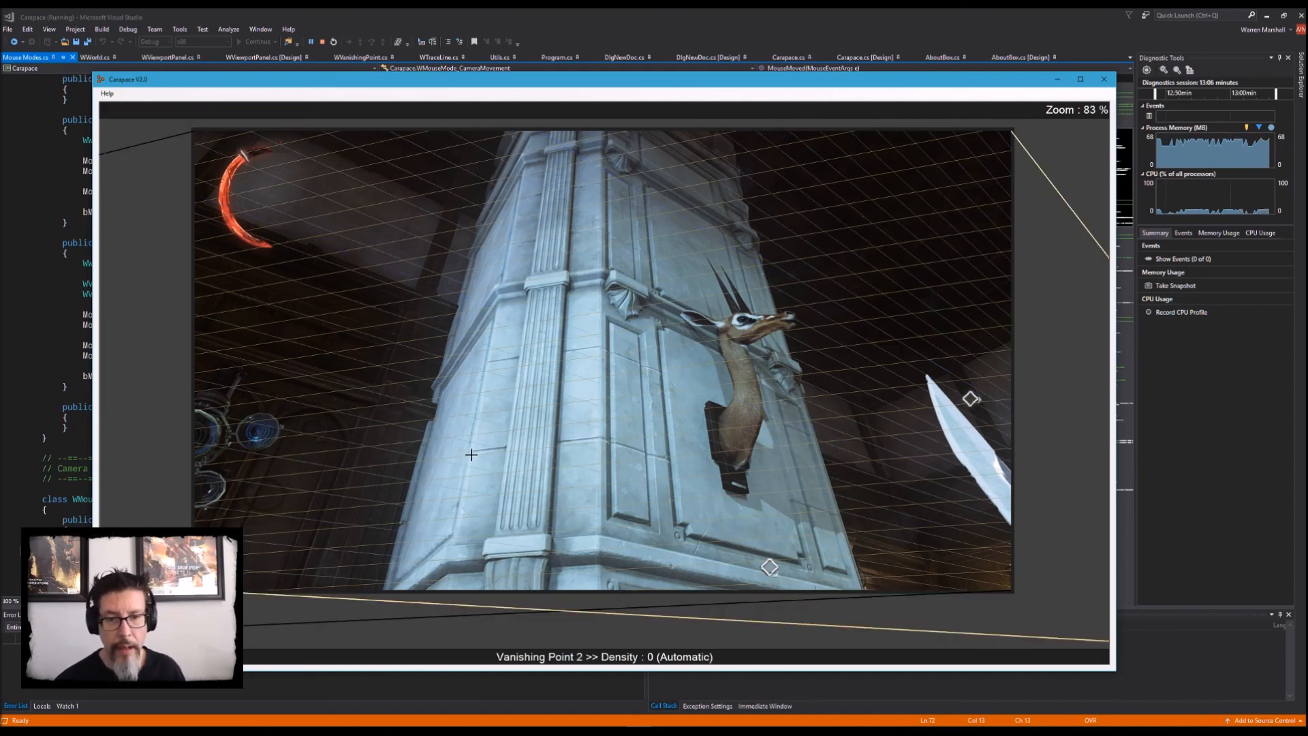
mouse_move(606, 175)
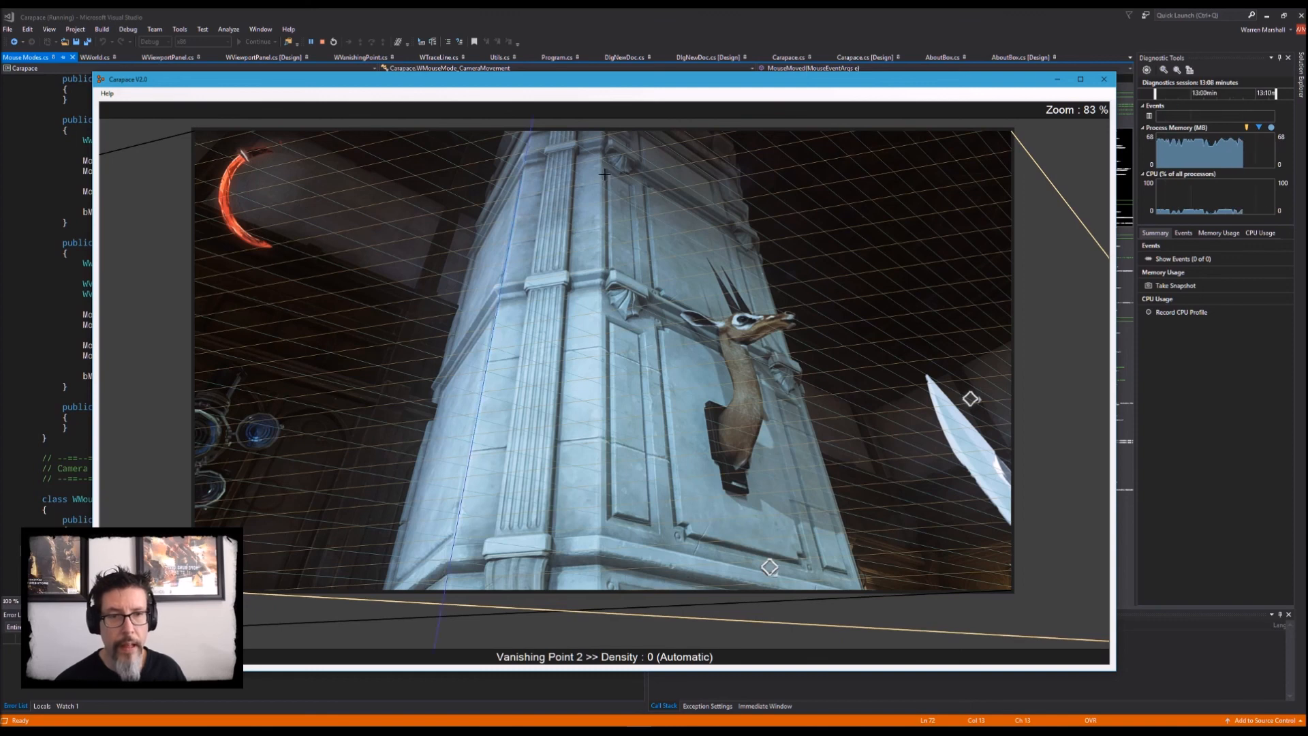
mouse_move(605, 445)
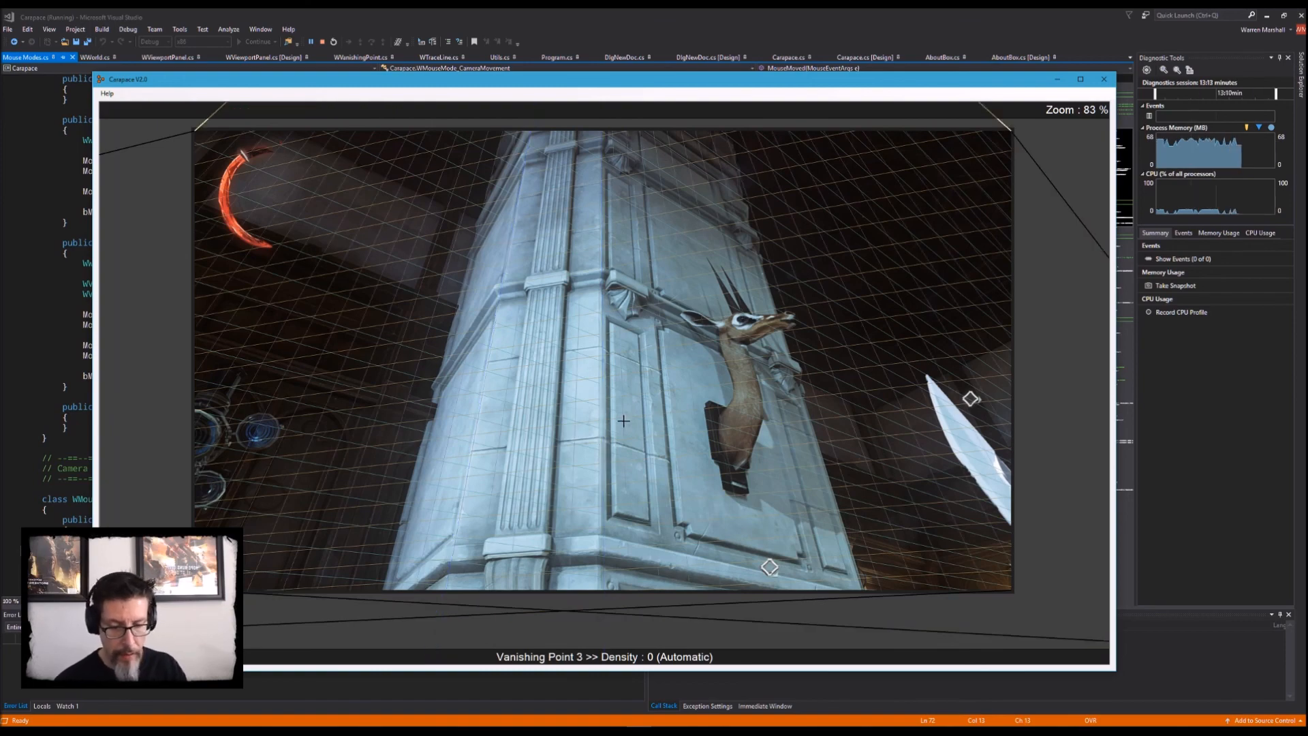
Step: Zoom out and back in on the bare three-point grid
scroll(down, 3)
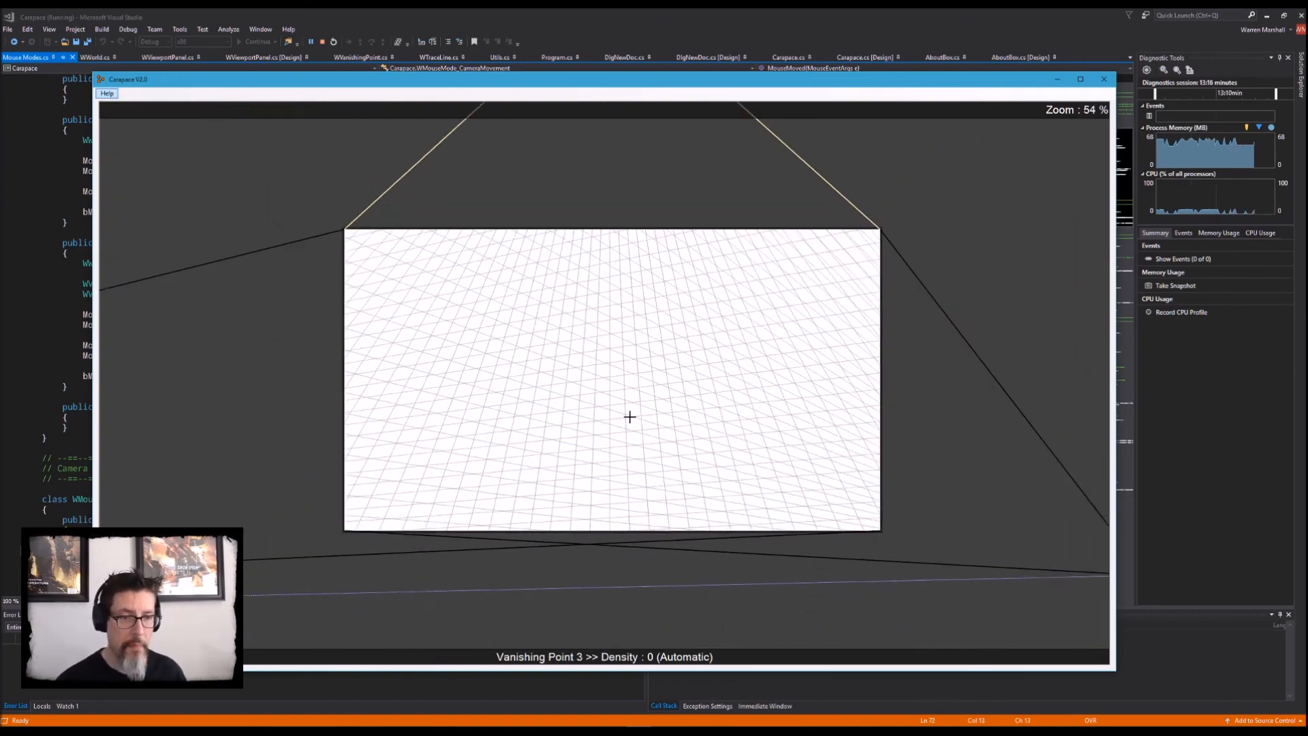
scroll(down, 3)
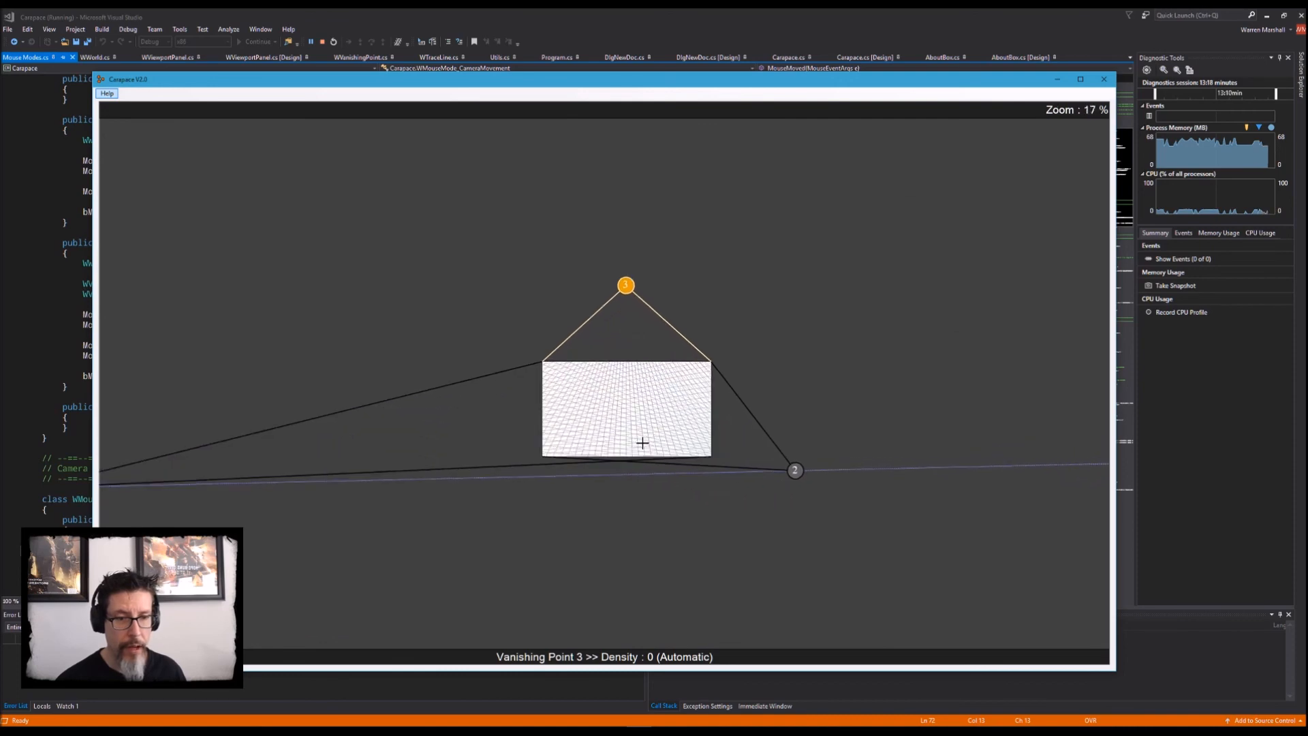
scroll(up, 3)
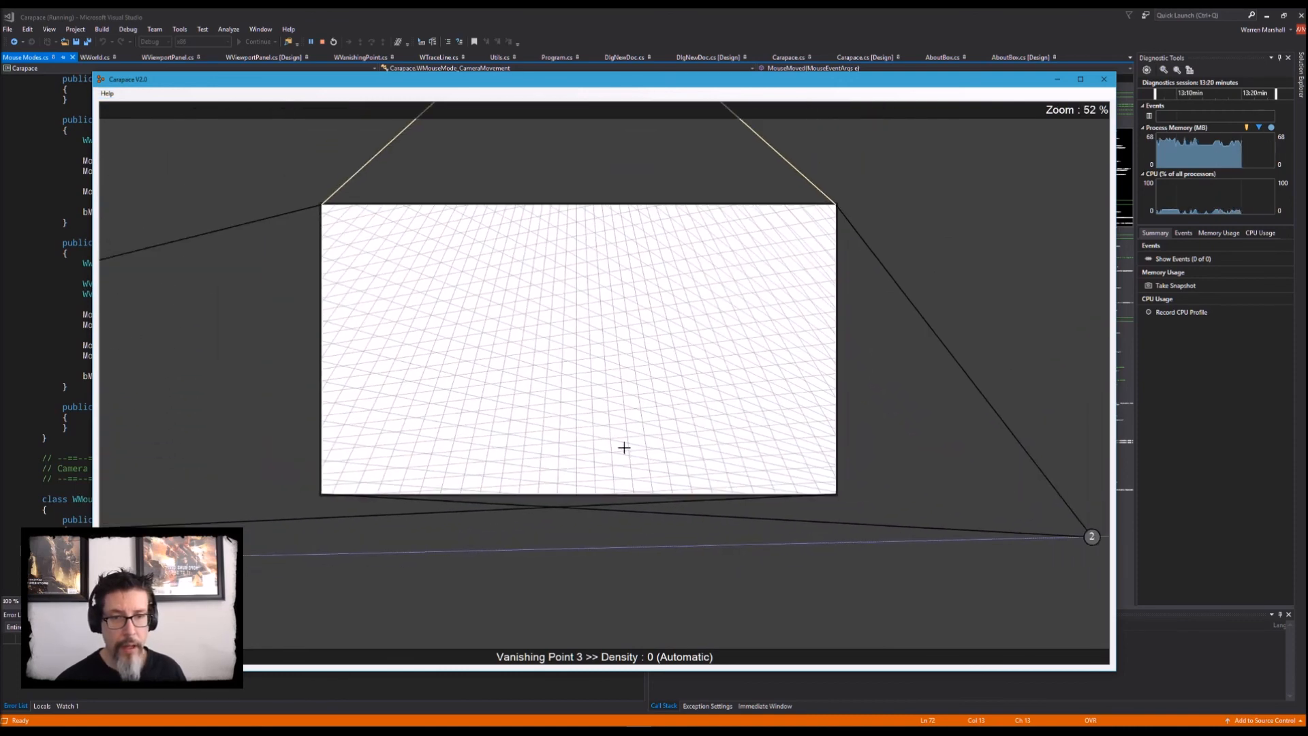